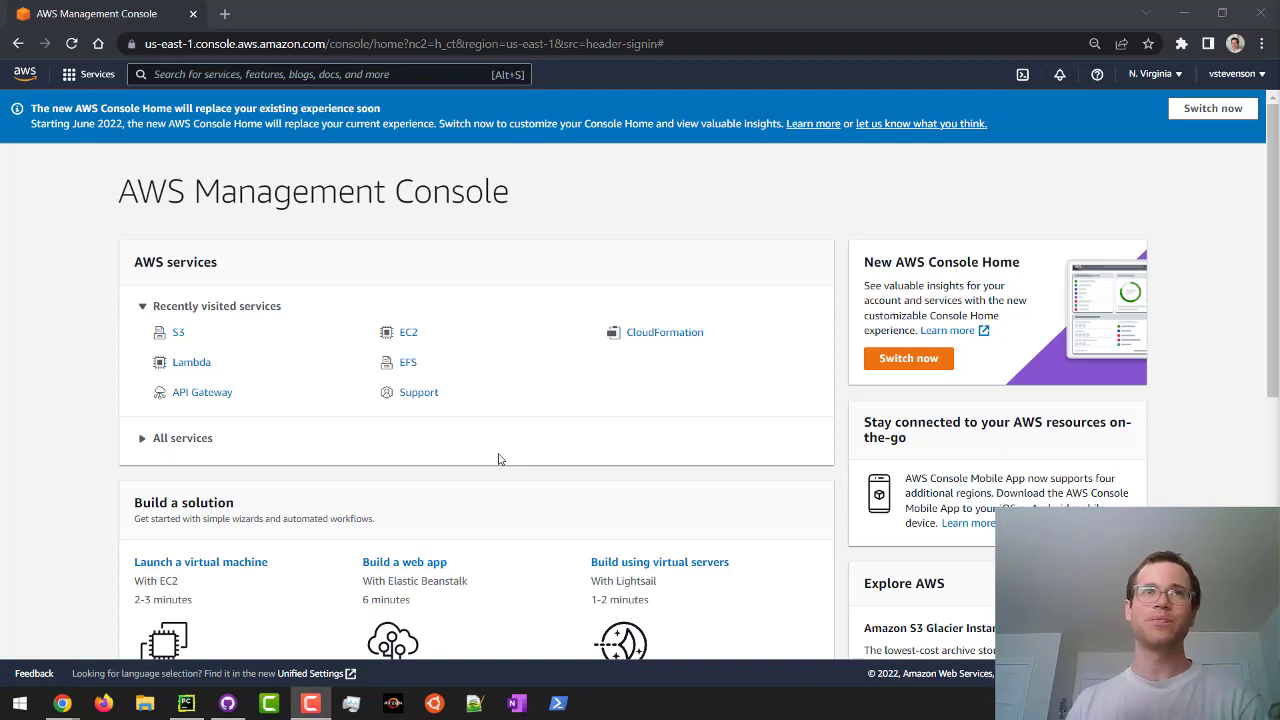
mouse_move(292, 188)
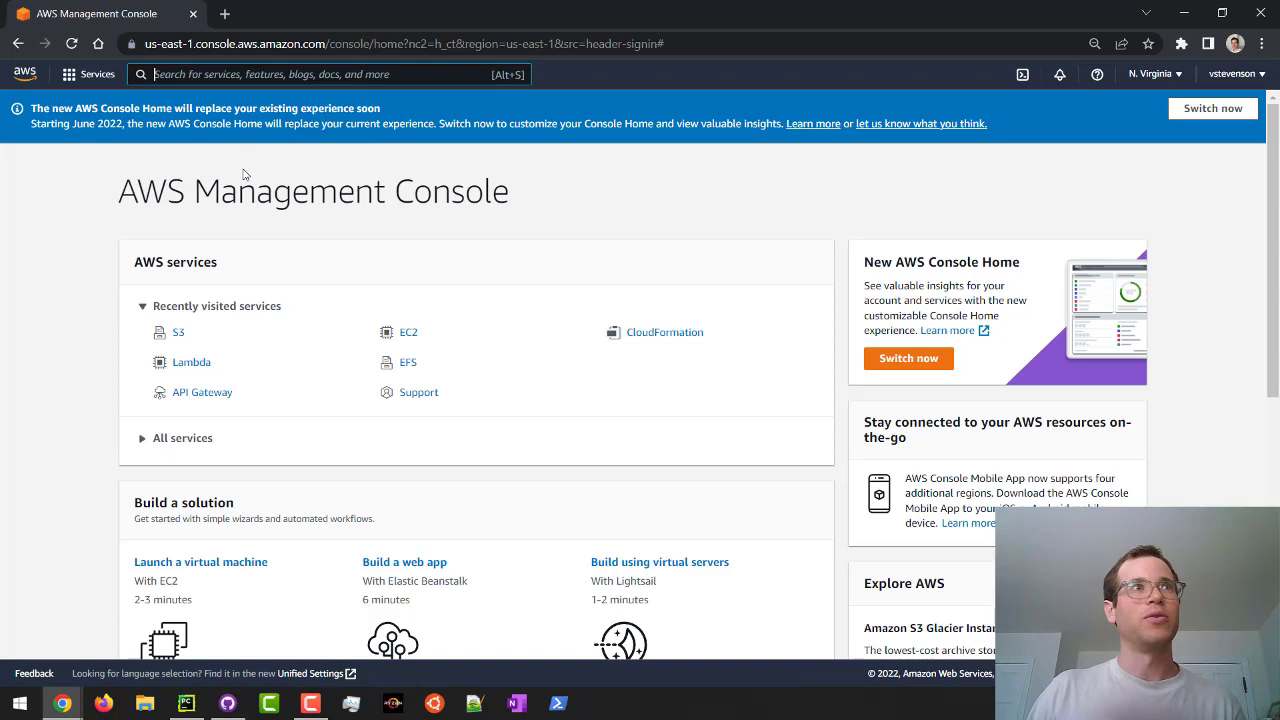
Search 'codecommit' in the console and open the empty CodeCommit repositories list.
type("codecommit")
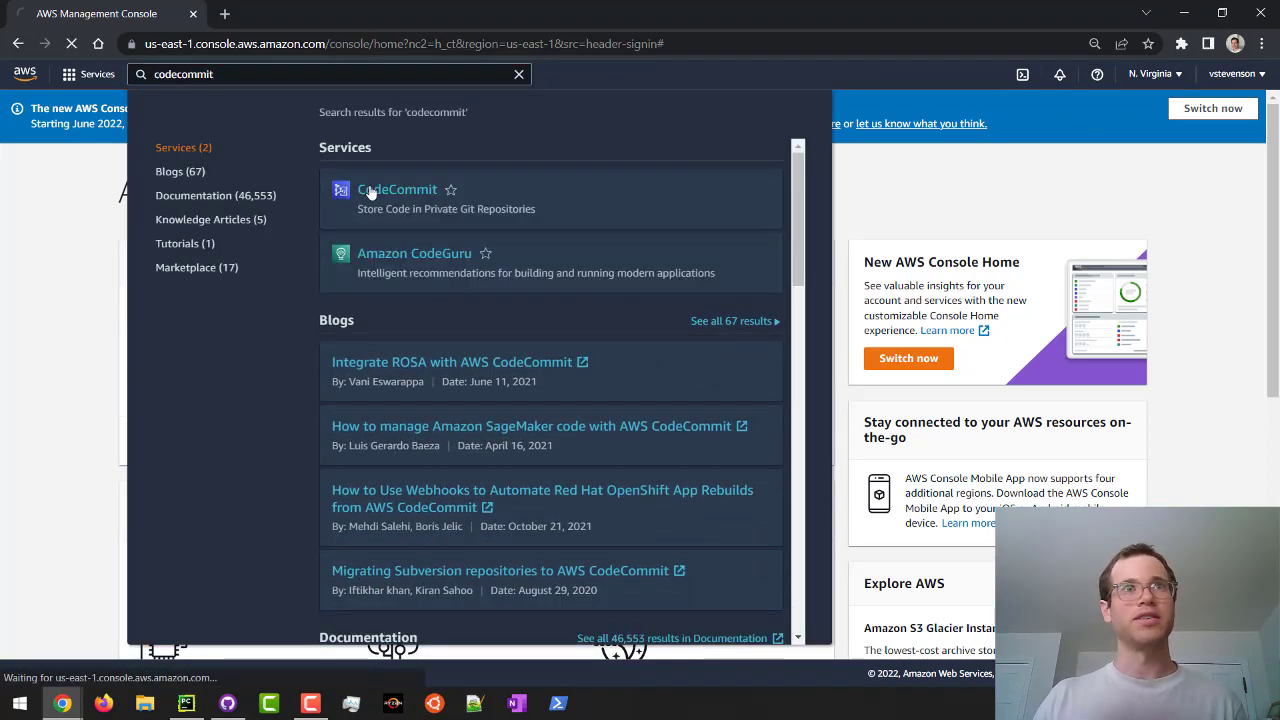
left_click(396, 189)
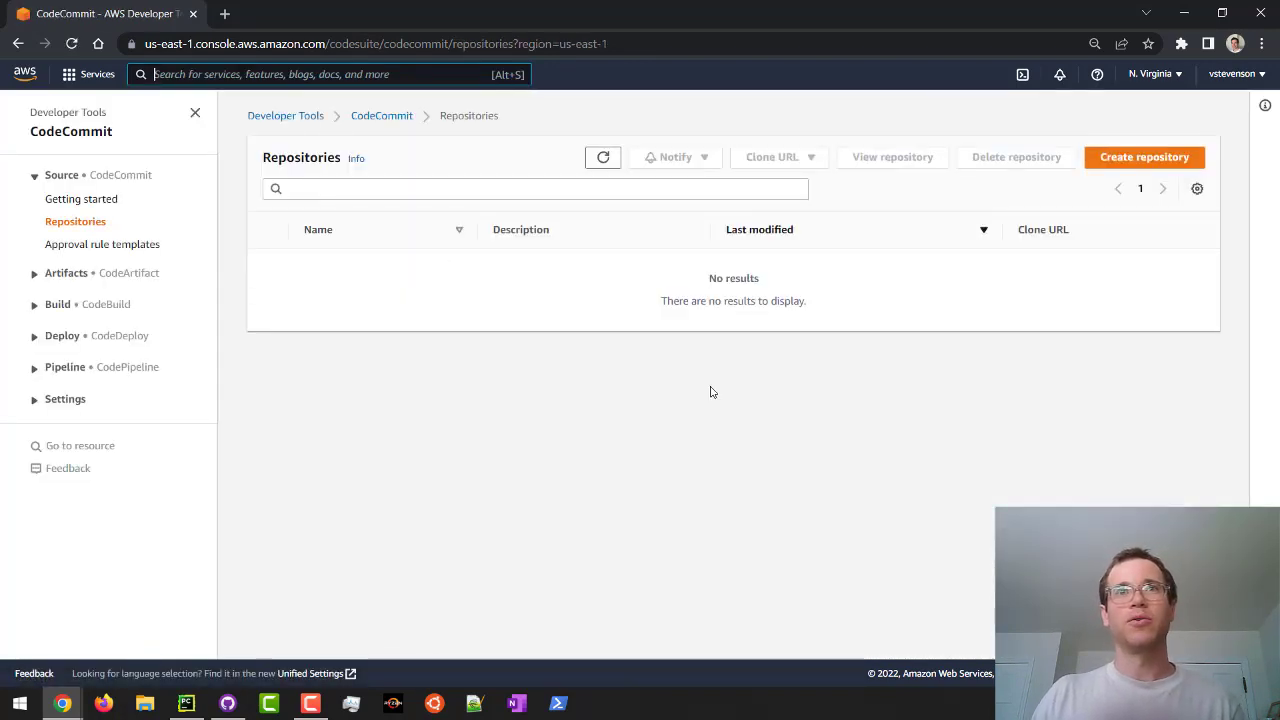
Create the empty repository 'vs-repo' and review its connection setup page.
left_click(1144, 157)
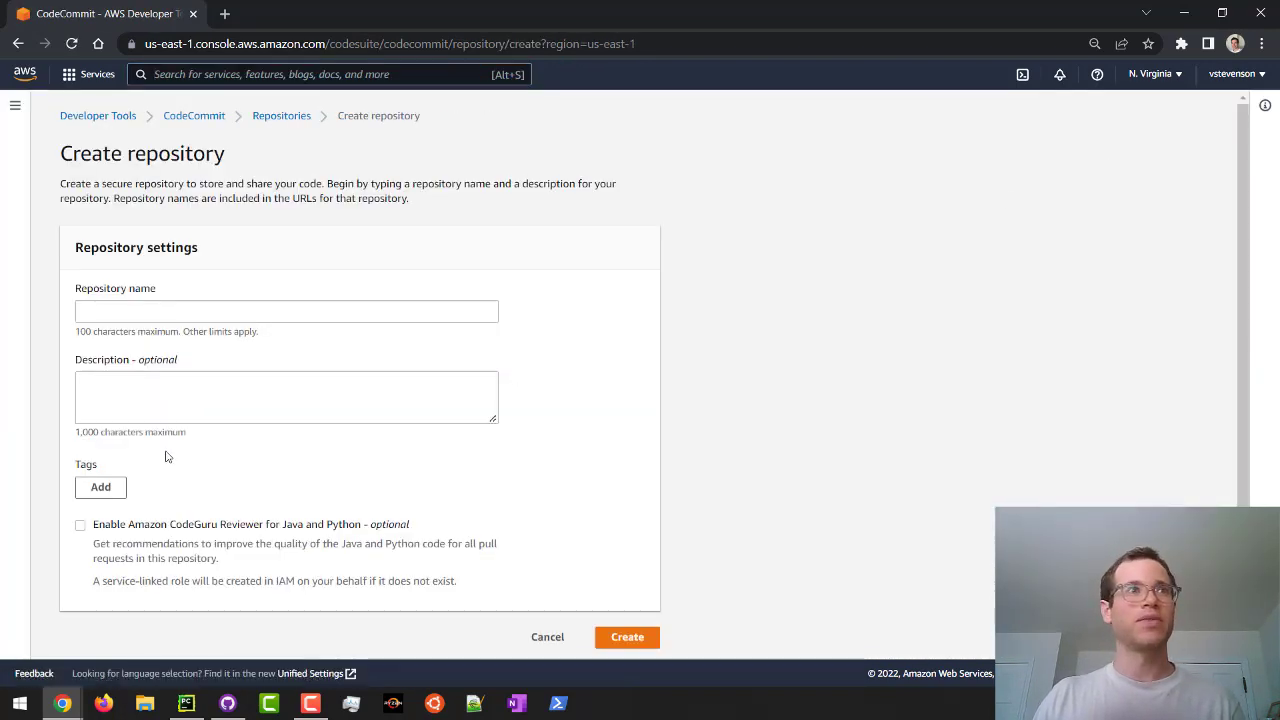
left_click(286, 311)
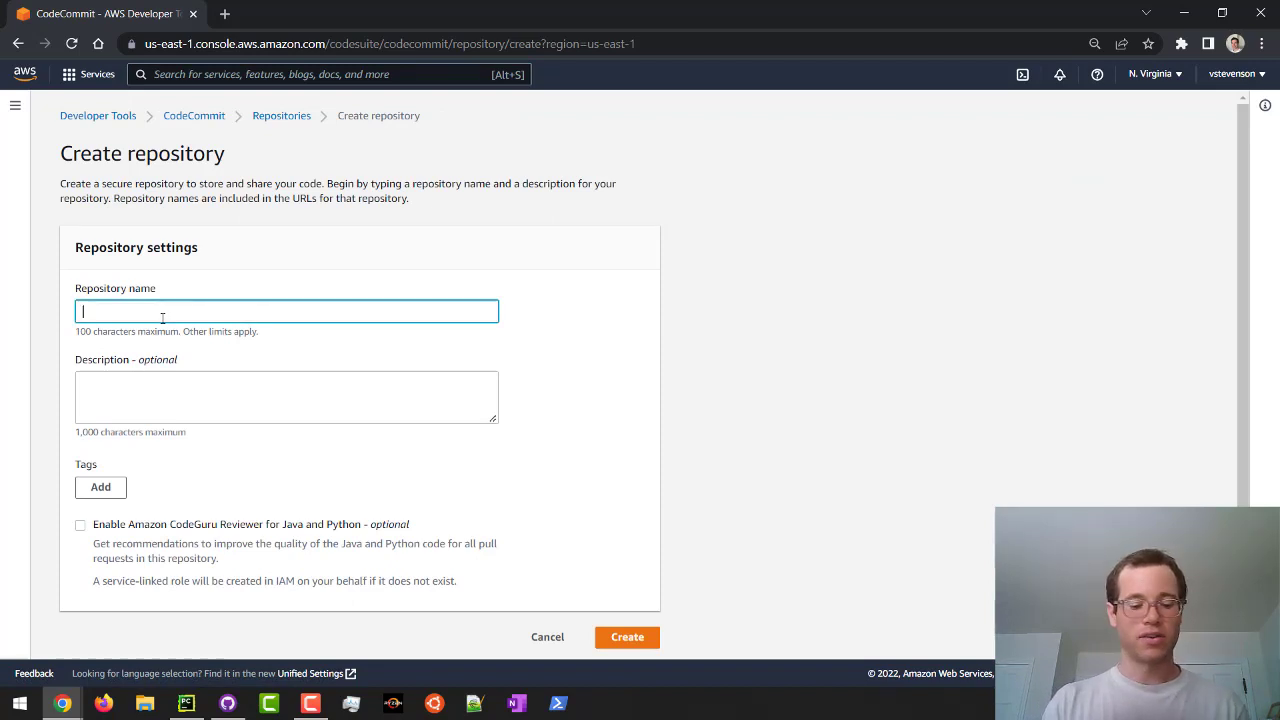
type("vs-repo")
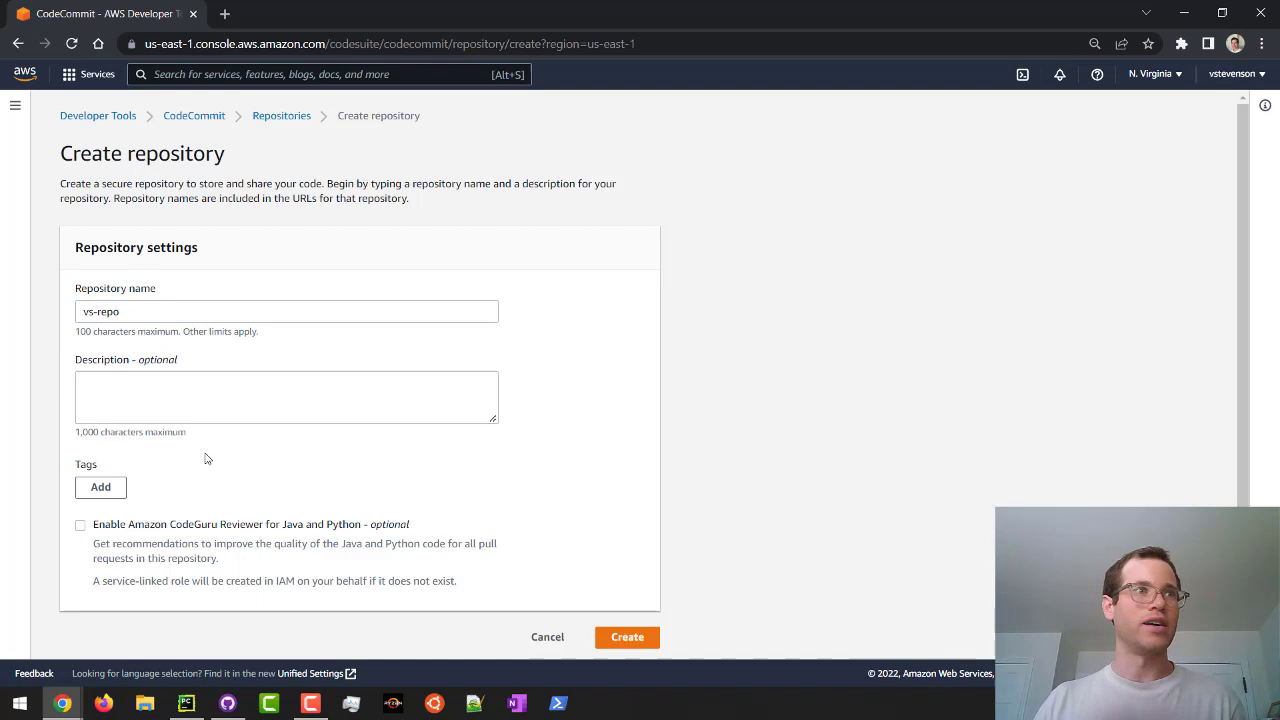
scroll("down", 3)
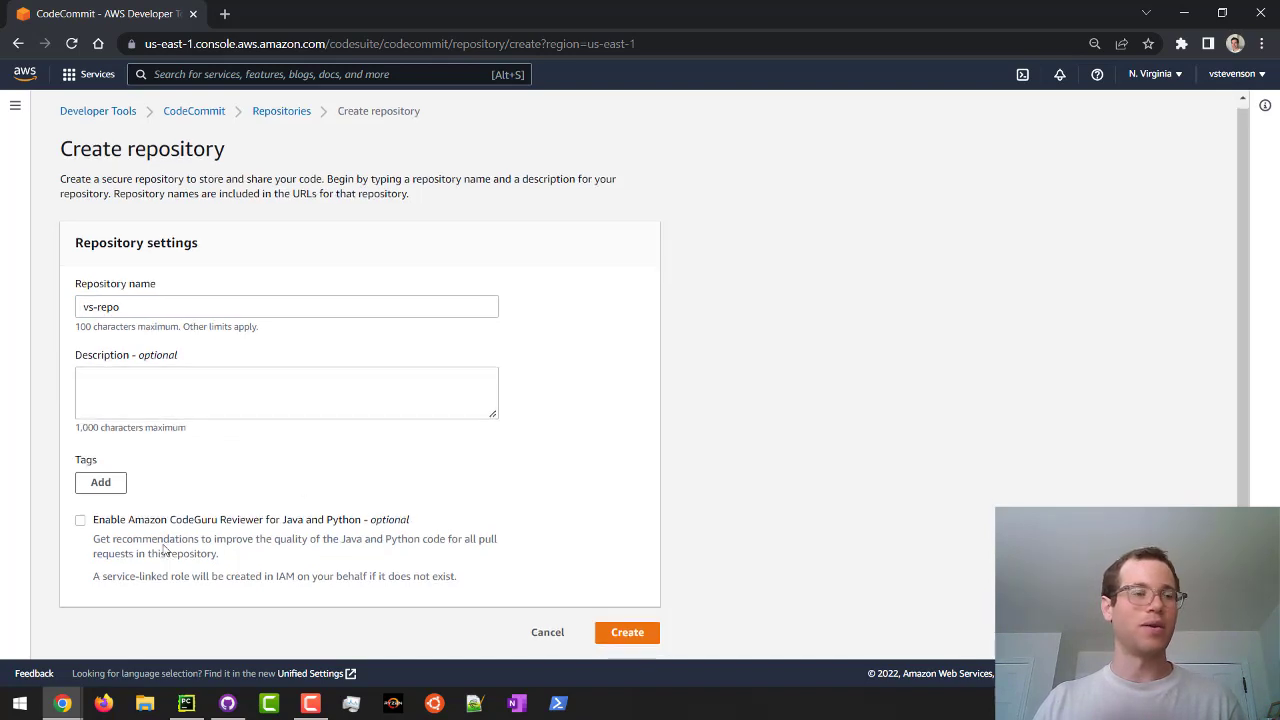
mouse_move(398, 566)
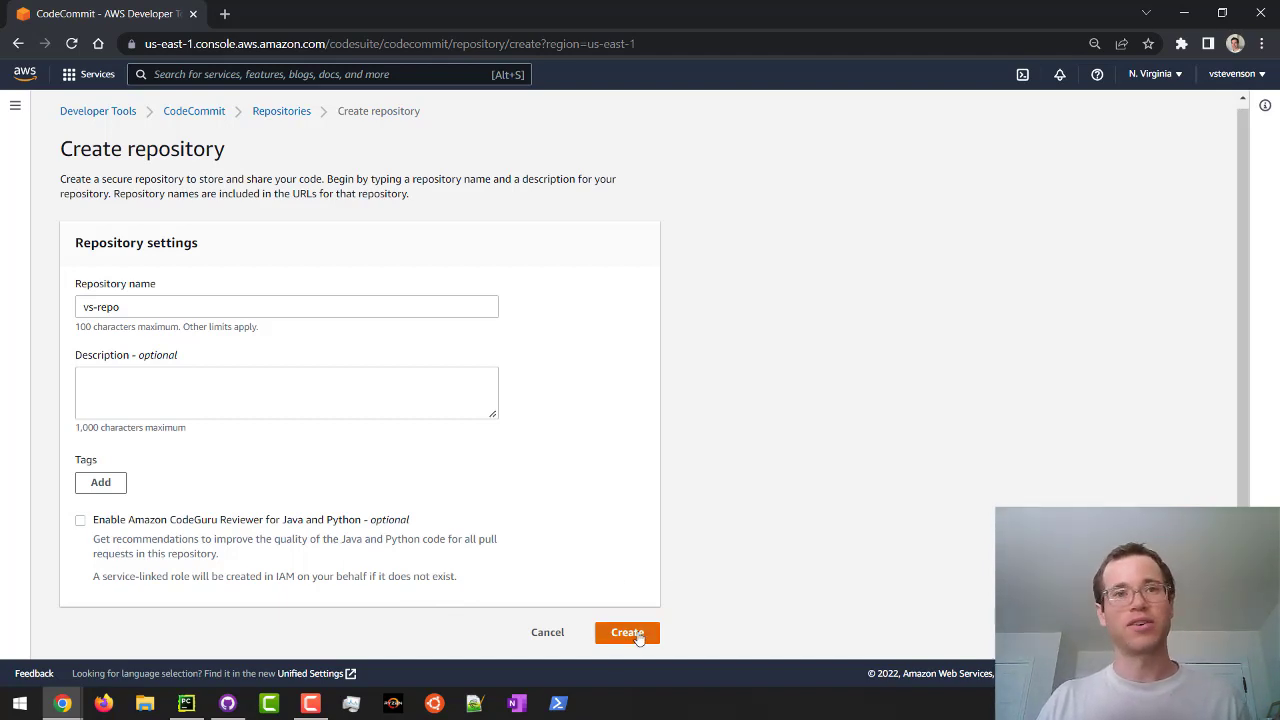
left_click(627, 632)
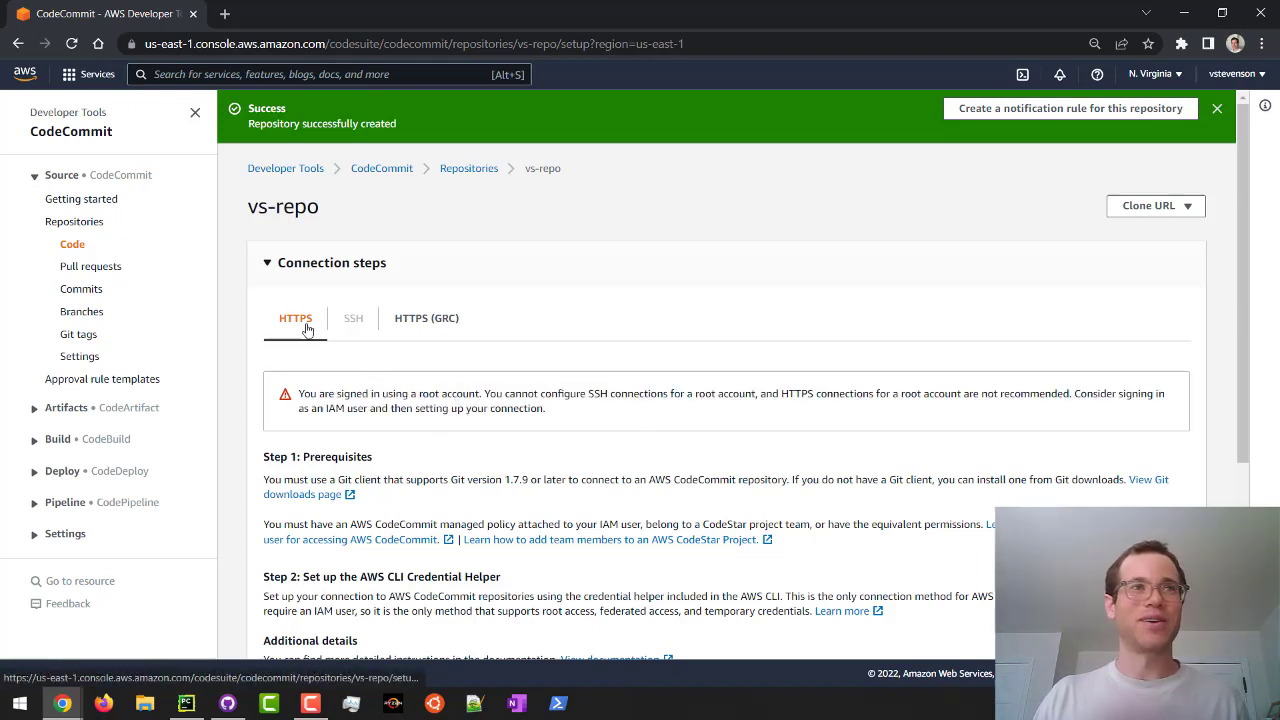
scroll("down", 3)
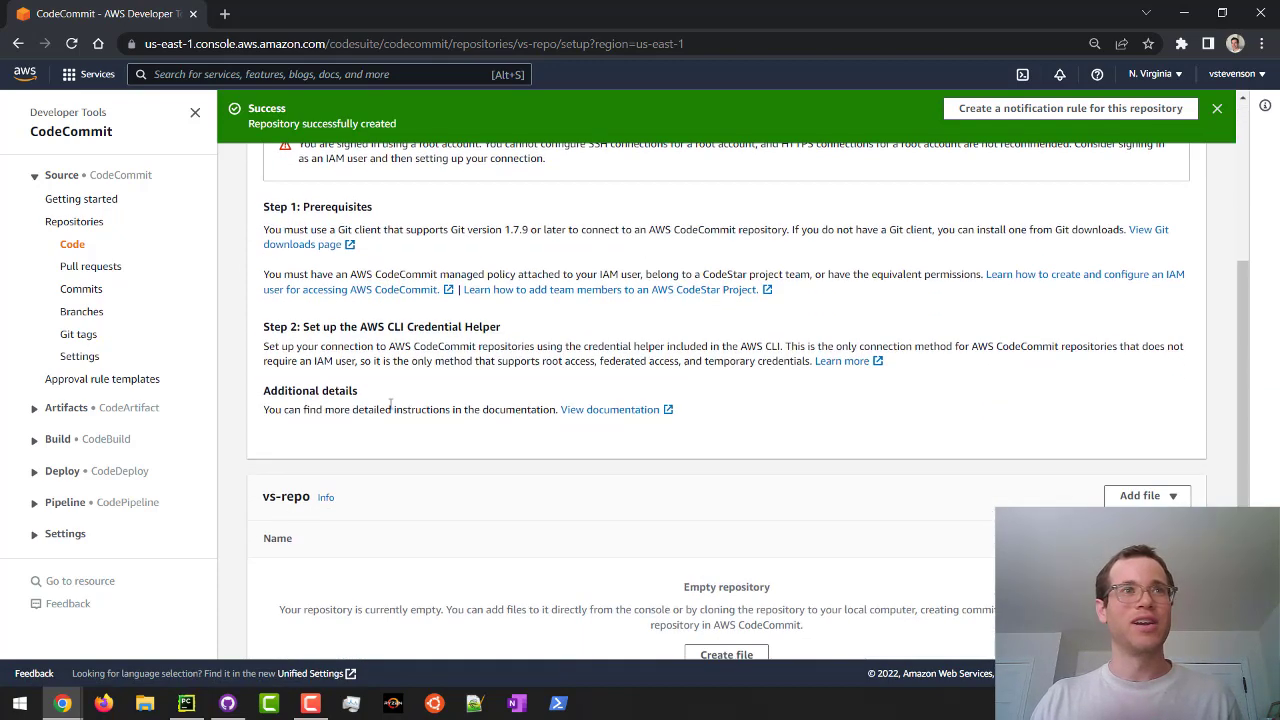
scroll("down", 3)
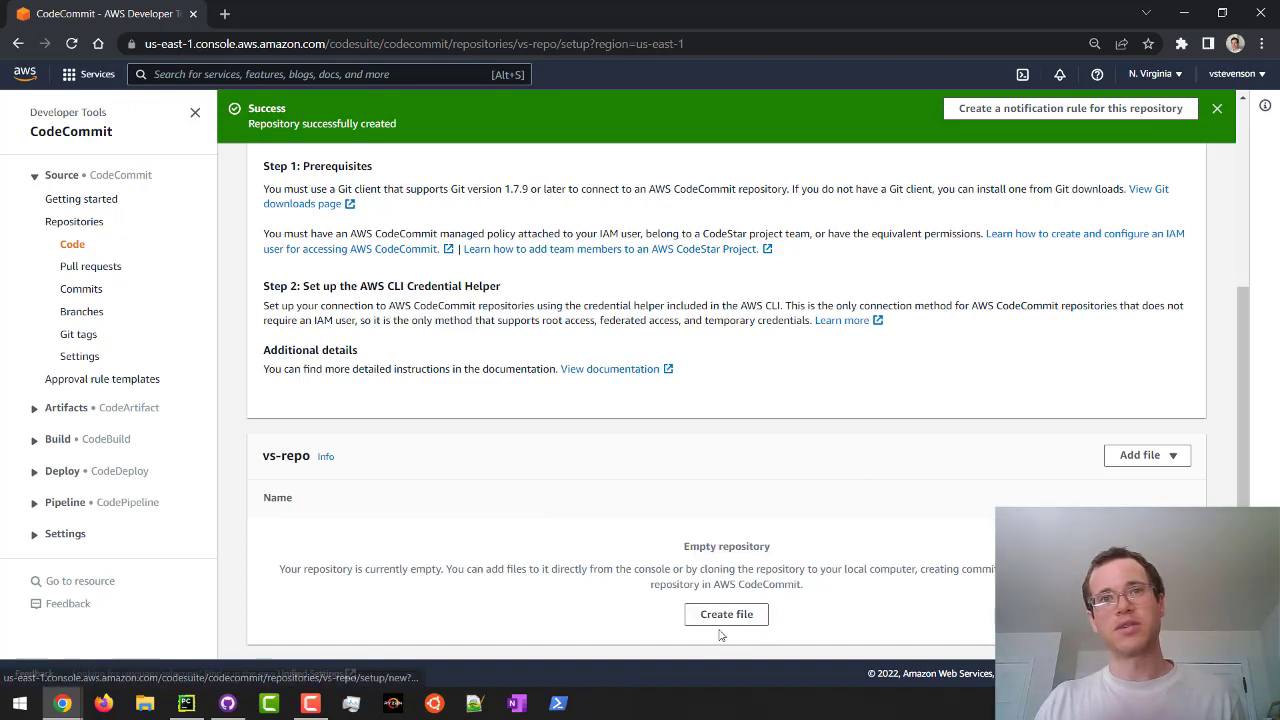
mouse_move(726, 614)
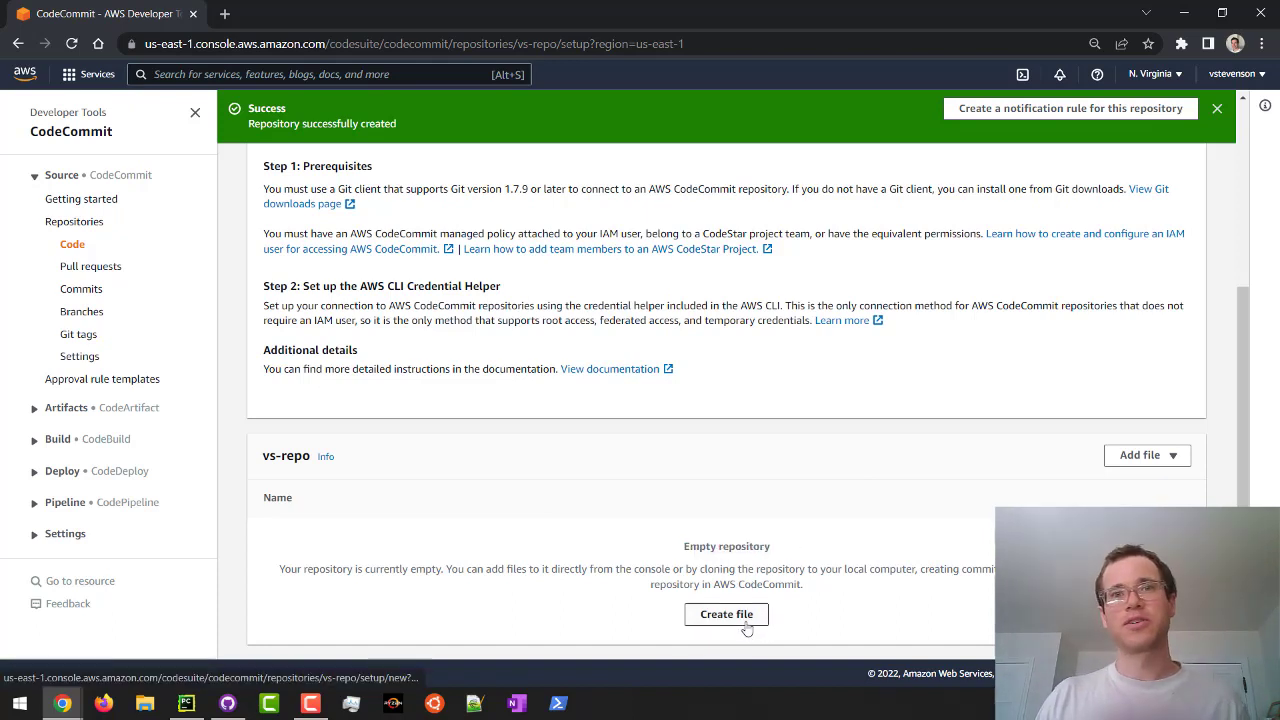
Commit ops.py with add, subtract, multiply and divide functions, then return to Repositories.
left_click(726, 614)
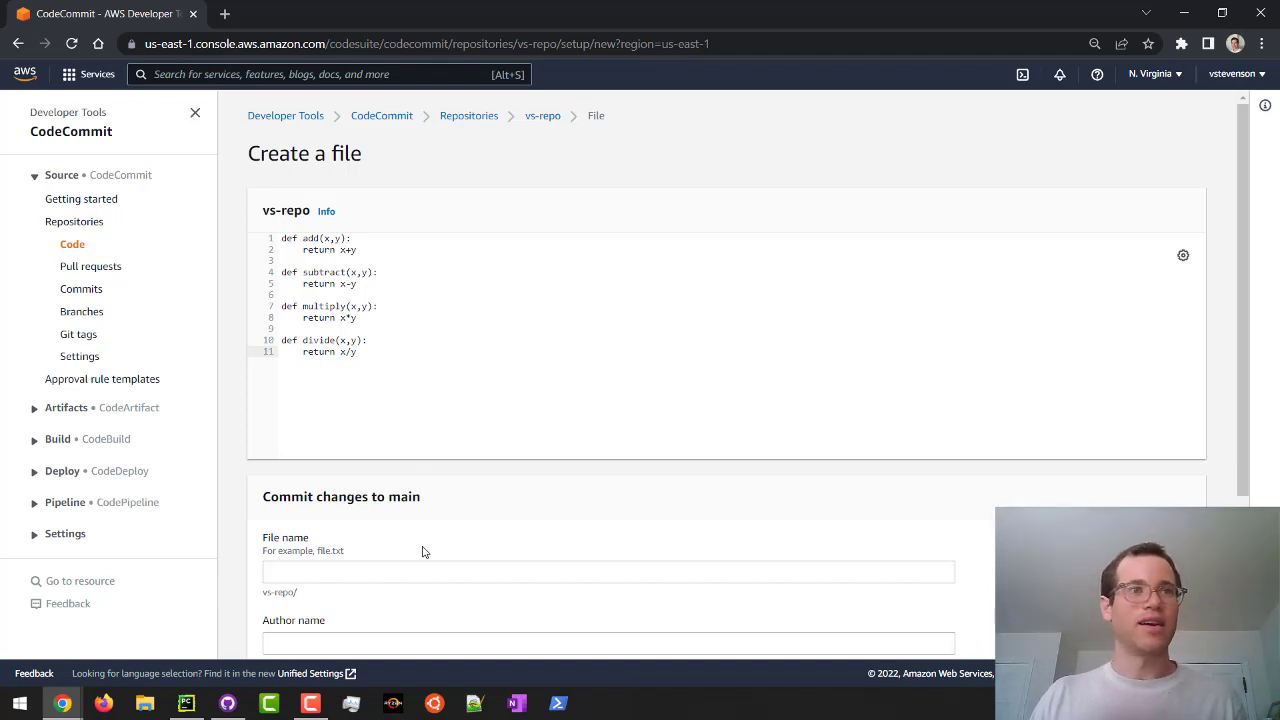
type("ops.py")
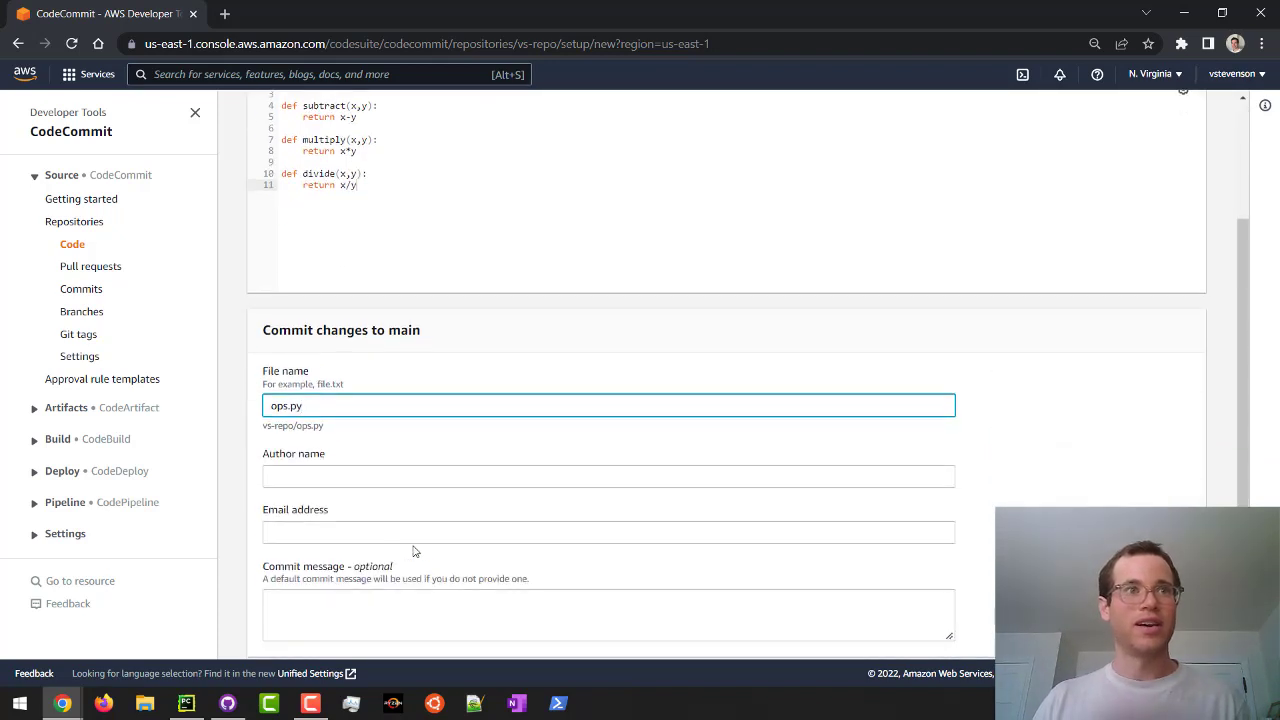
left_click(608, 476)
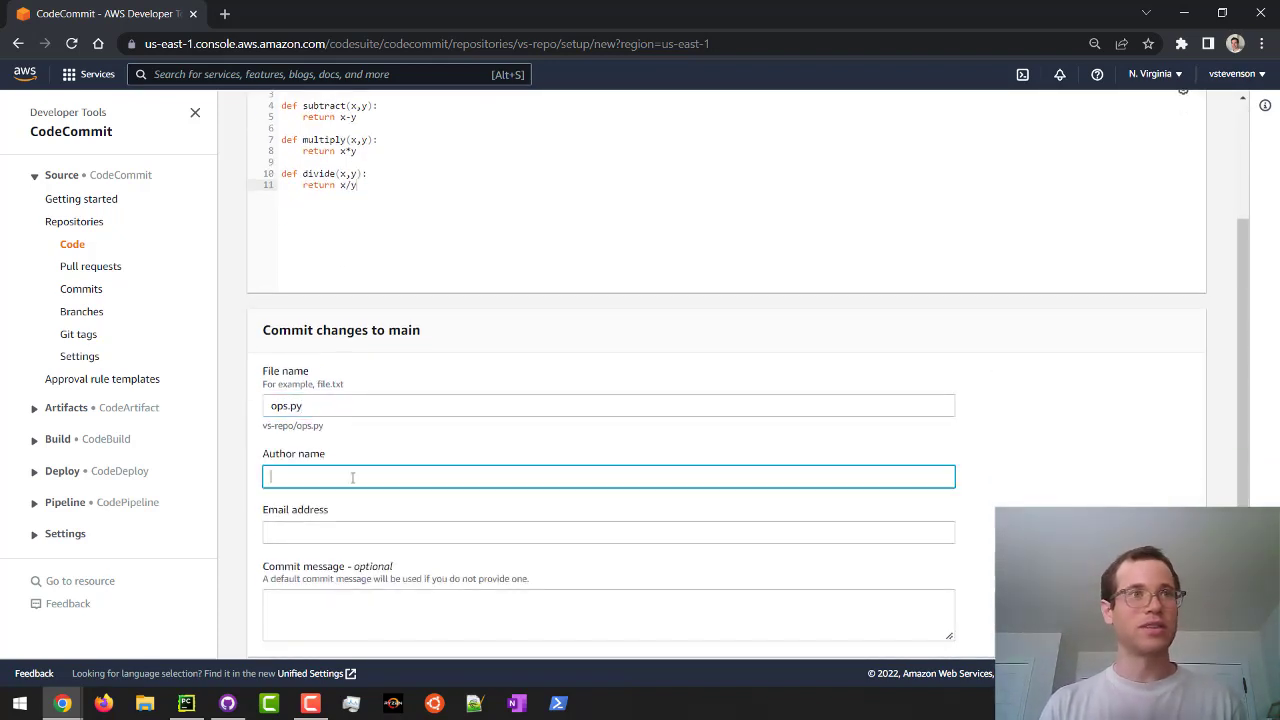
type("vs@")
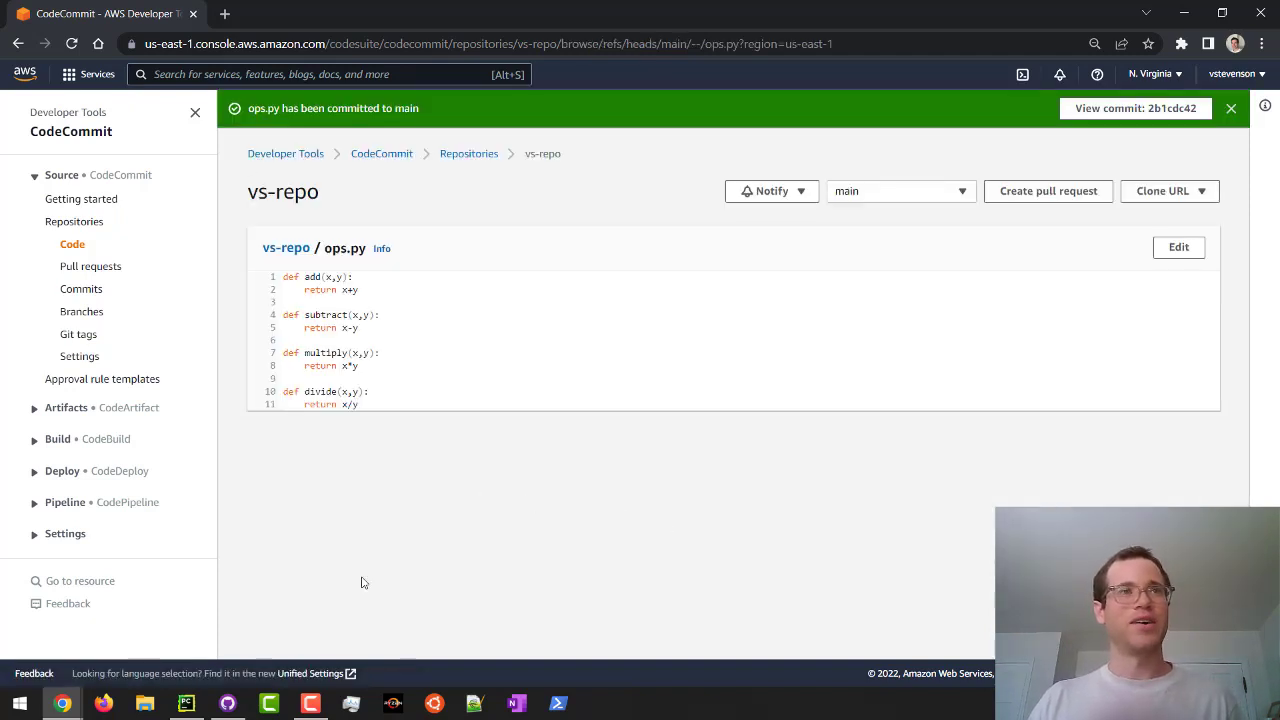
mouse_move(480, 143)
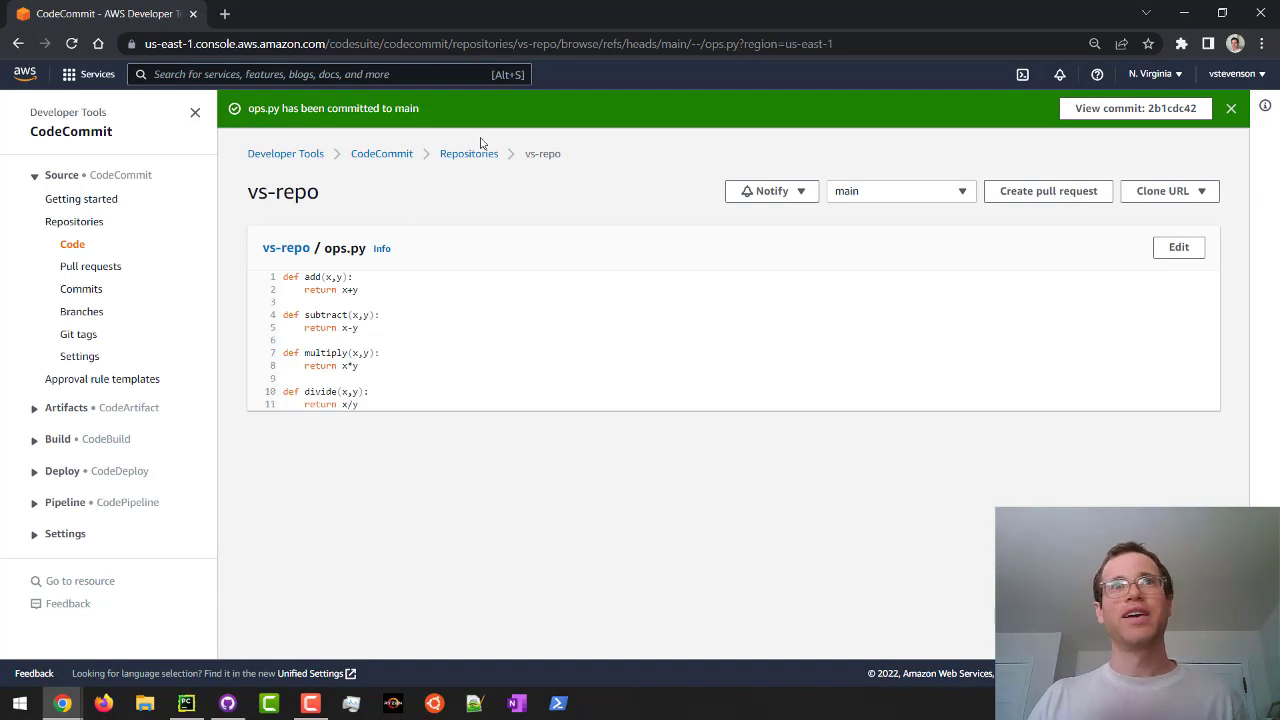
left_click(468, 153)
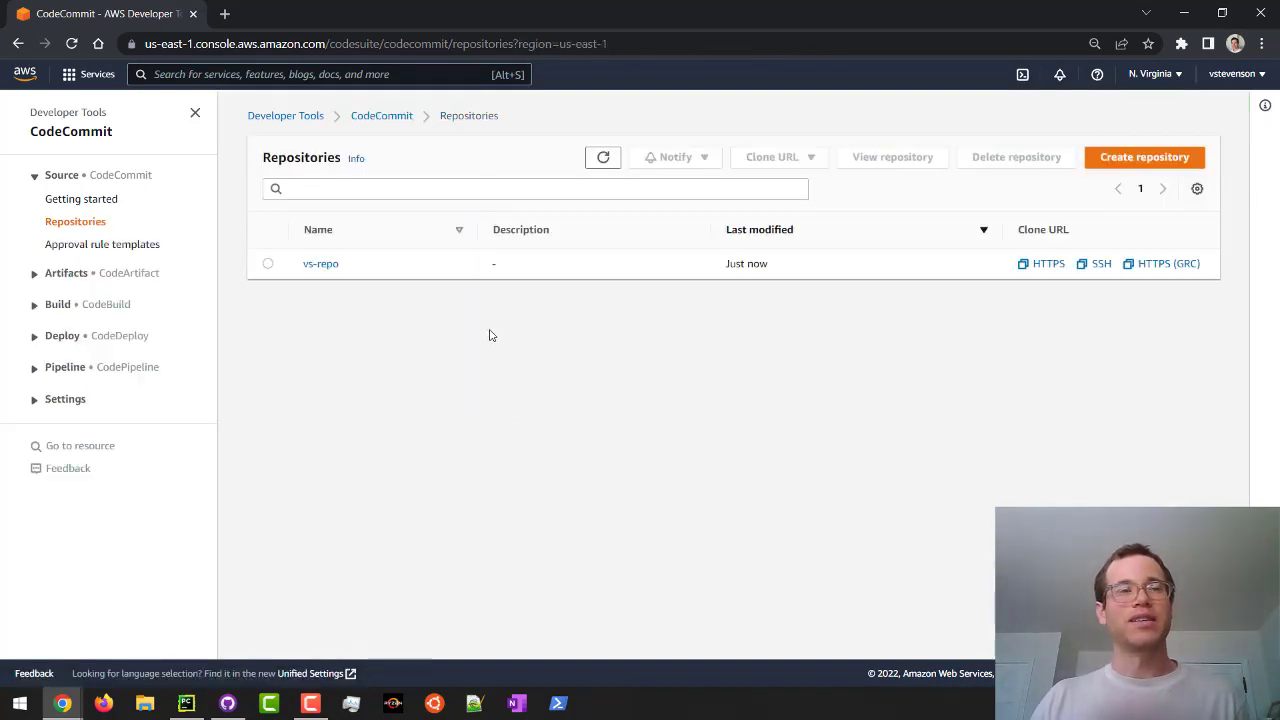
left_click(320, 263)
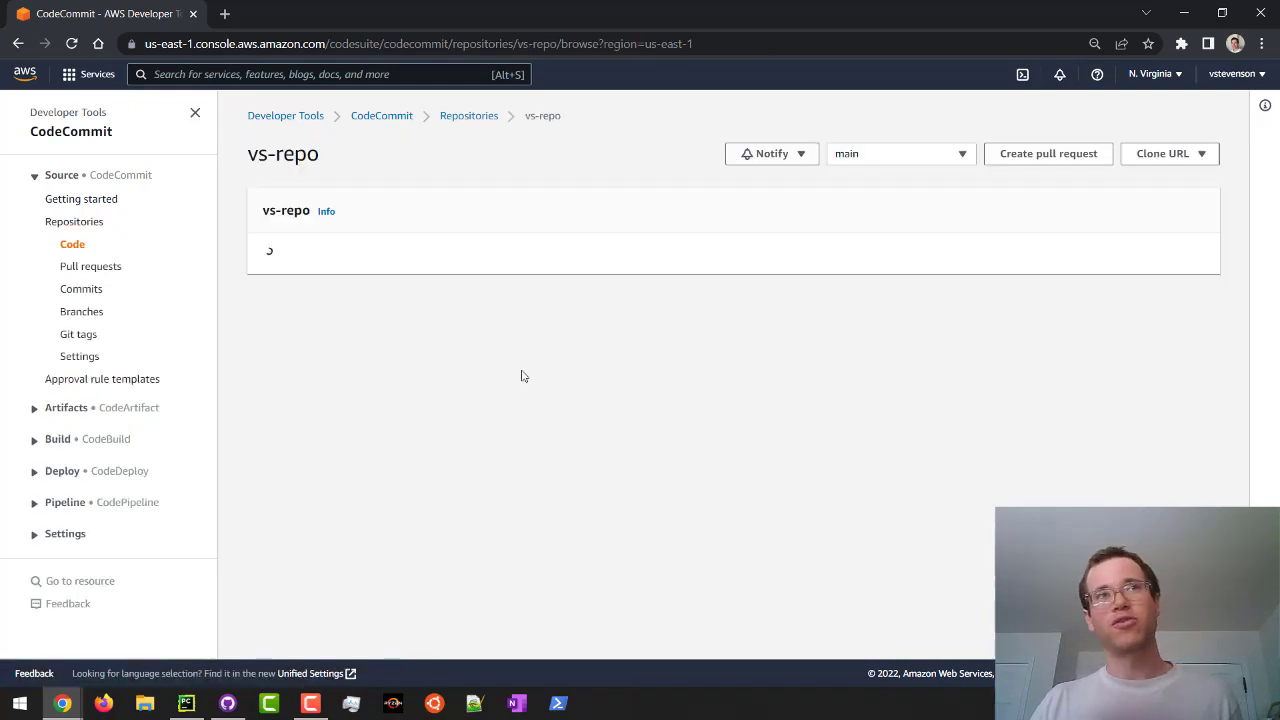
left_click(1160, 209)
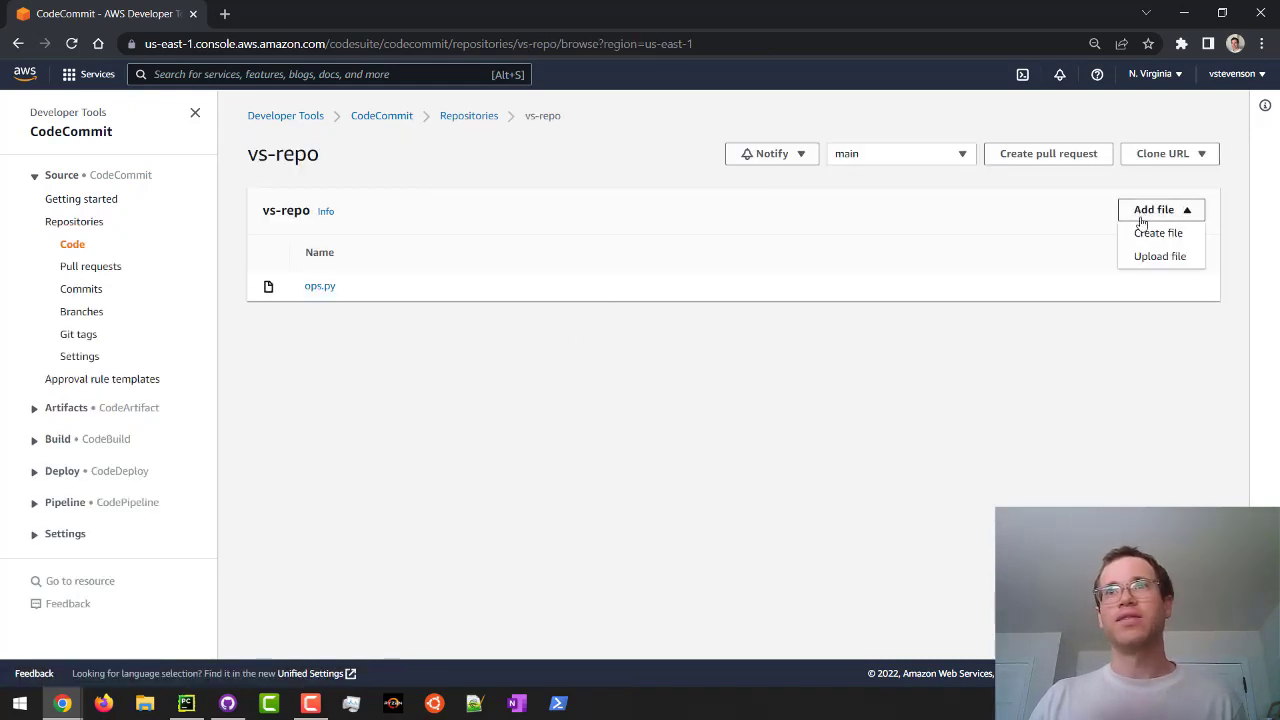
left_click(1158, 232)
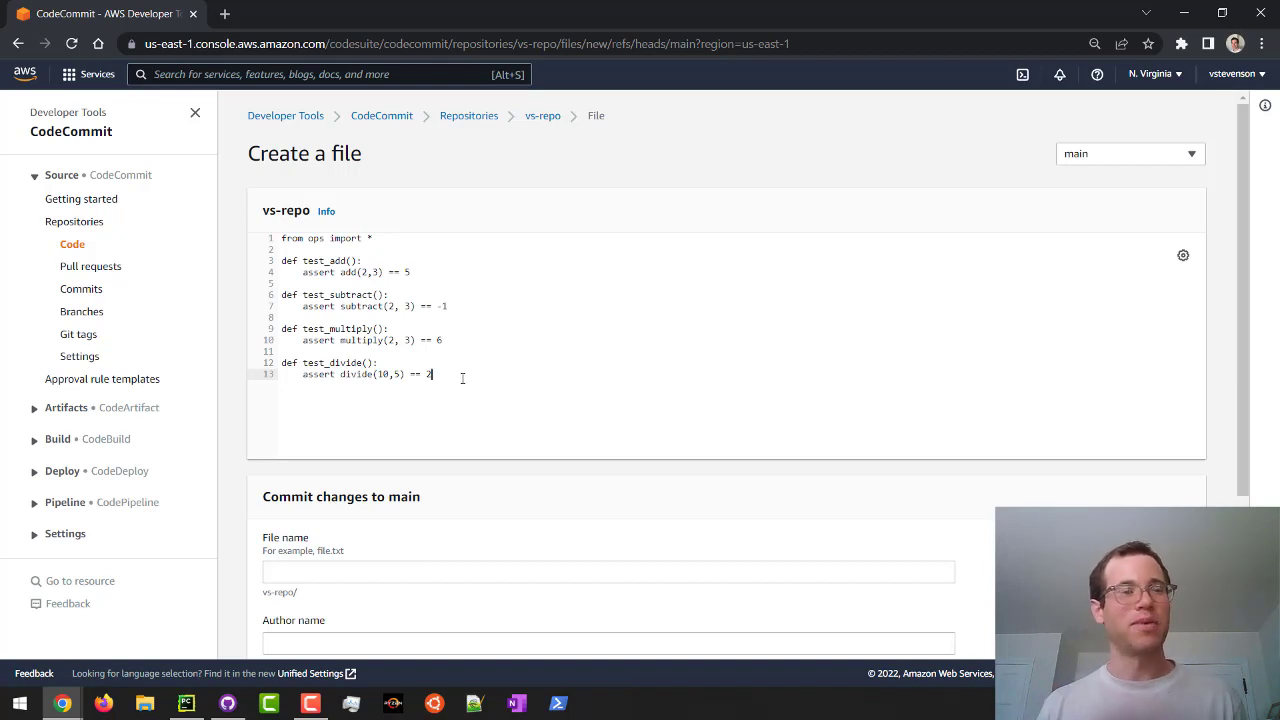
left_click(608, 571)
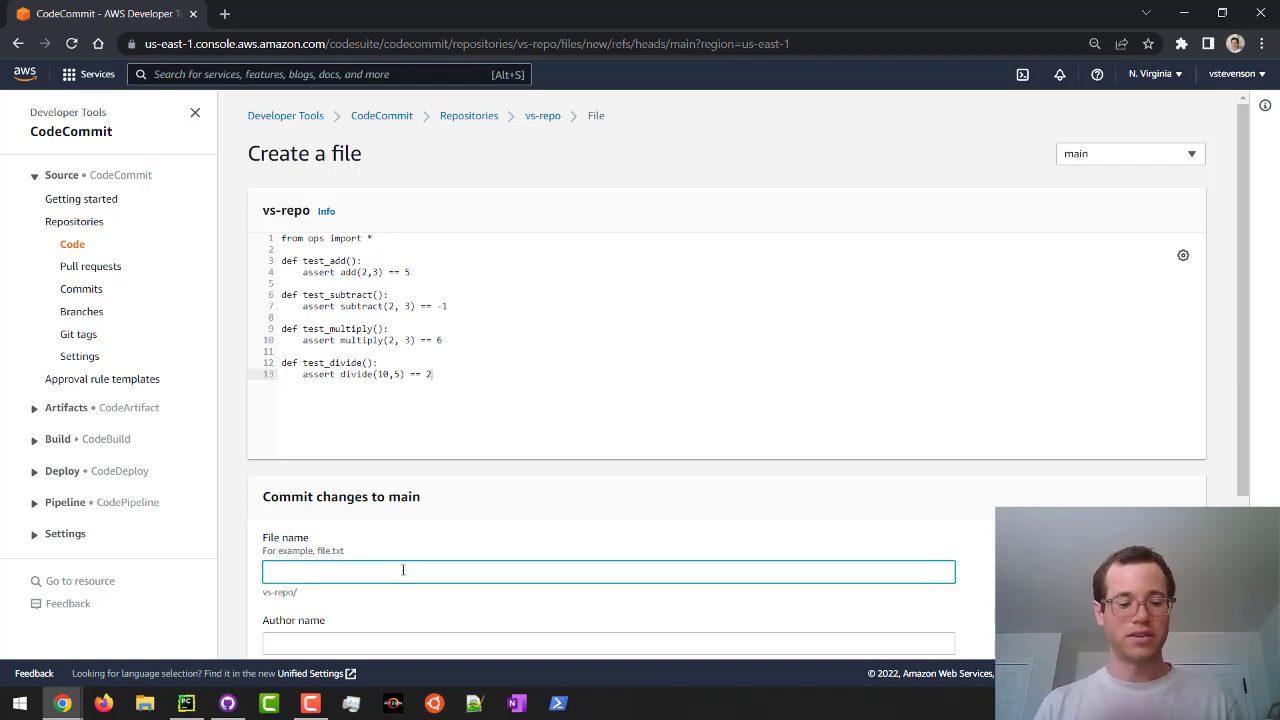
type("test_ops.py")
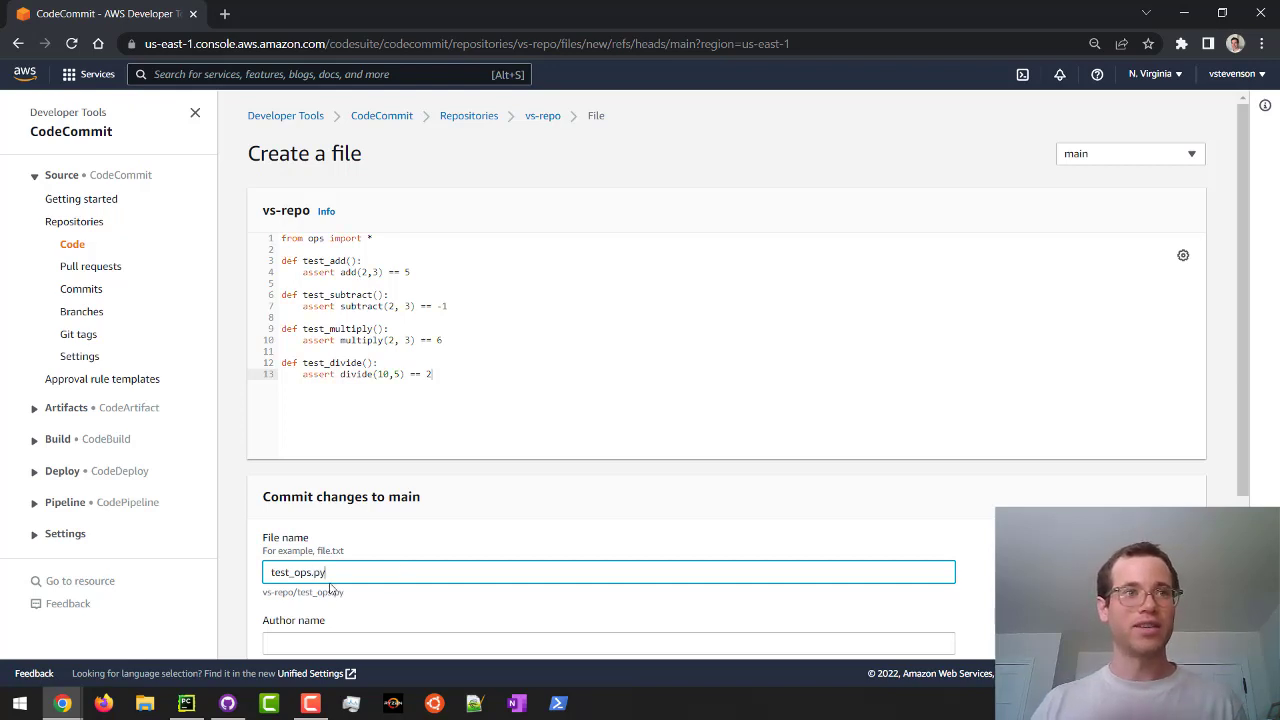
double_click(280, 572)
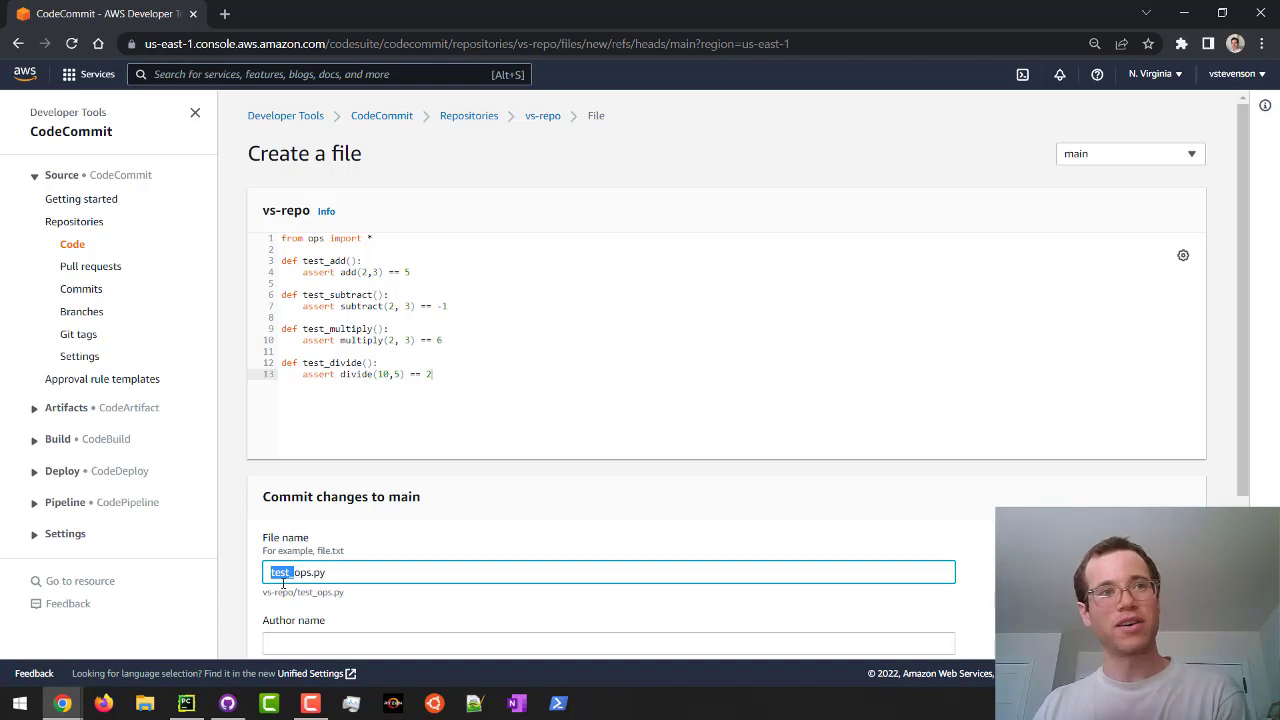
scroll("down", 3)
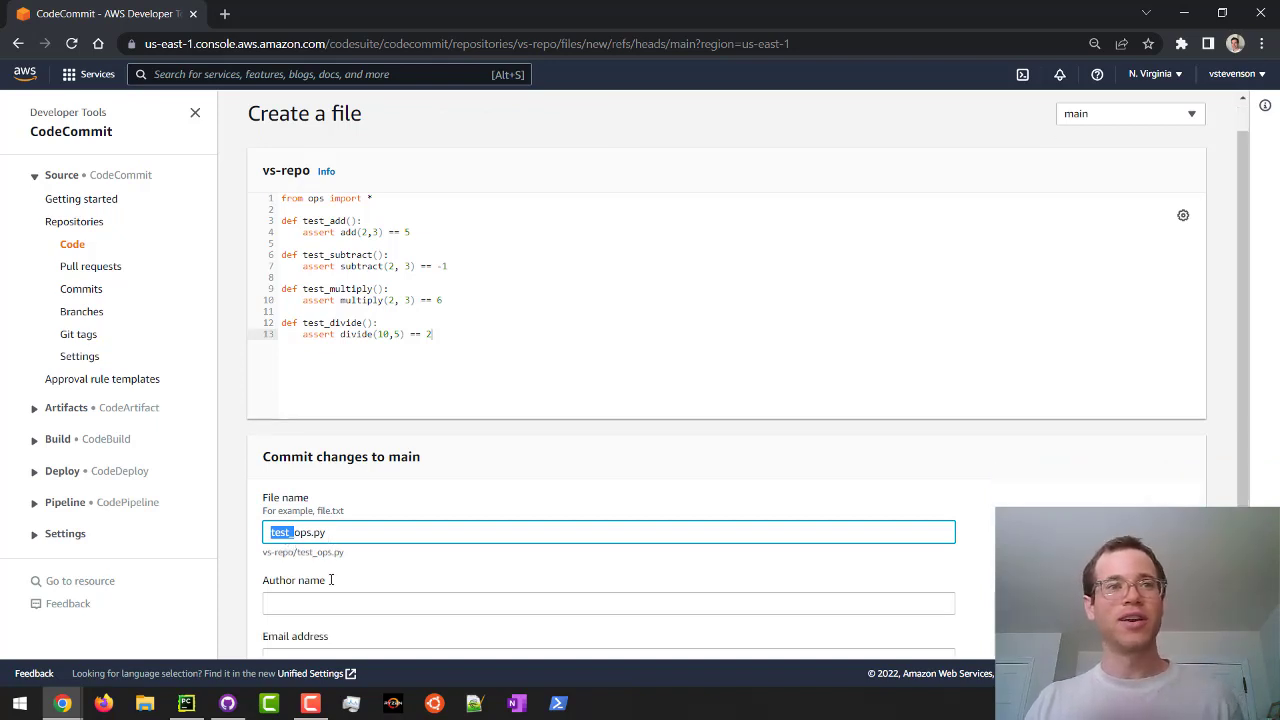
scroll("down", 3)
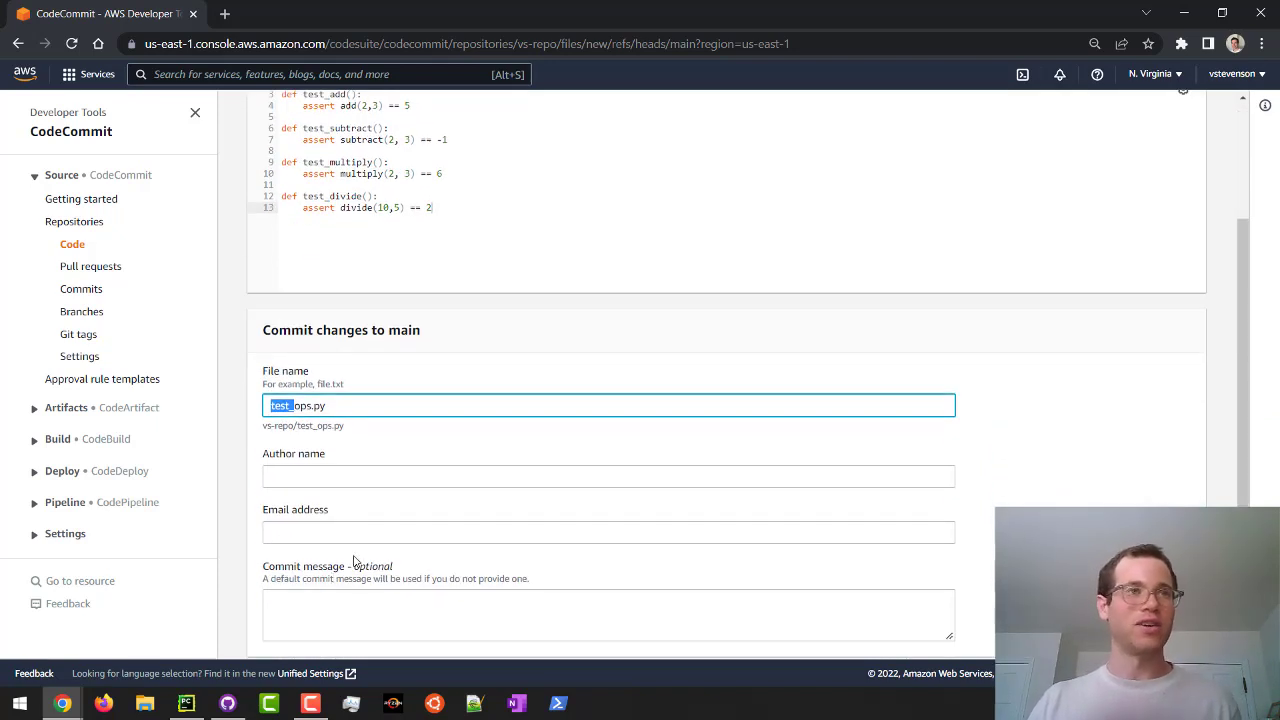
left_click(608, 476)
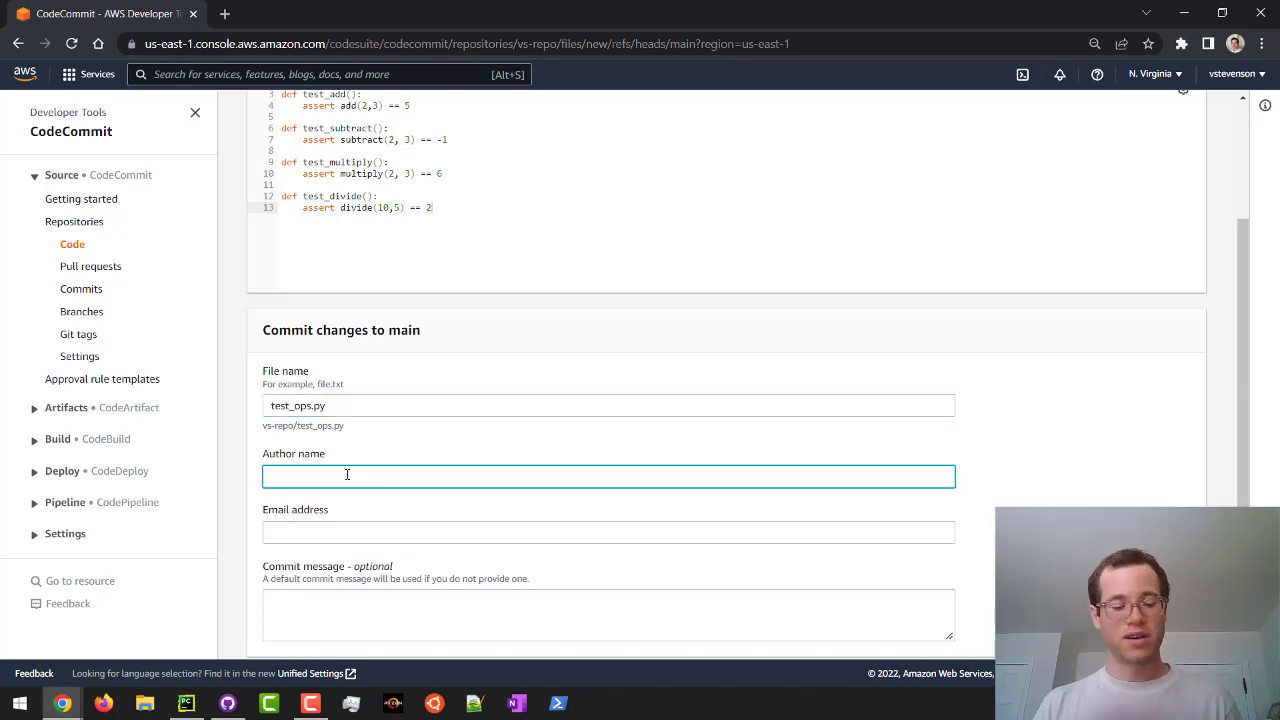
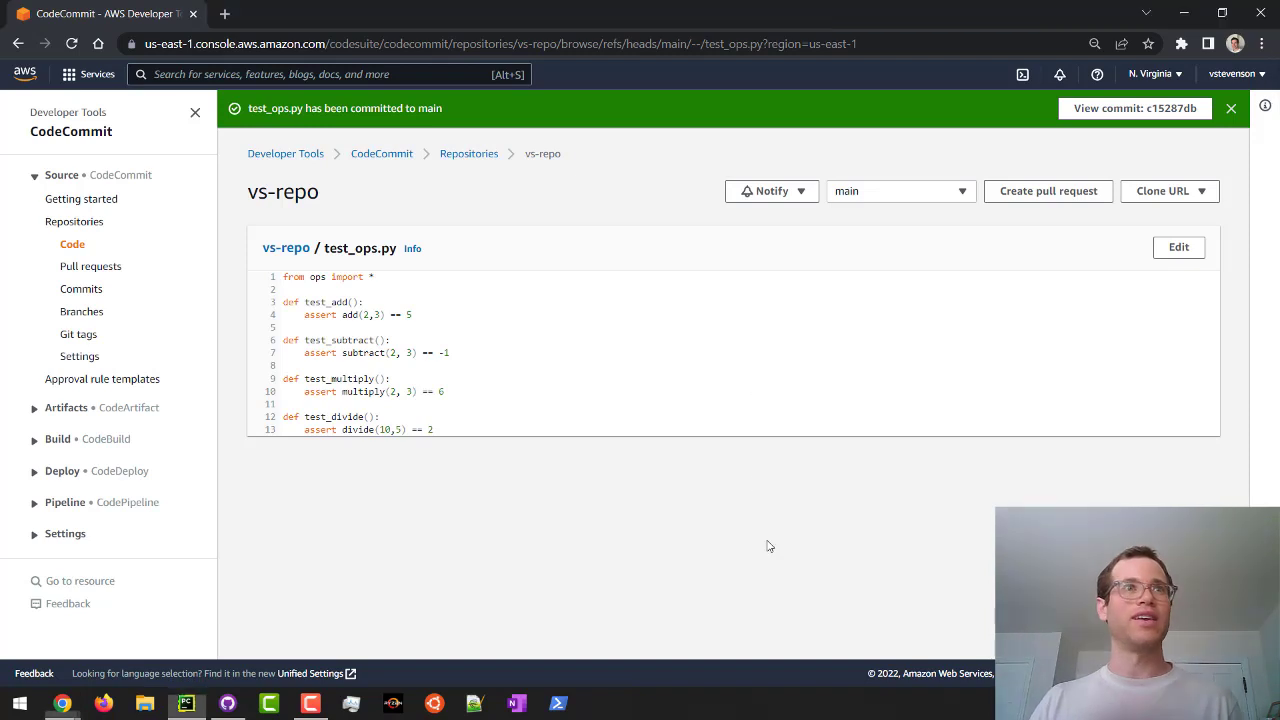
mouse_move(598, 445)
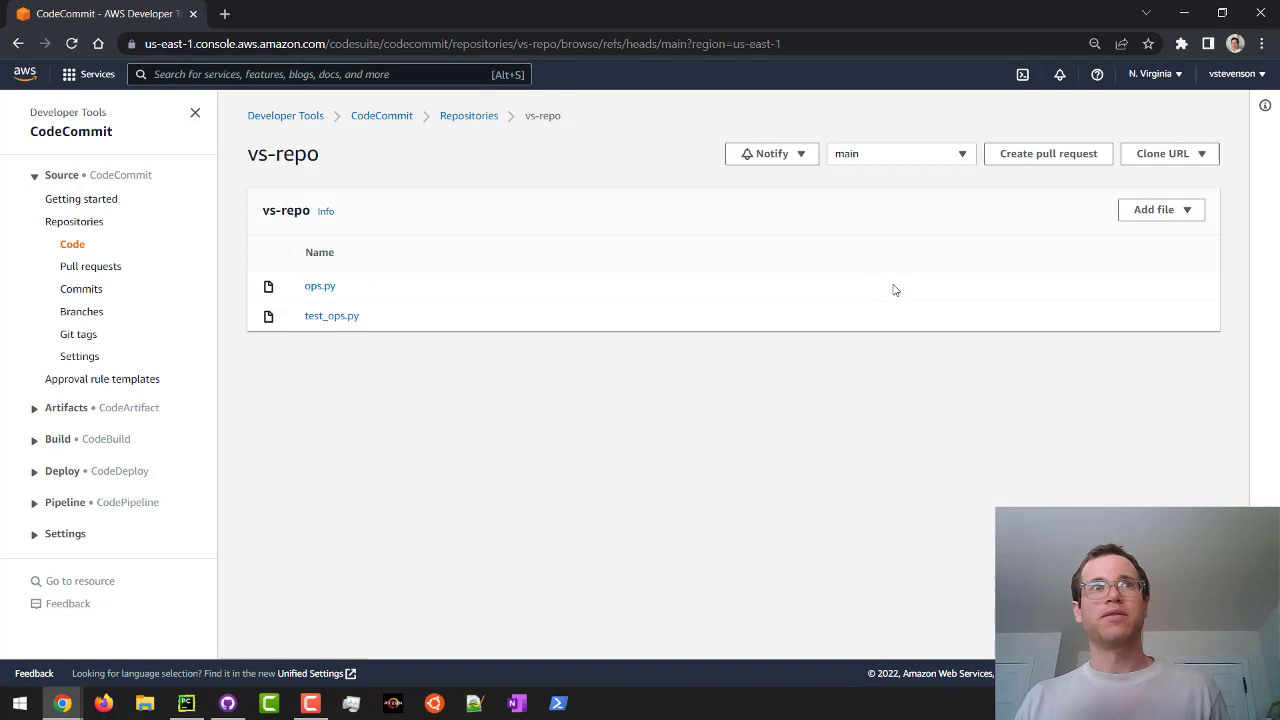
mouse_move(918, 292)
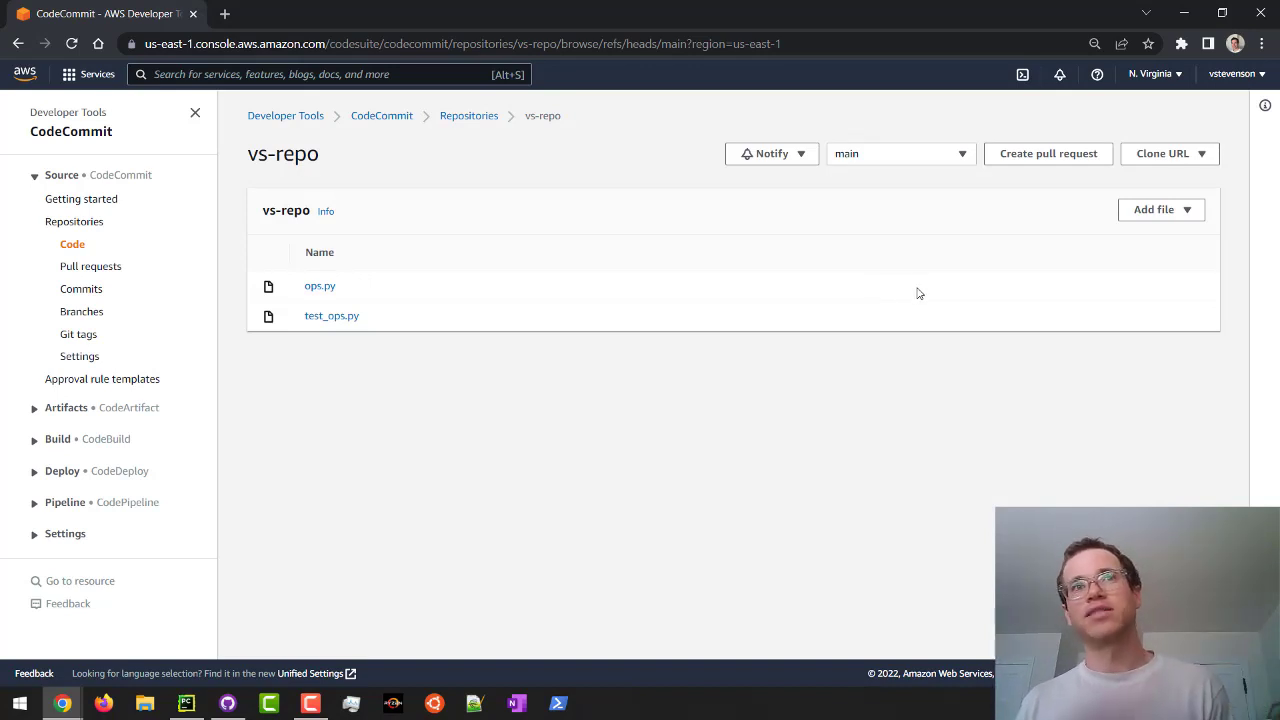
Commit buildspec.yml (version 0.2) that installs pytest, runs tests and outputs a JUnit XML report.
left_click(1155, 209)
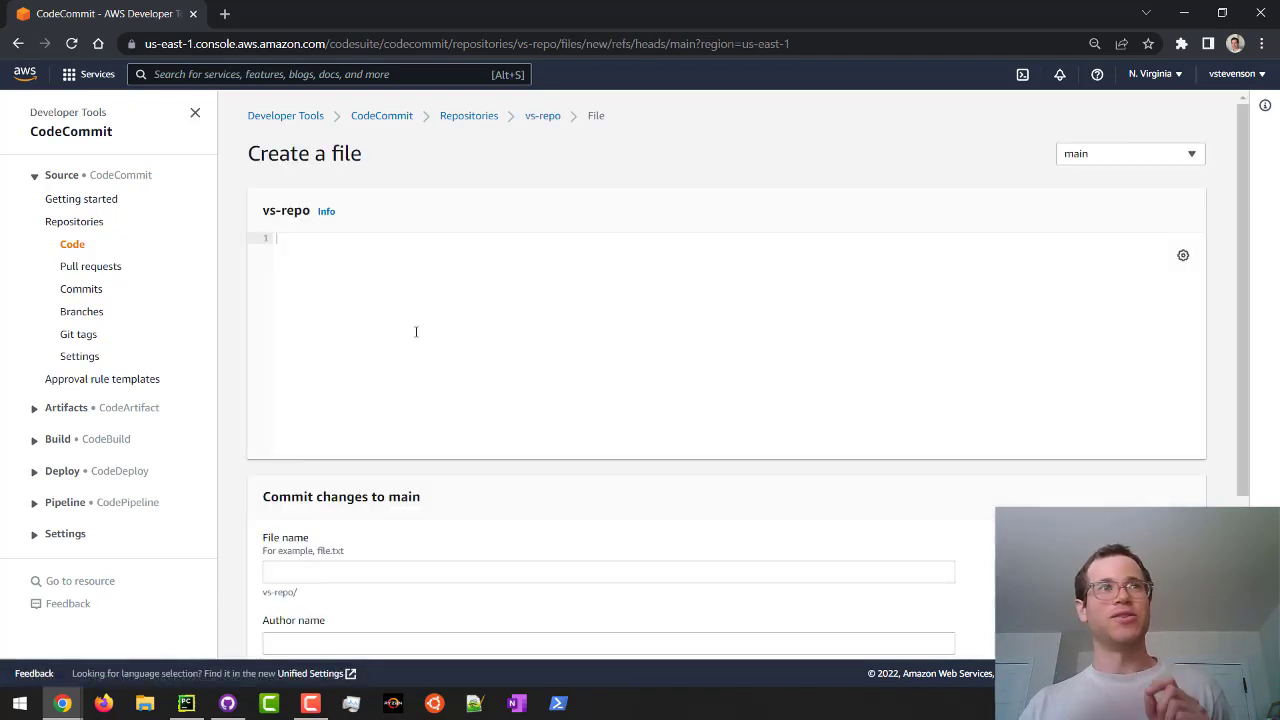
mouse_move(871, 385)
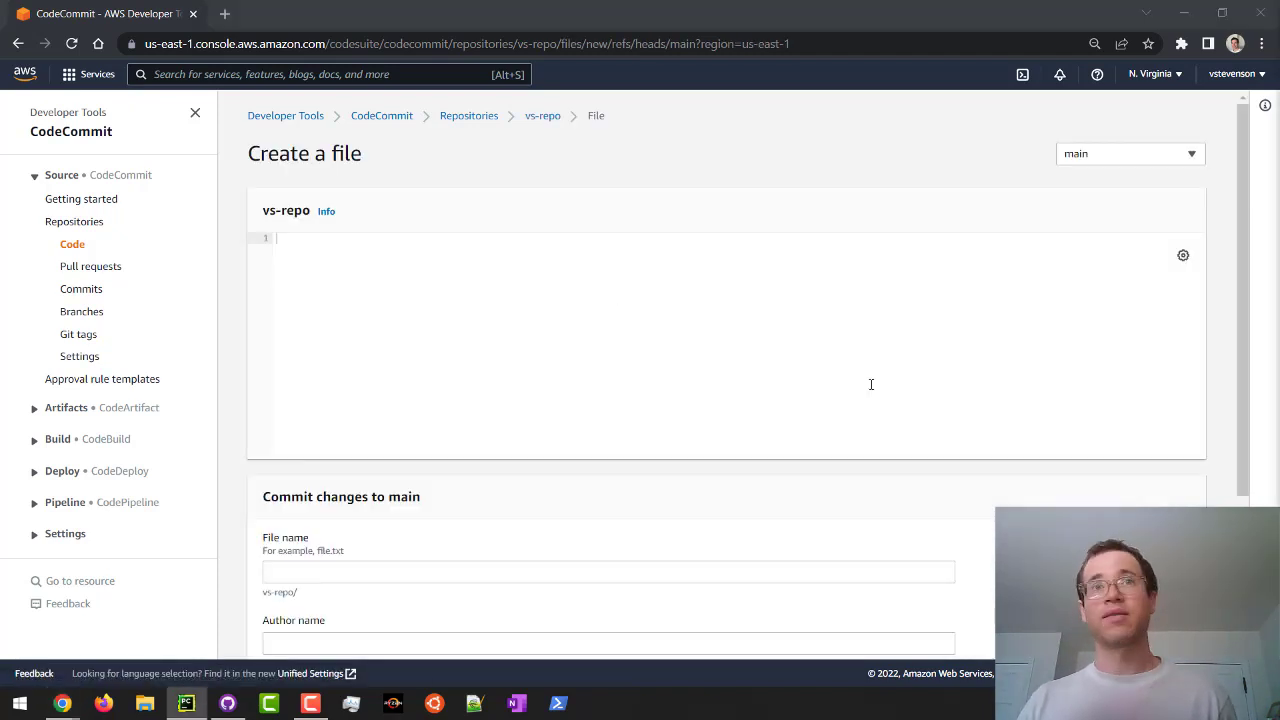
type("version: 0.2")
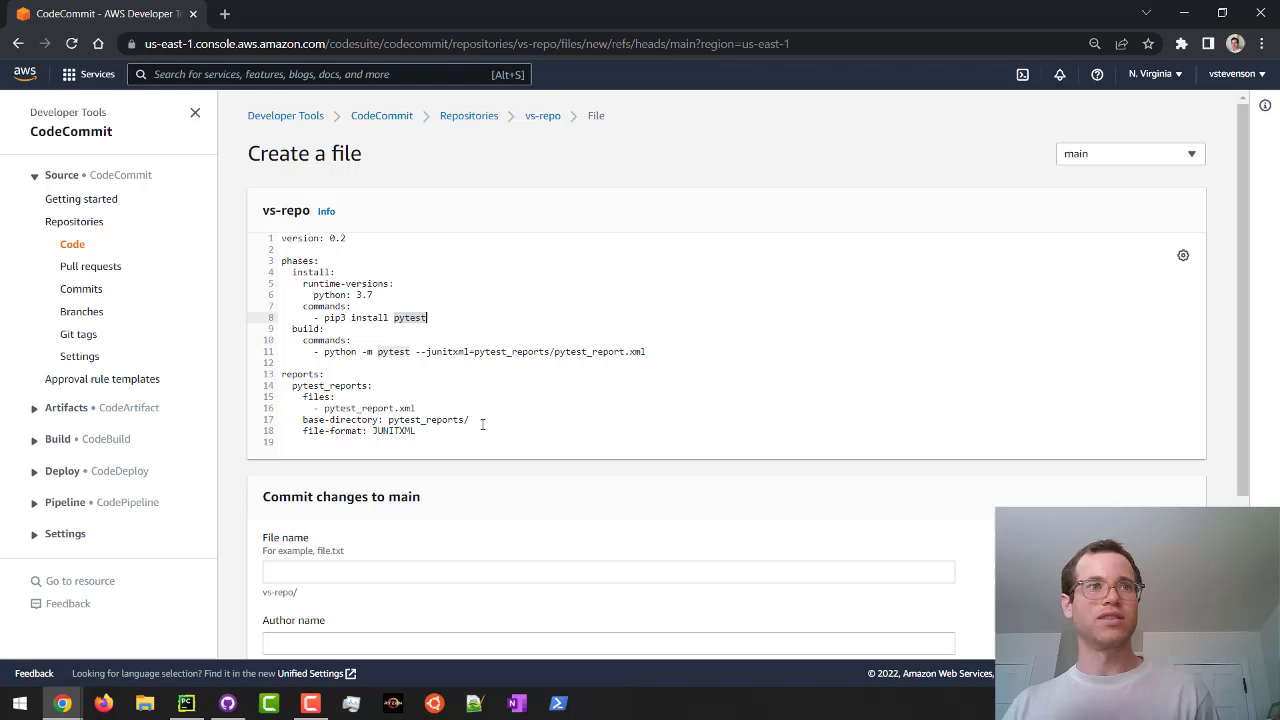
left_click(607, 571)
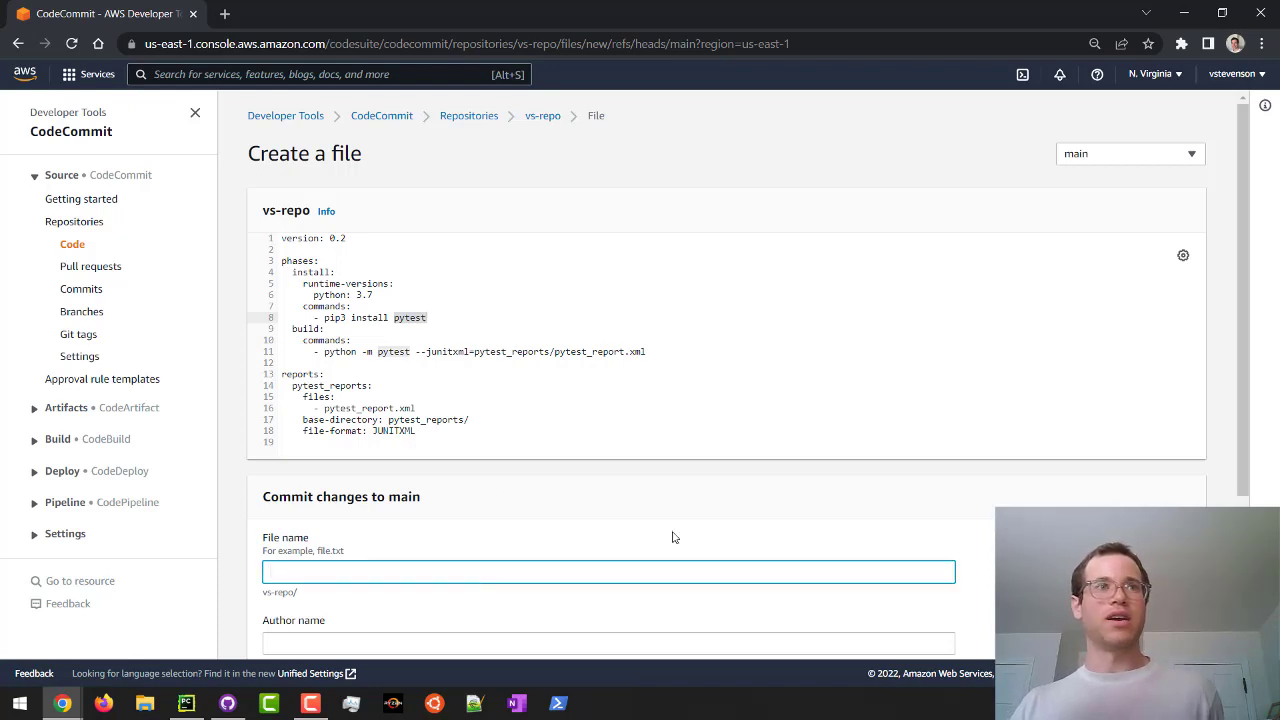
type("buildspec.yml")
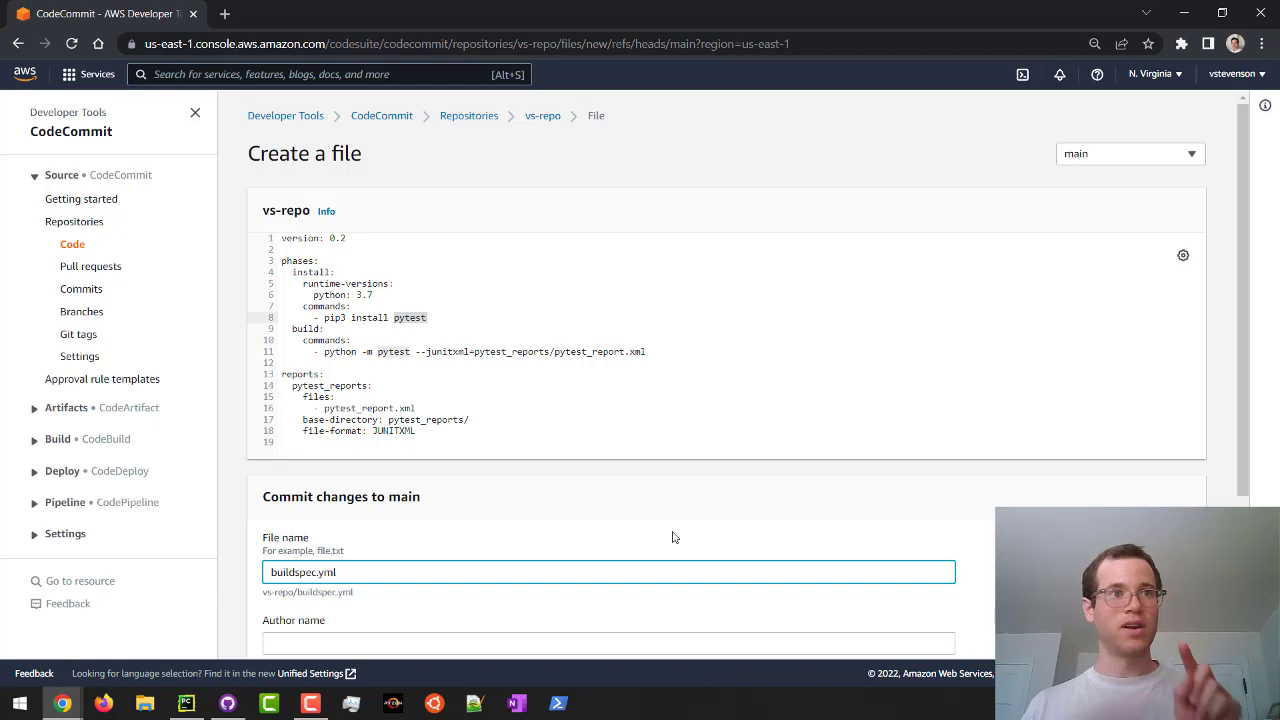
scroll("down", 3)
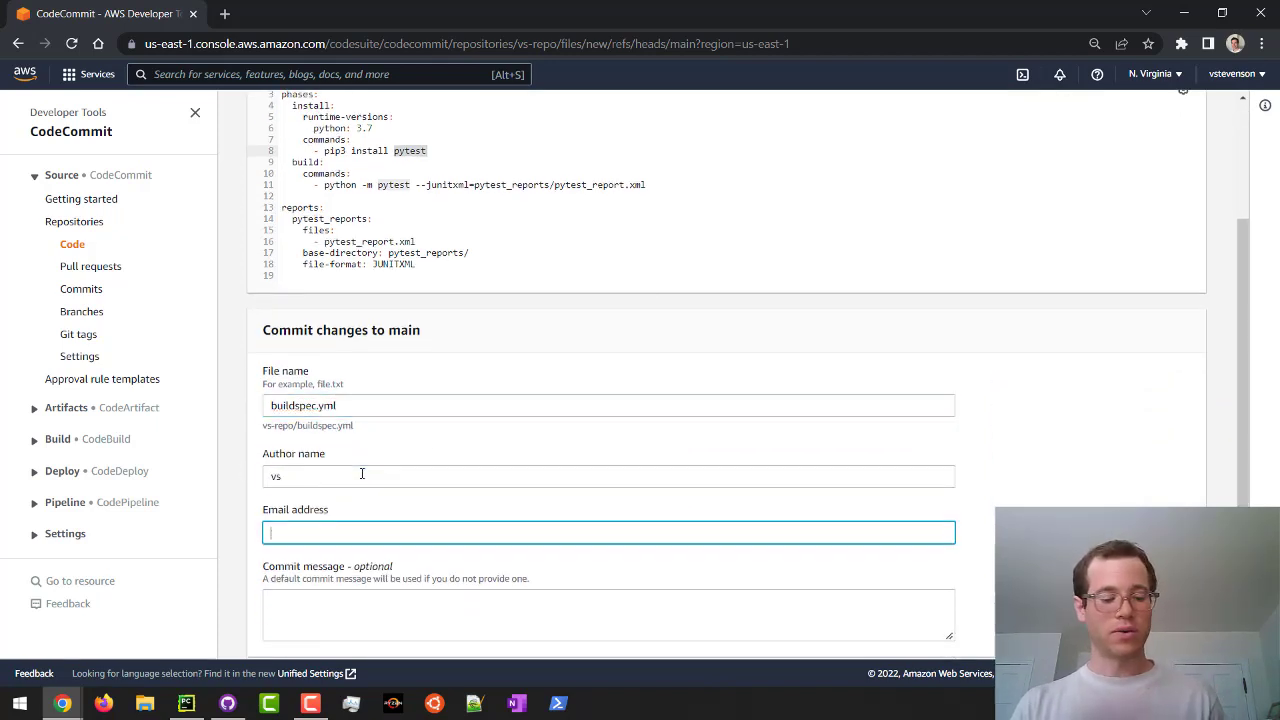
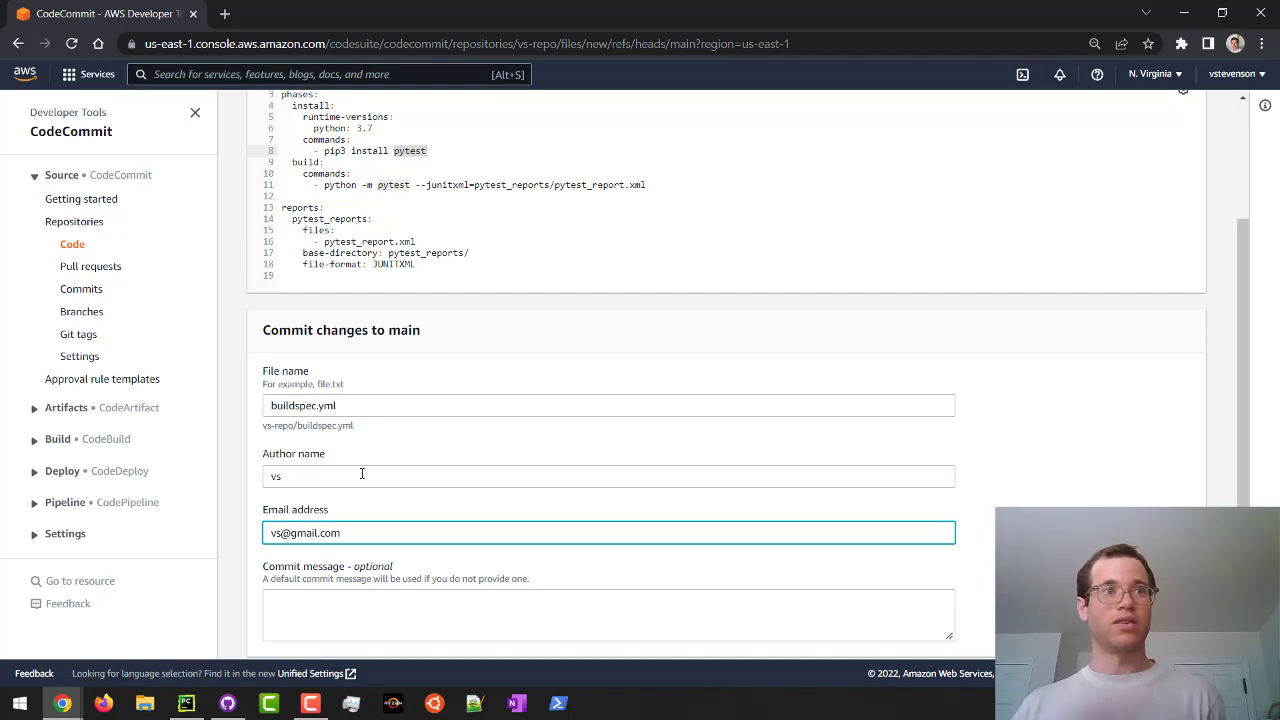
scroll("down", 3)
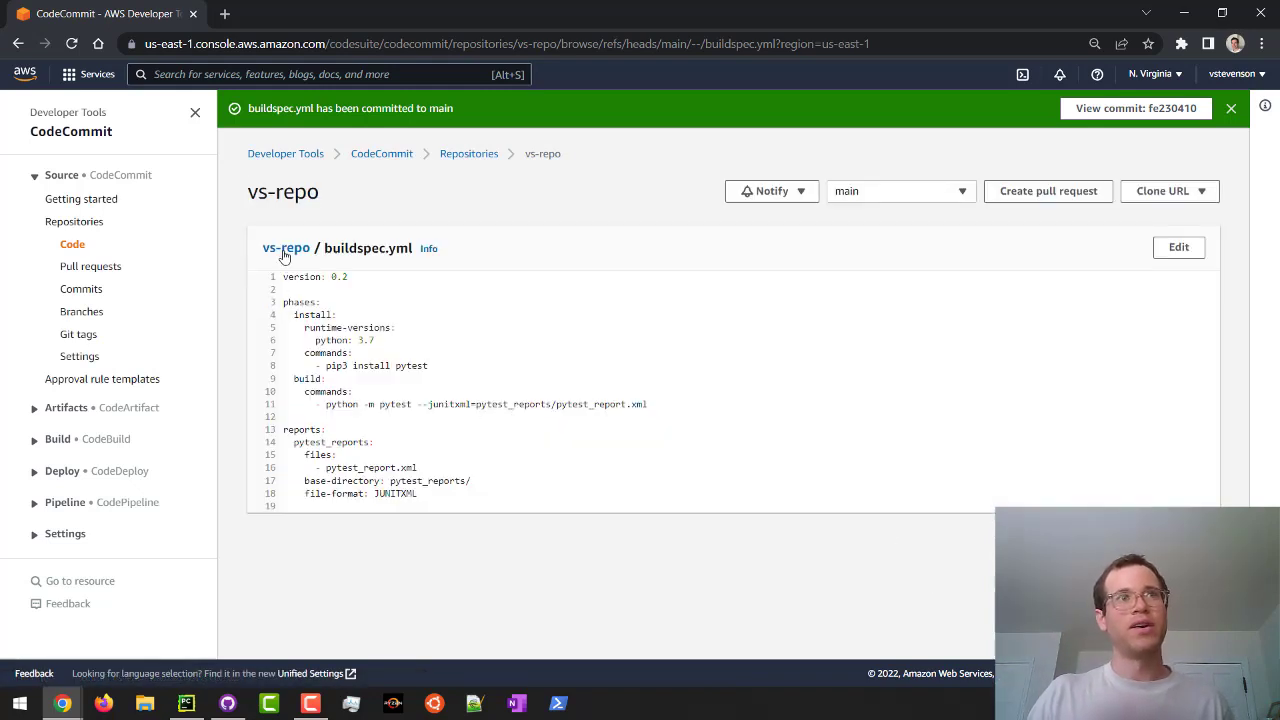
Return to the vs-repo file list showing buildspec.yml, ops.py and test_ops.py.
left_click(286, 247)
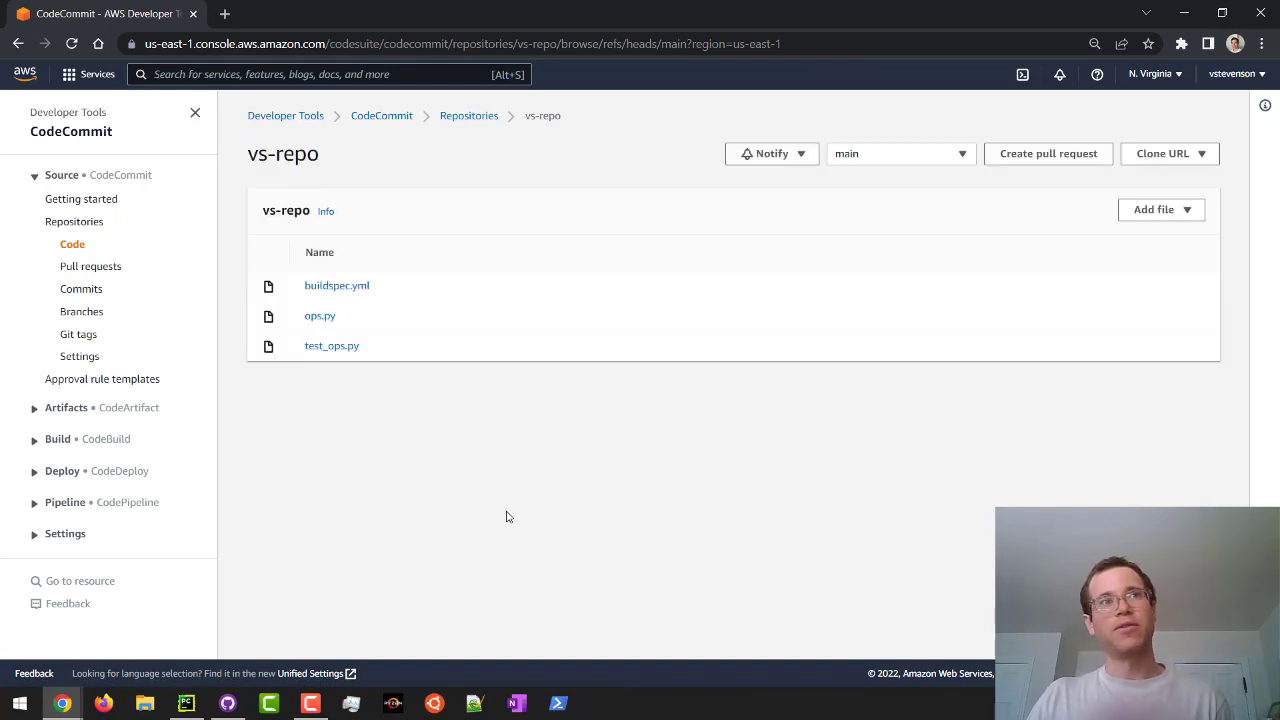
mouse_move(247, 188)
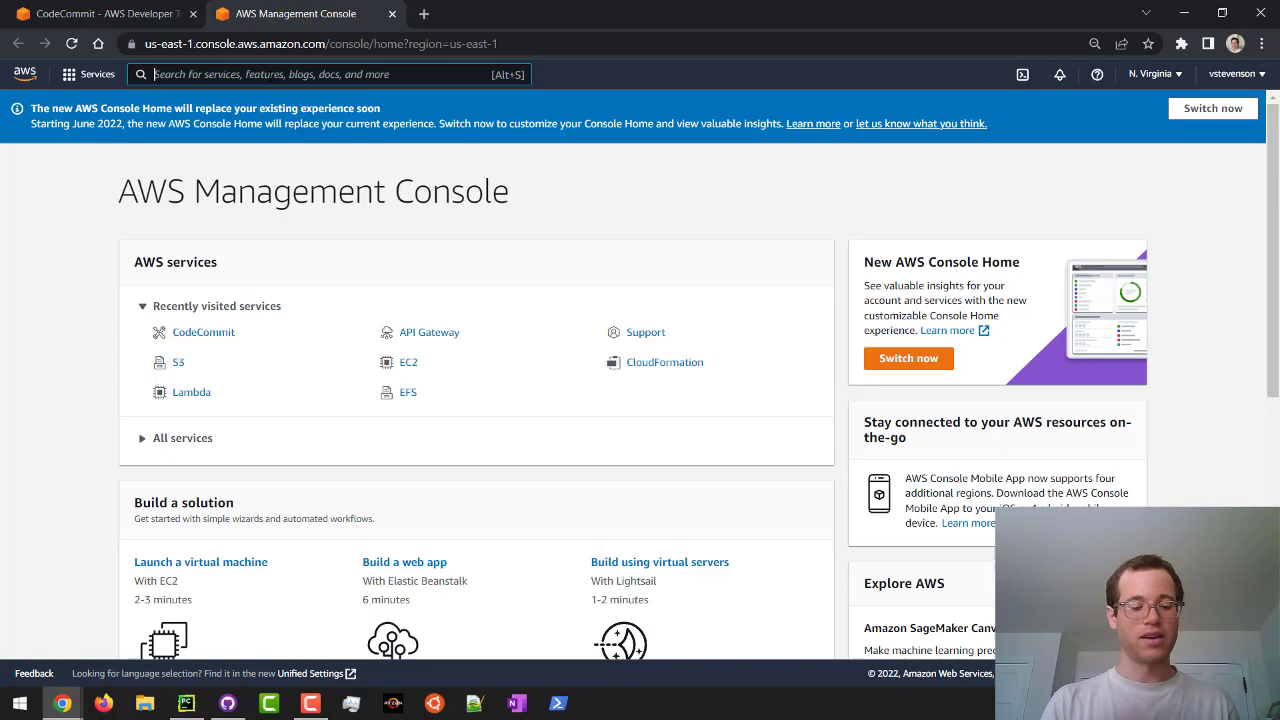
Search 'codebuild' to open CodeBuild and start a new build project.
type("codebuild")
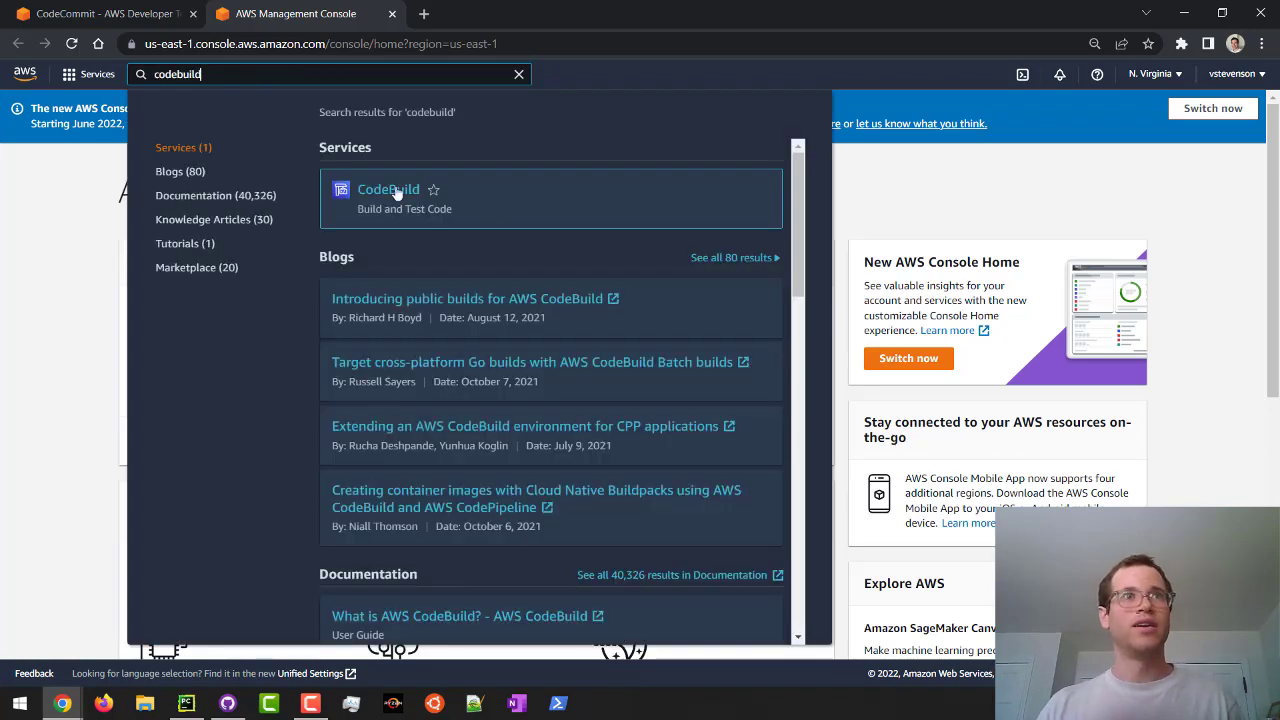
left_click(388, 189)
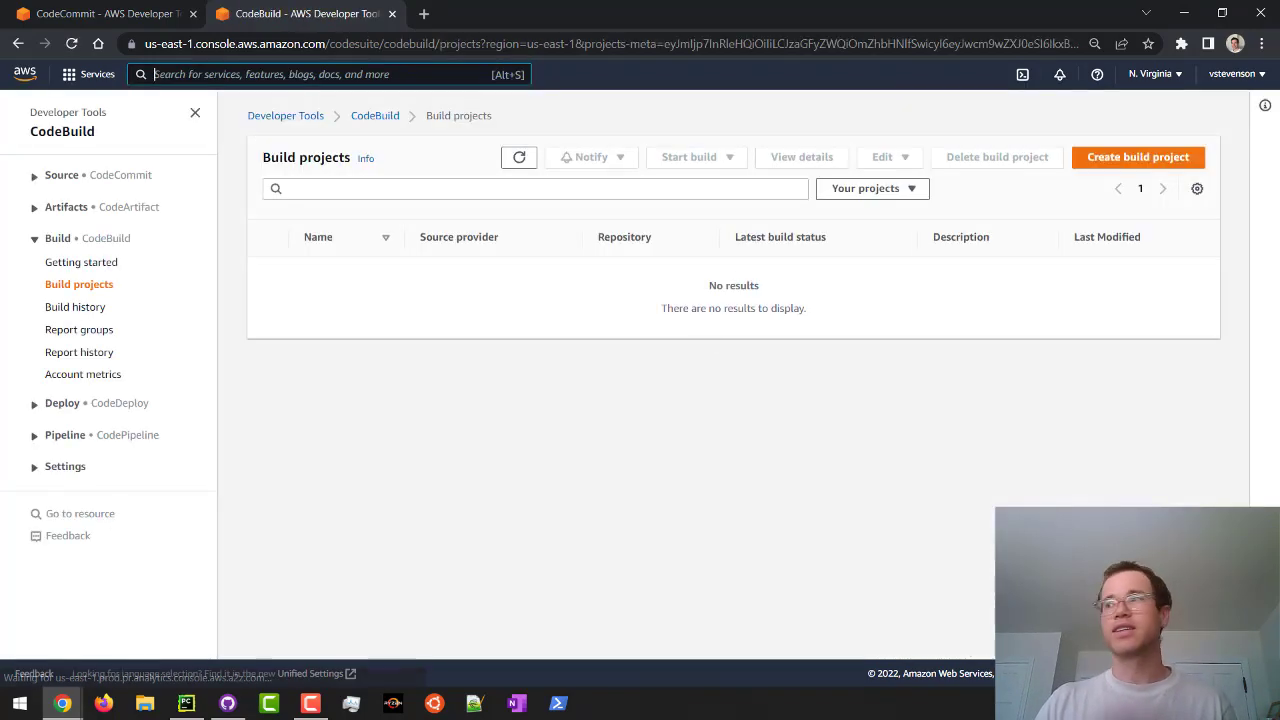
mouse_move(607, 581)
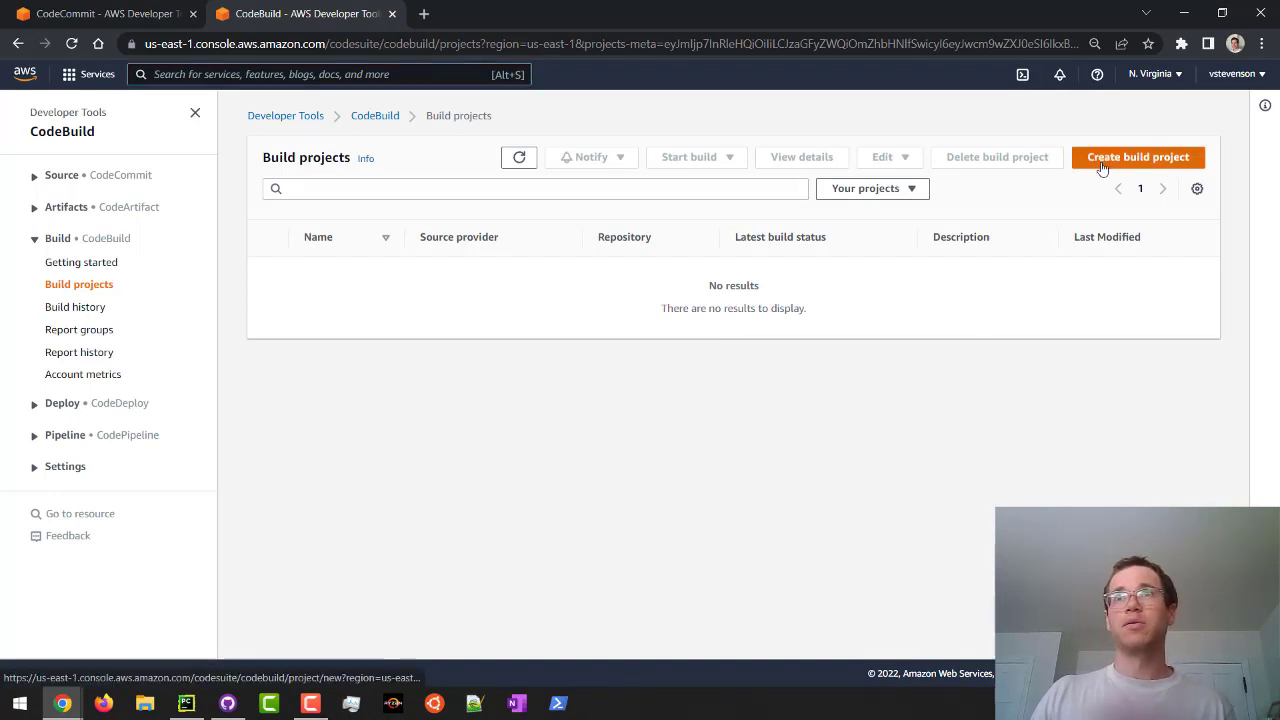
left_click(1137, 157)
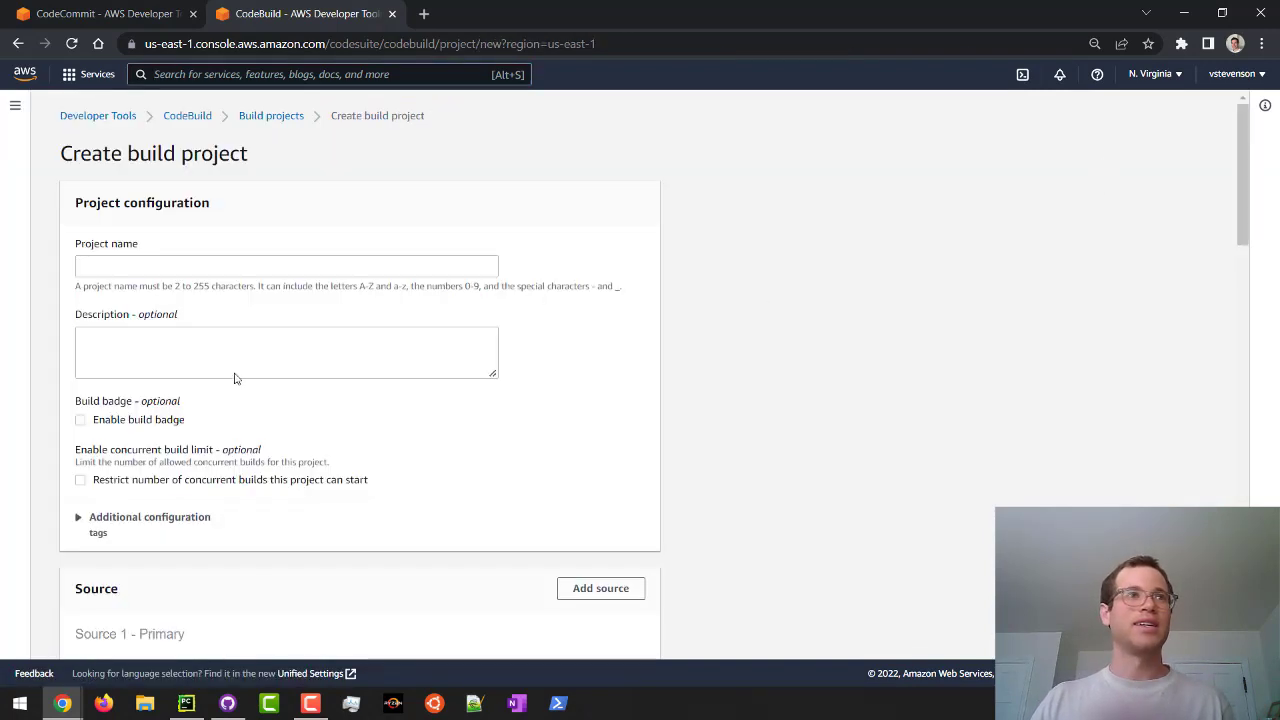
Enter 'vs-repo-test-stage' as the build project name.
left_click(287, 266)
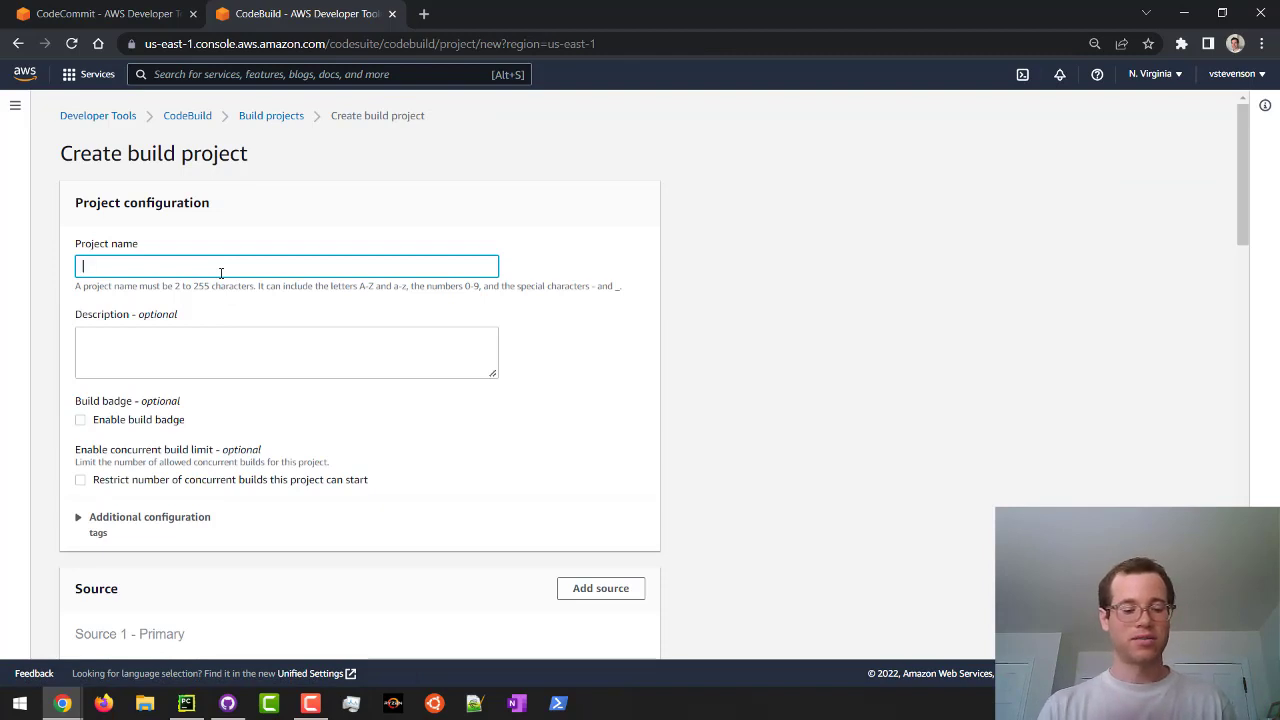
type("vs-repo-test-stage")
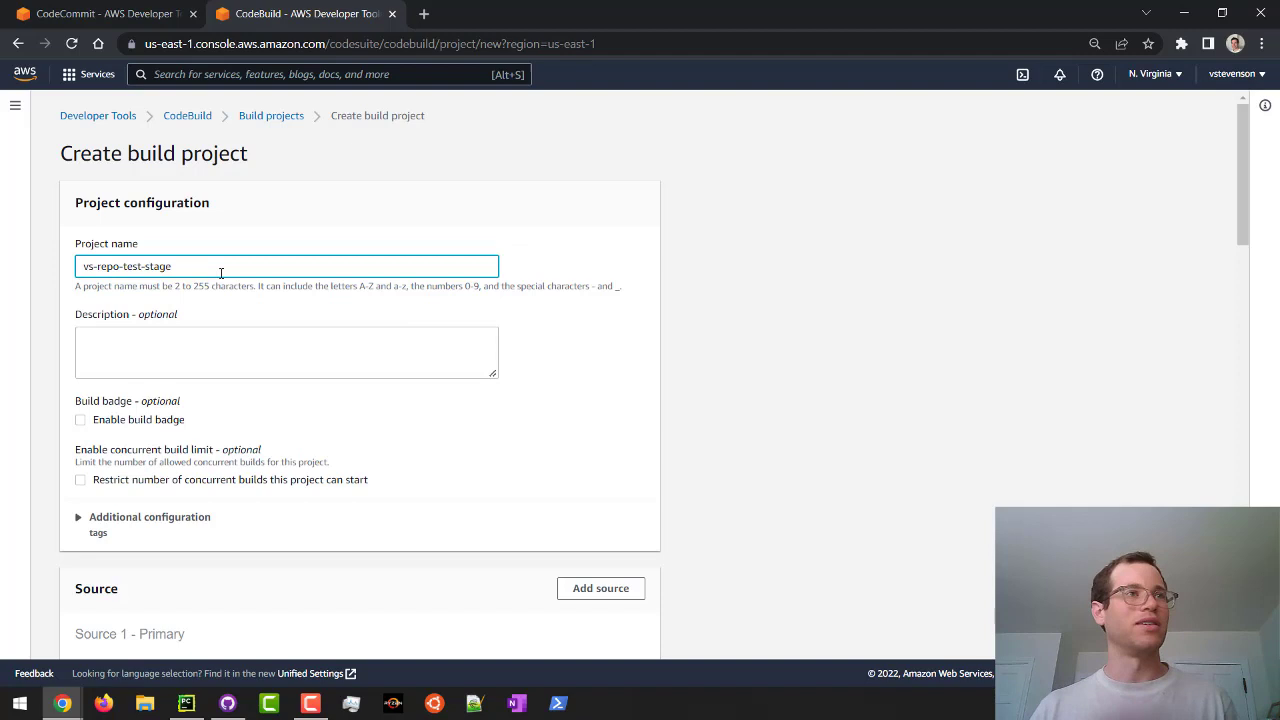
left_click(287, 352)
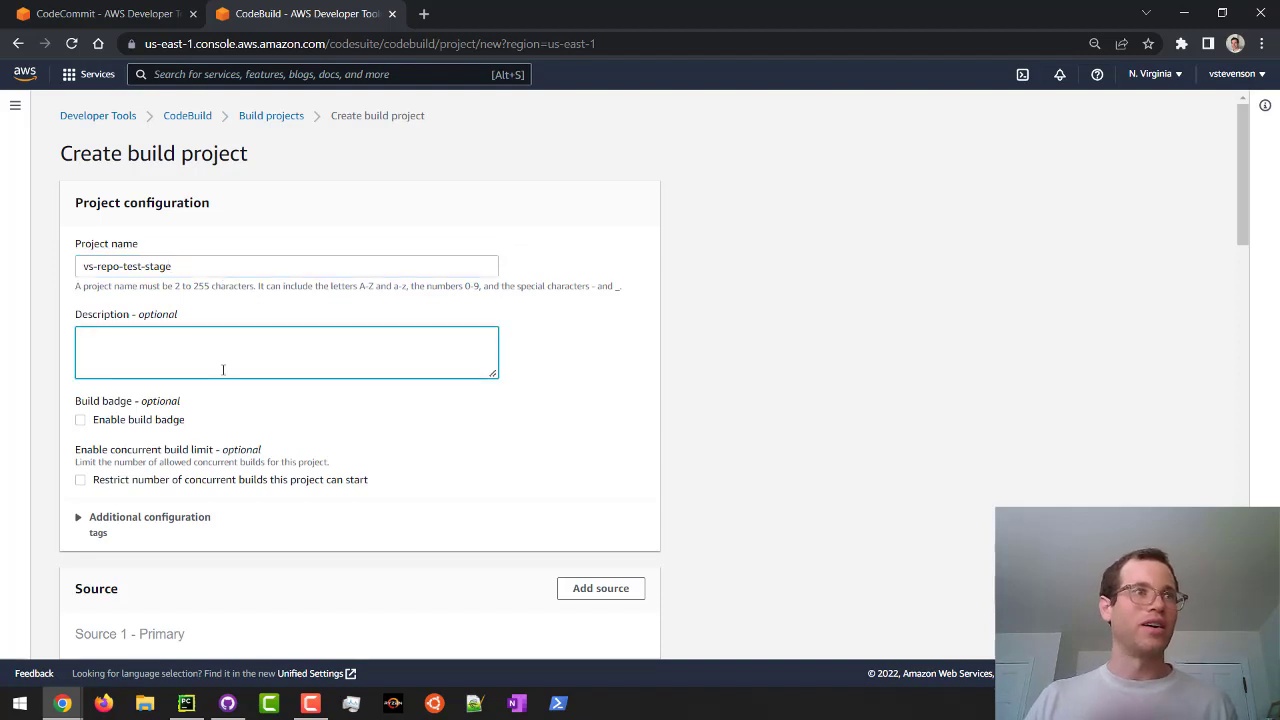
scroll("down", 3)
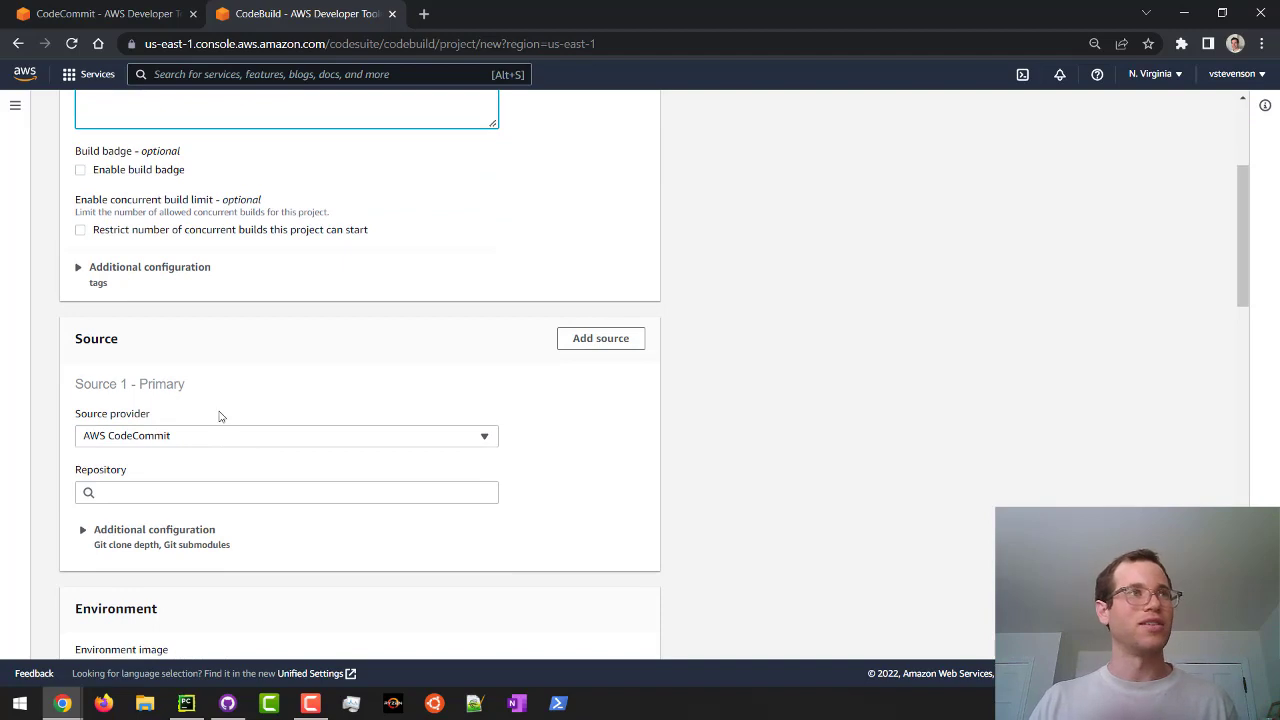
Set the source to AWS CodeCommit repository vs-repo, branch main.
scroll("down", 3)
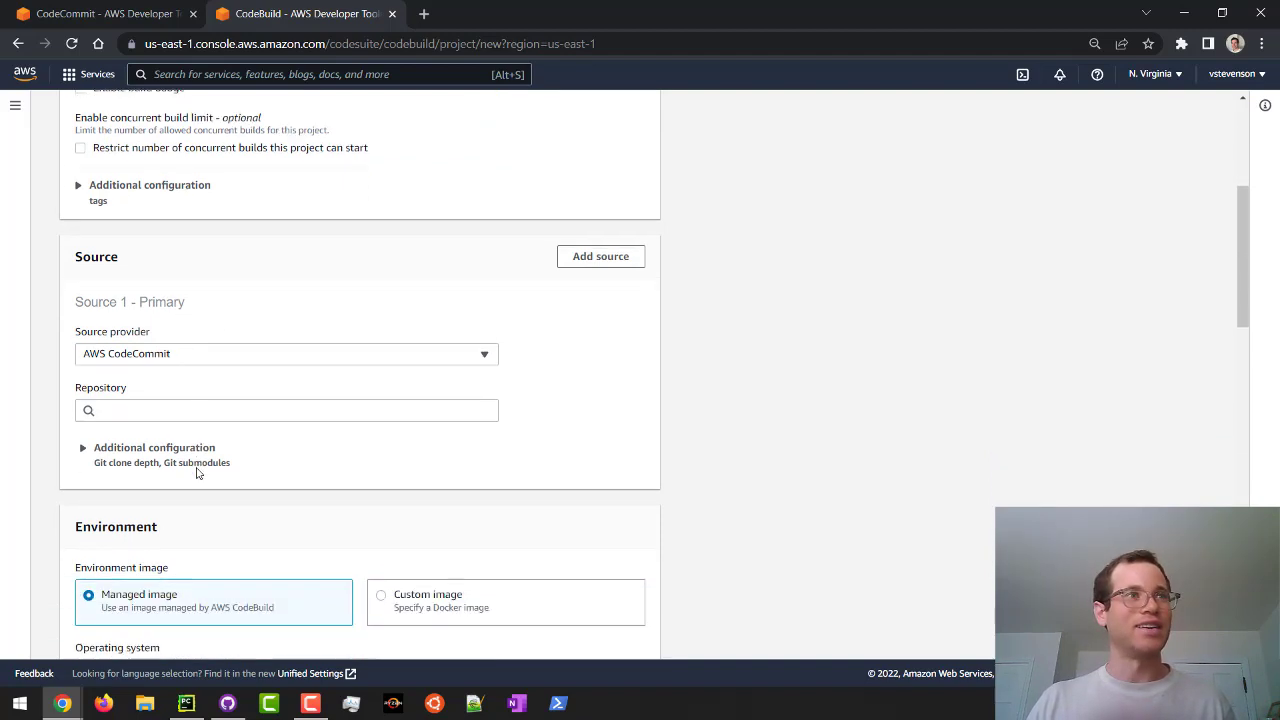
scroll("down", 3)
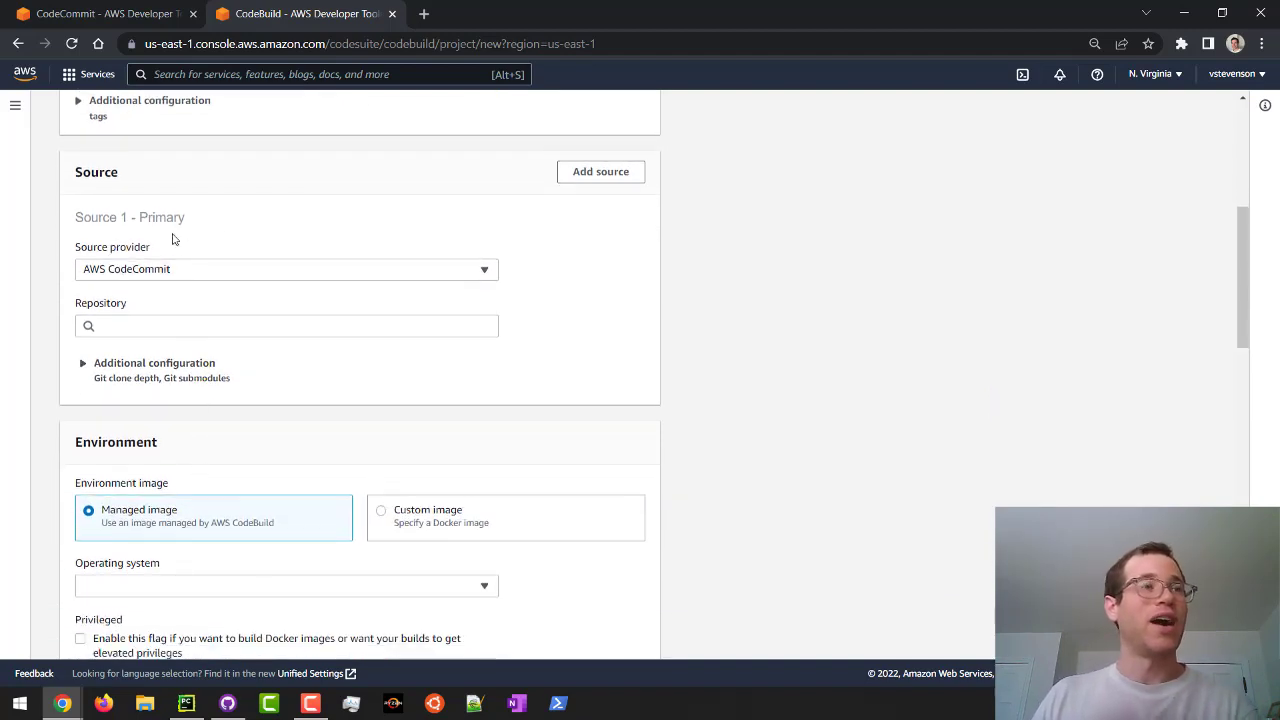
mouse_move(186, 240)
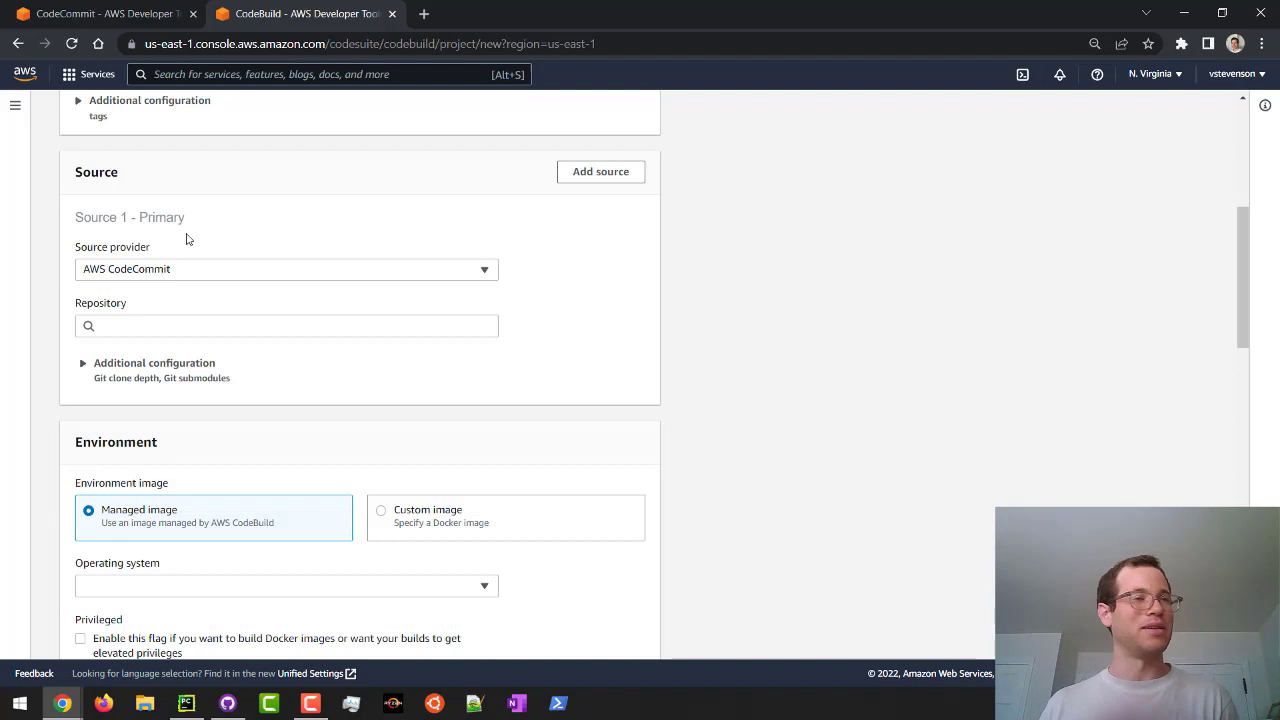
left_click(285, 268)
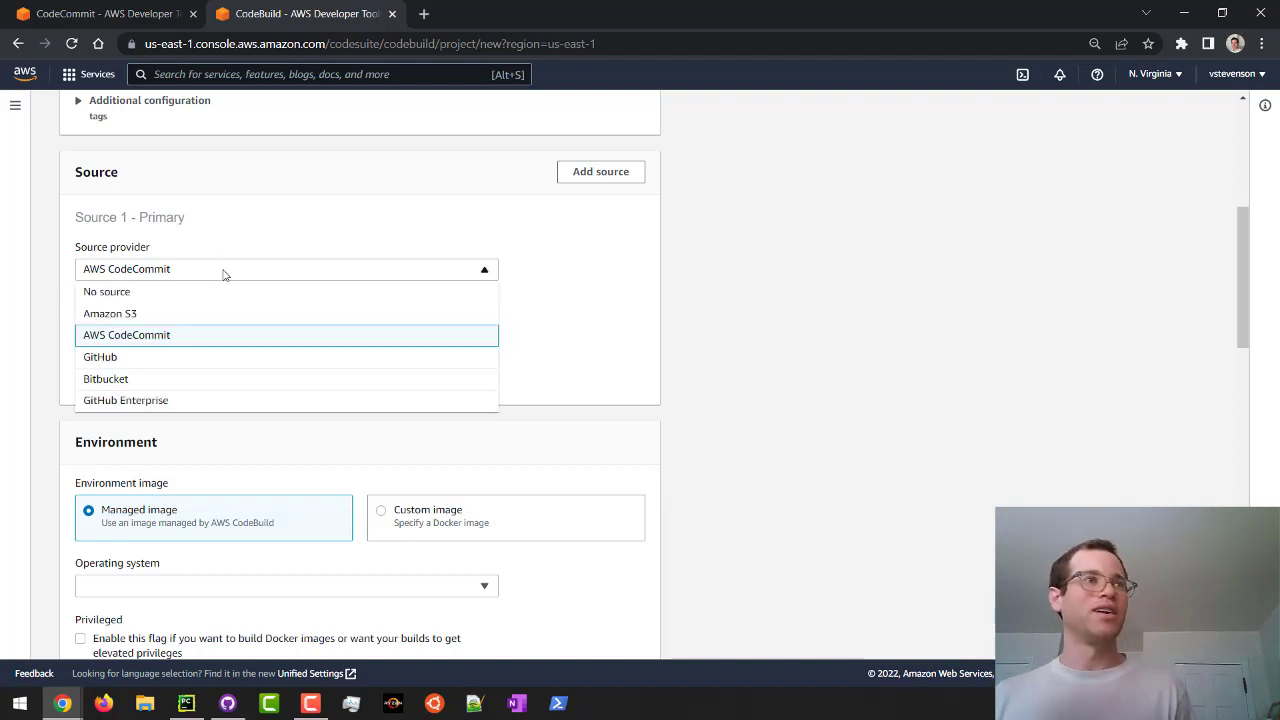
mouse_move(196, 313)
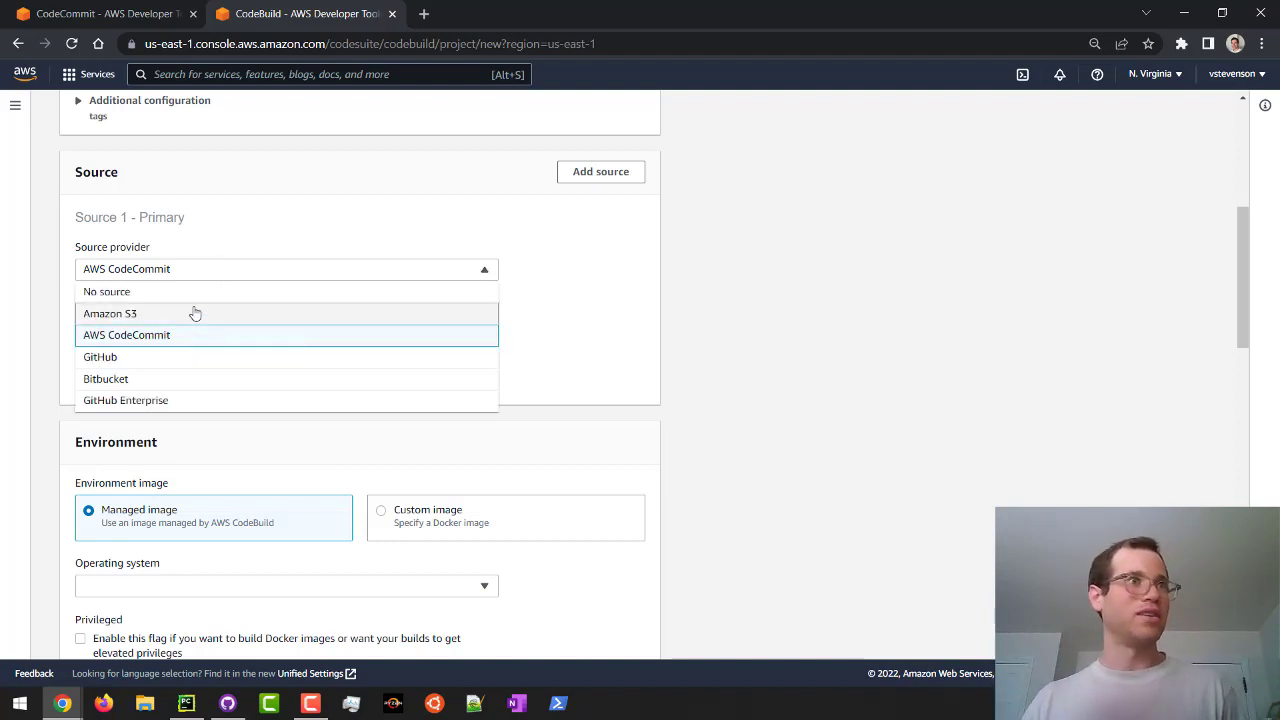
mouse_move(200, 373)
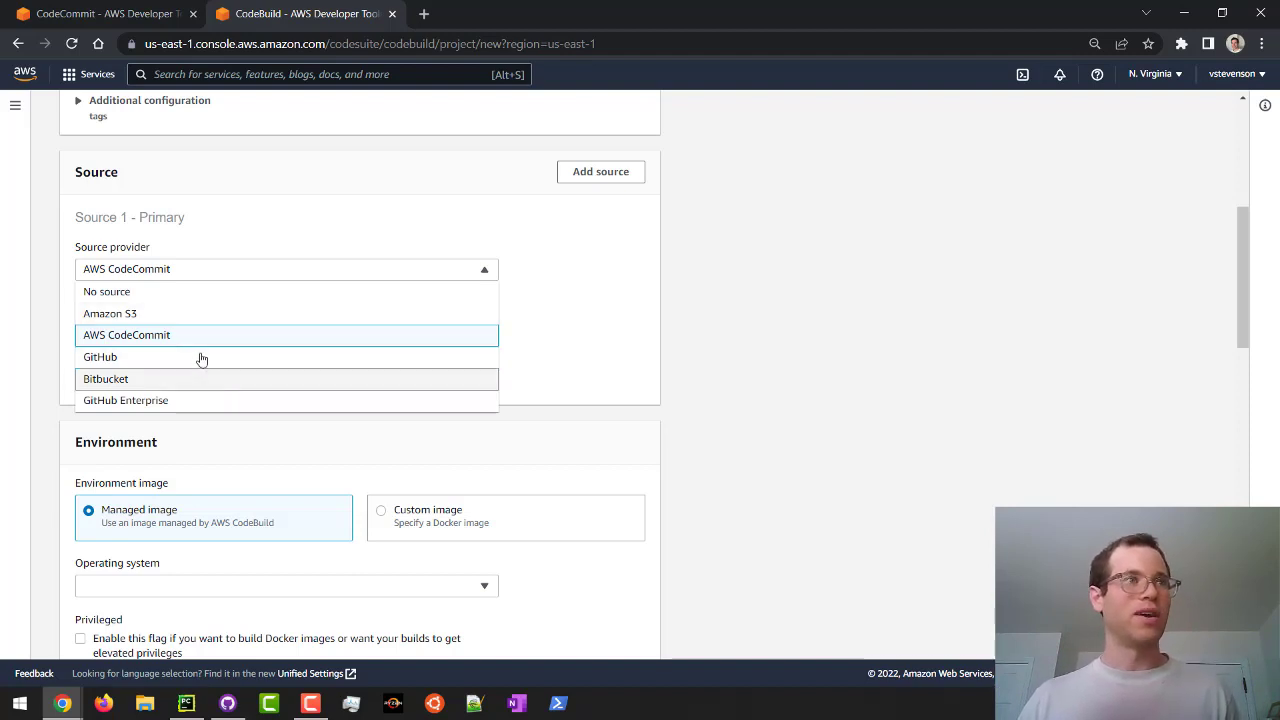
left_click(127, 334)
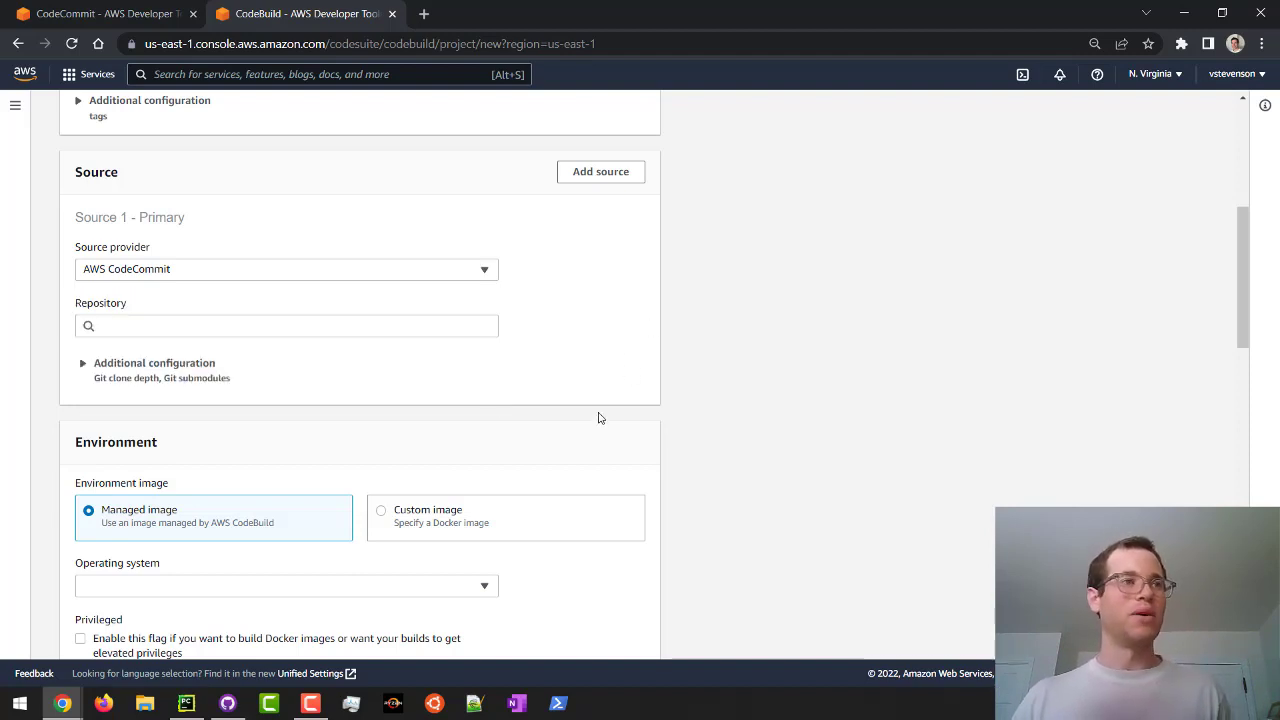
mouse_move(547, 367)
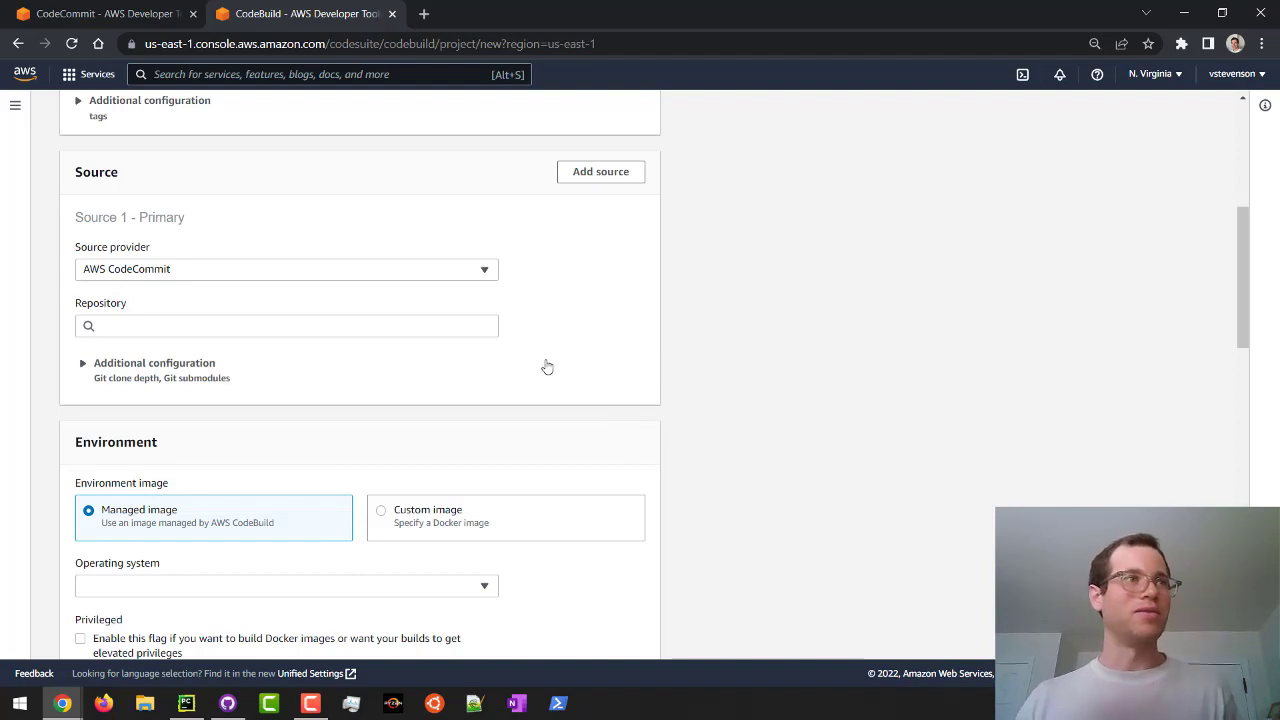
left_click(287, 325)
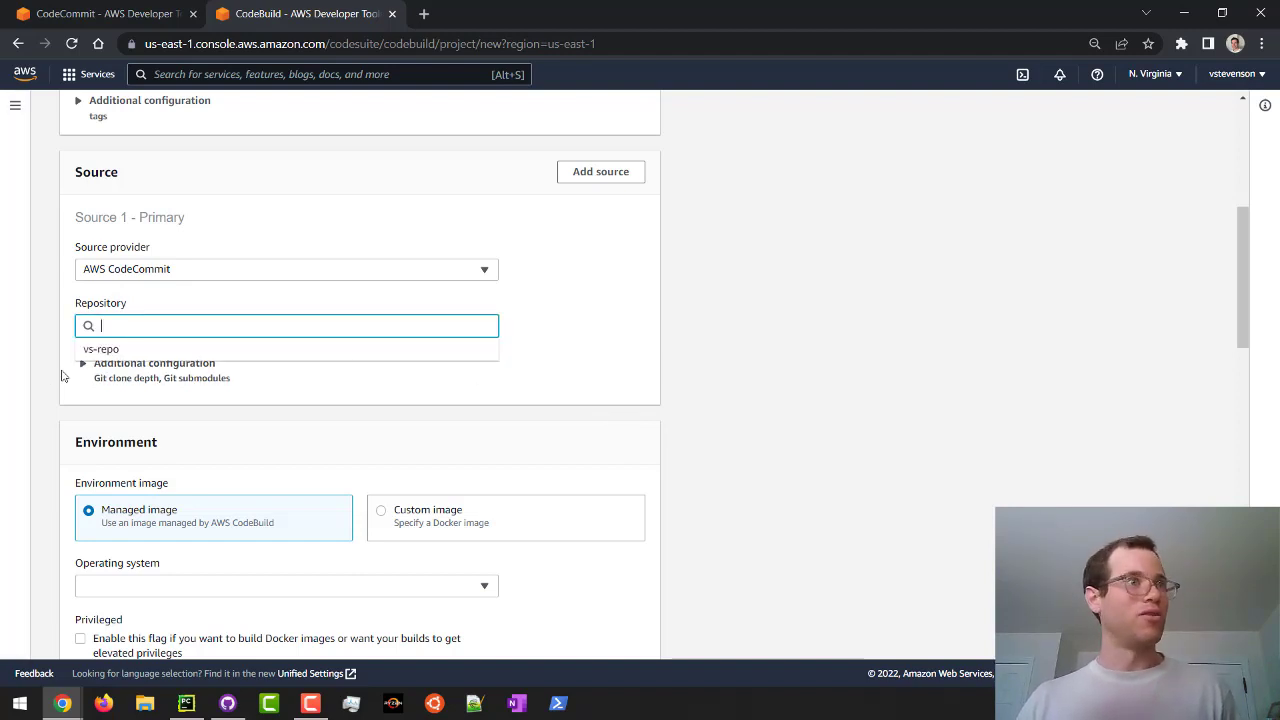
mouse_move(101, 349)
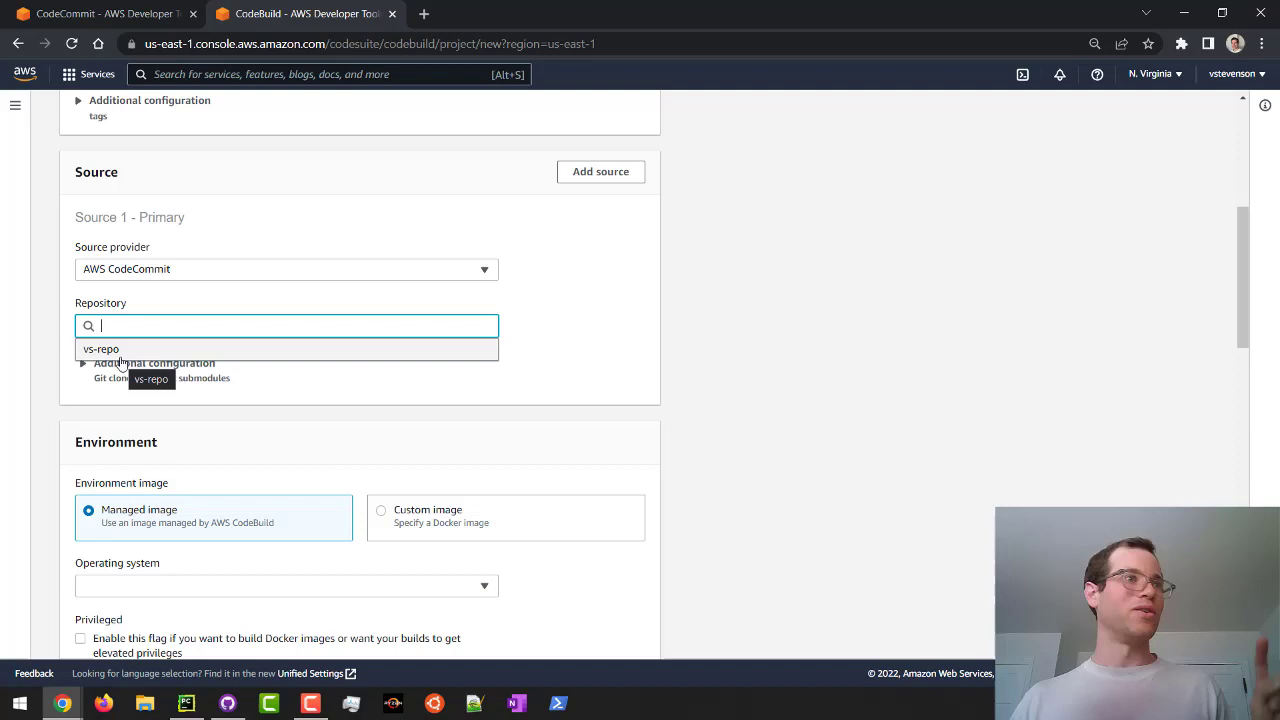
left_click(101, 349)
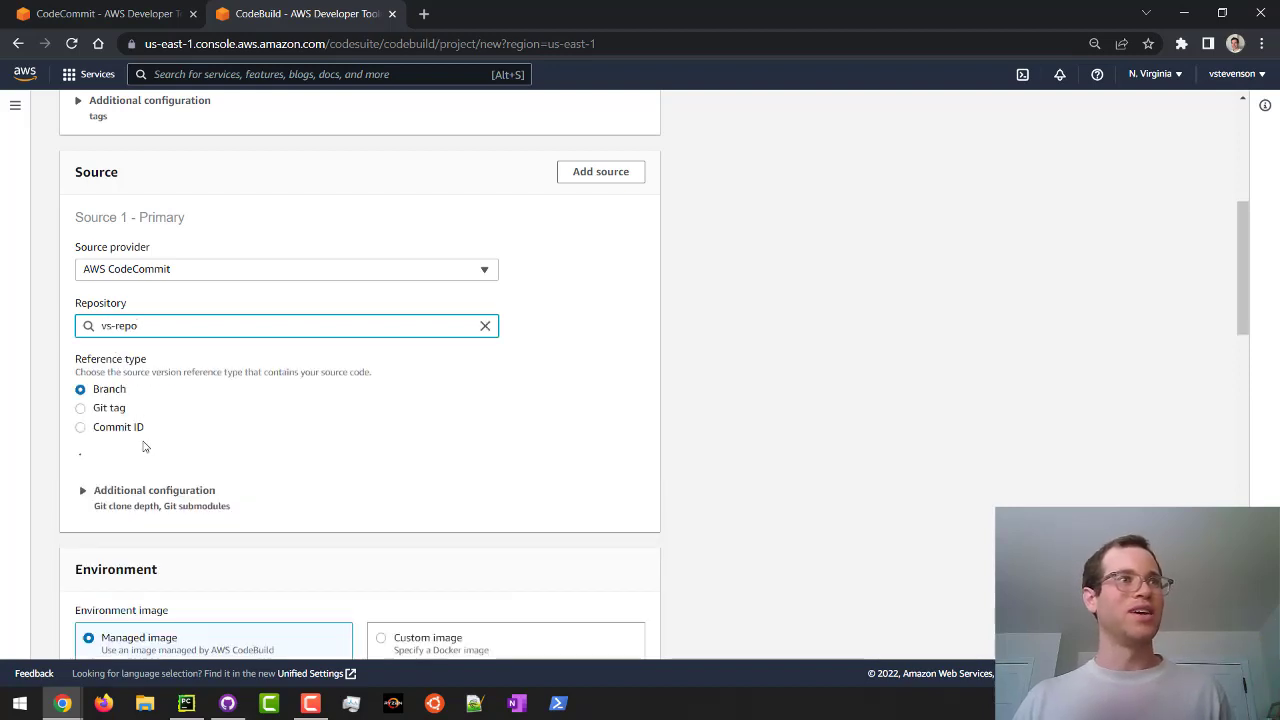
left_click(213, 498)
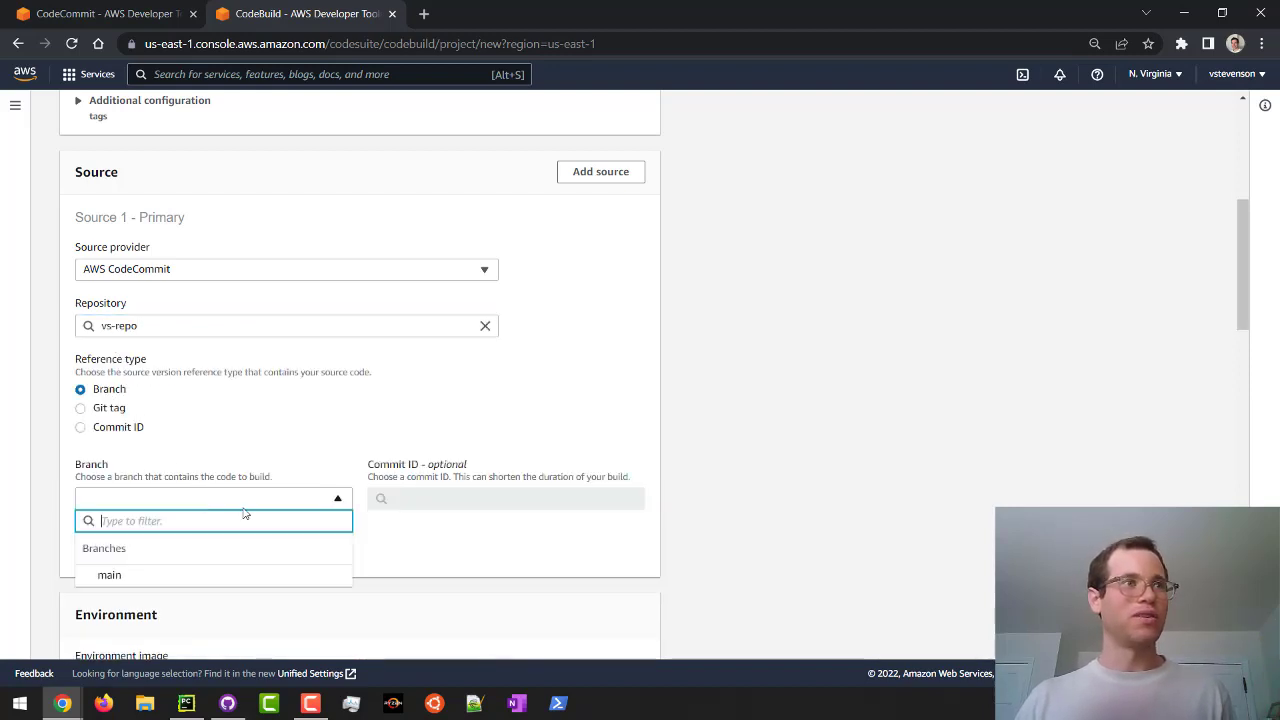
left_click(109, 574)
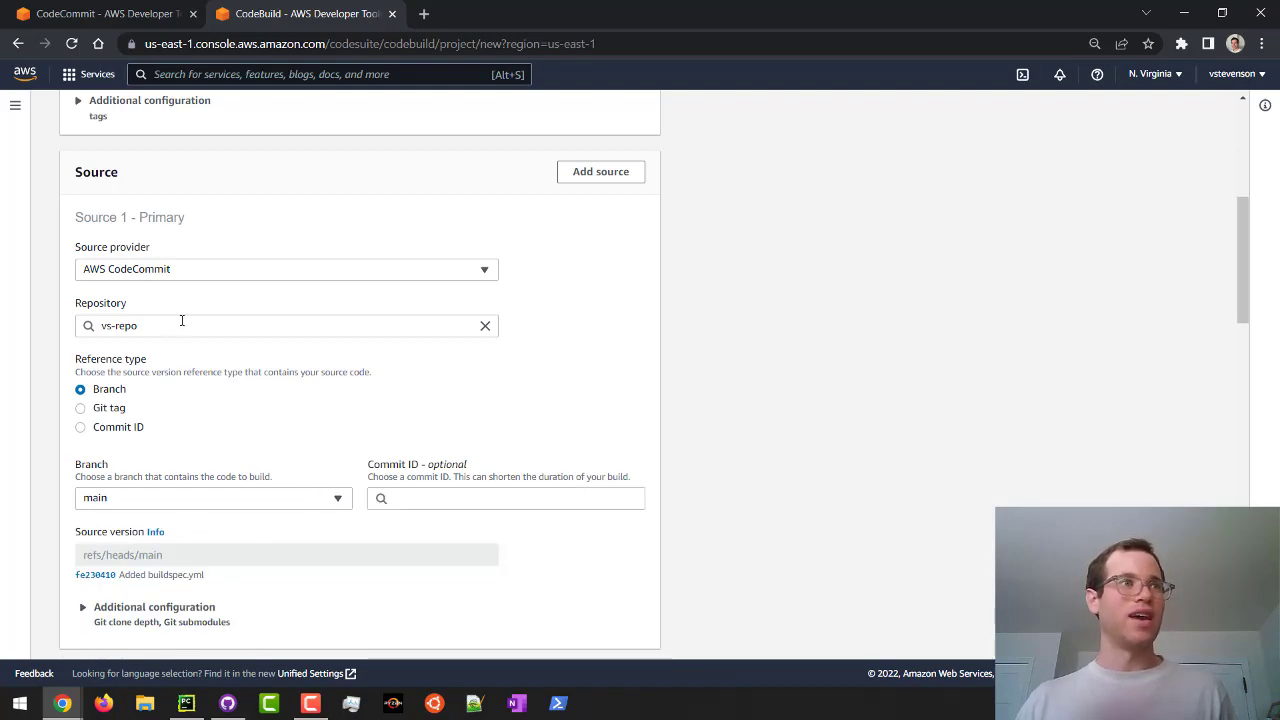
scroll("down", 3)
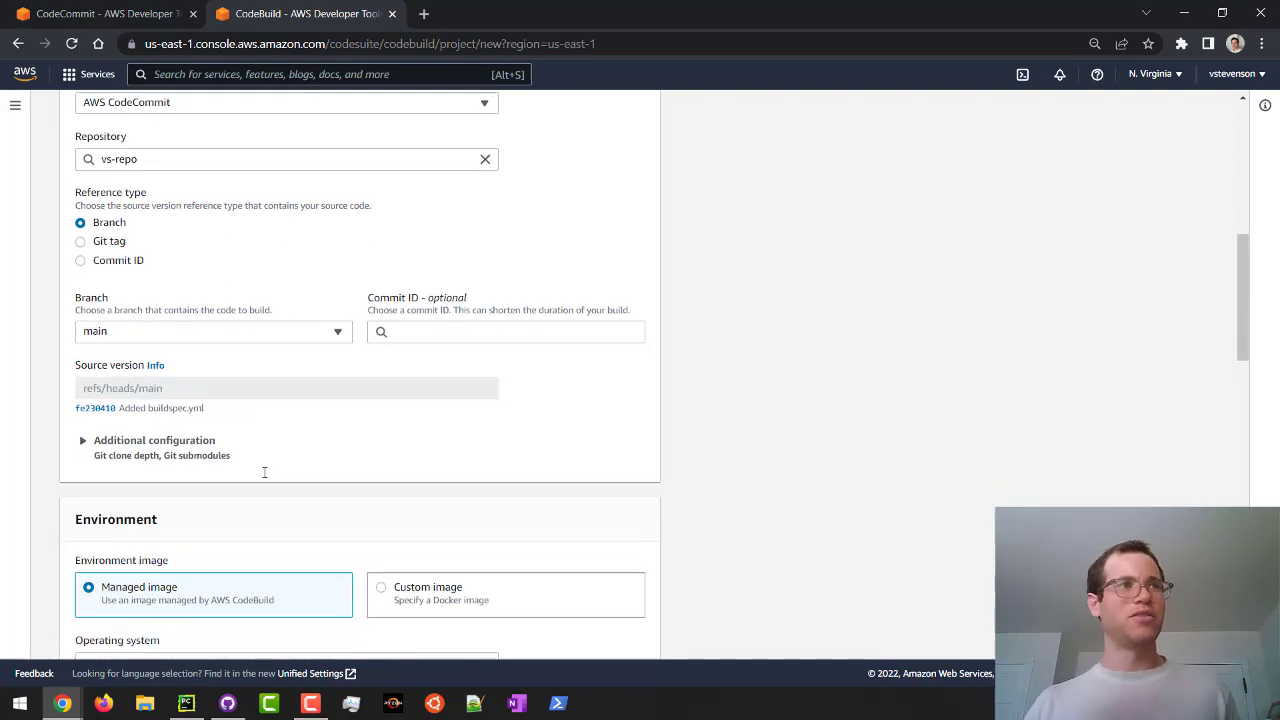
Use a managed Ubuntu Standard image (aws/codebuild/standard:5.0) with a new service role.
scroll("down", 3)
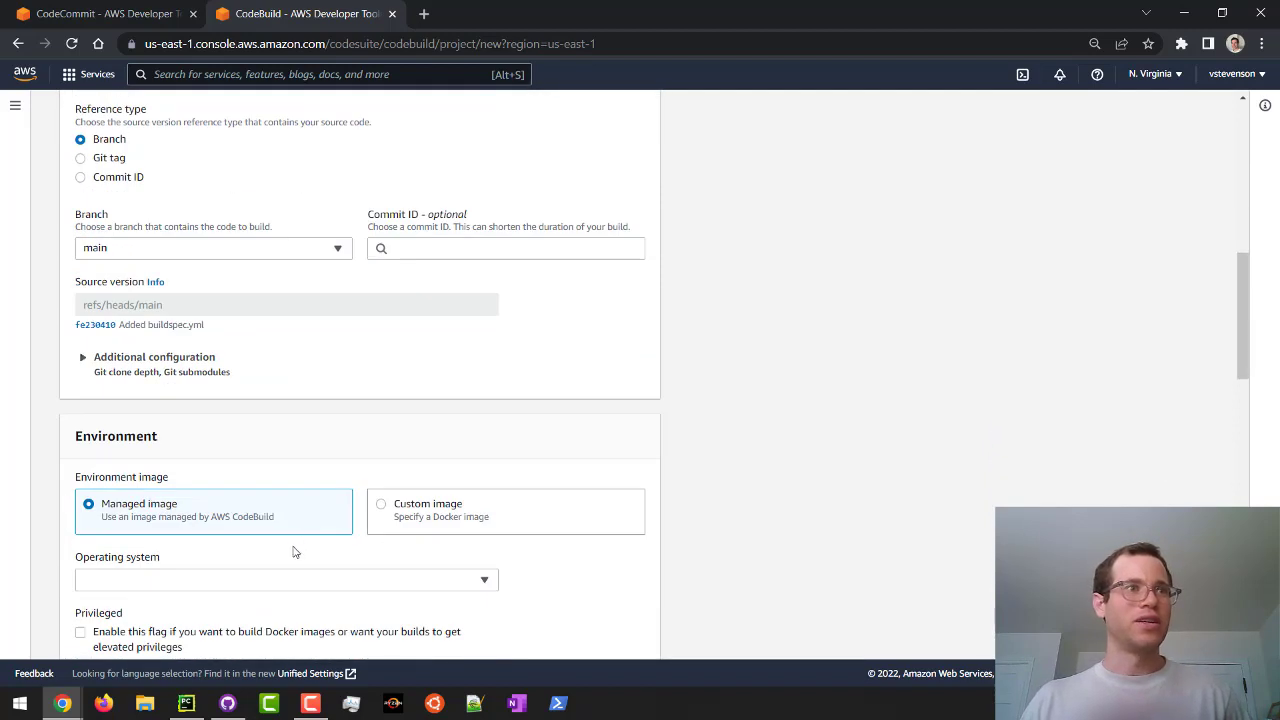
scroll("down", 3)
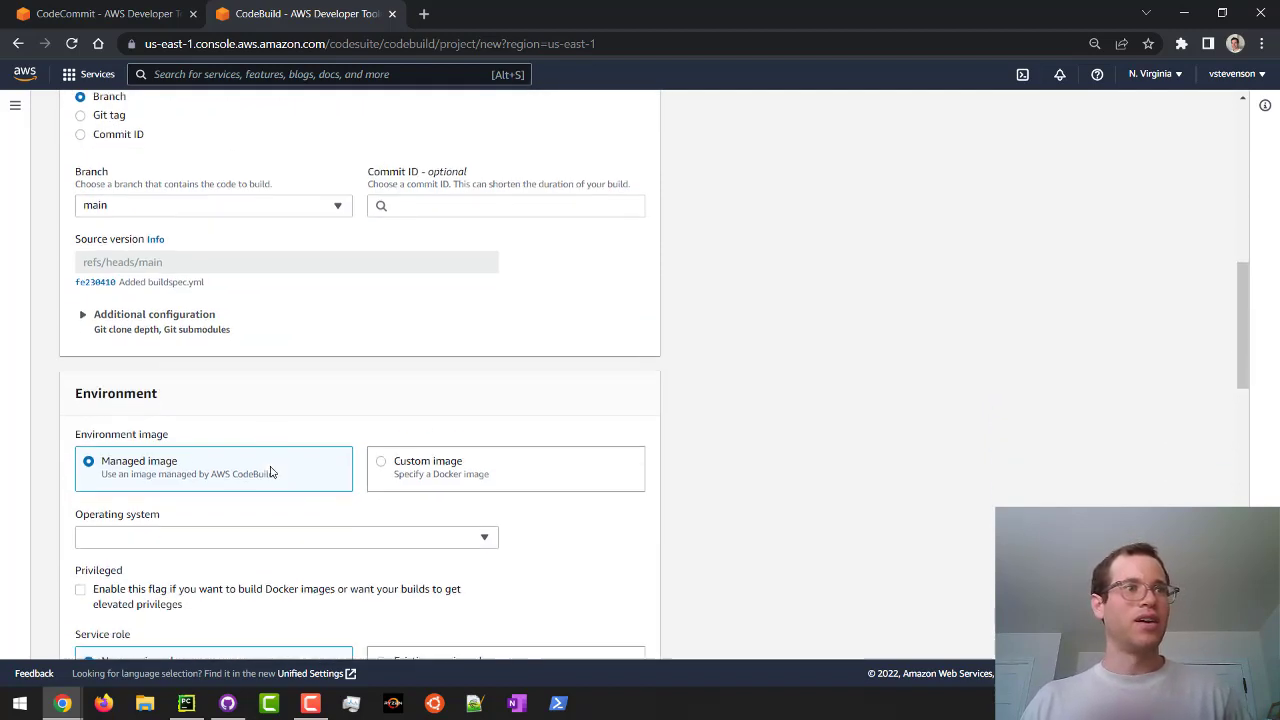
scroll("down", 3)
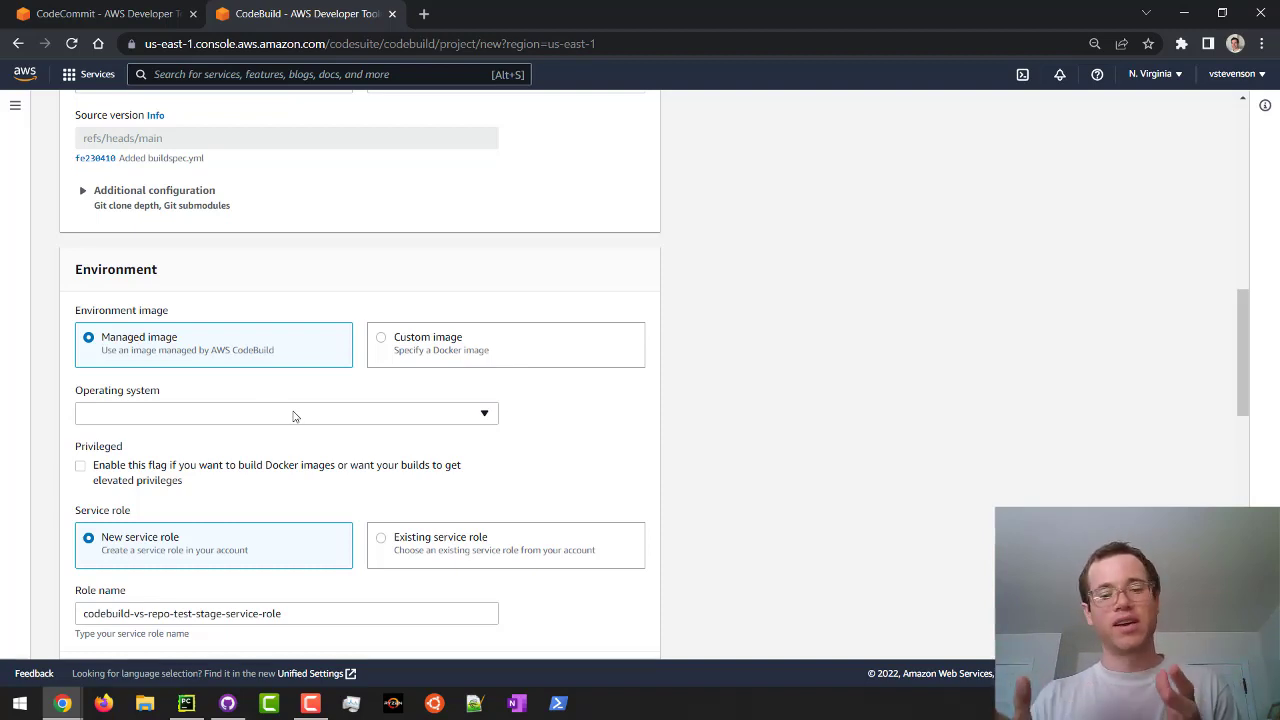
left_click(286, 413)
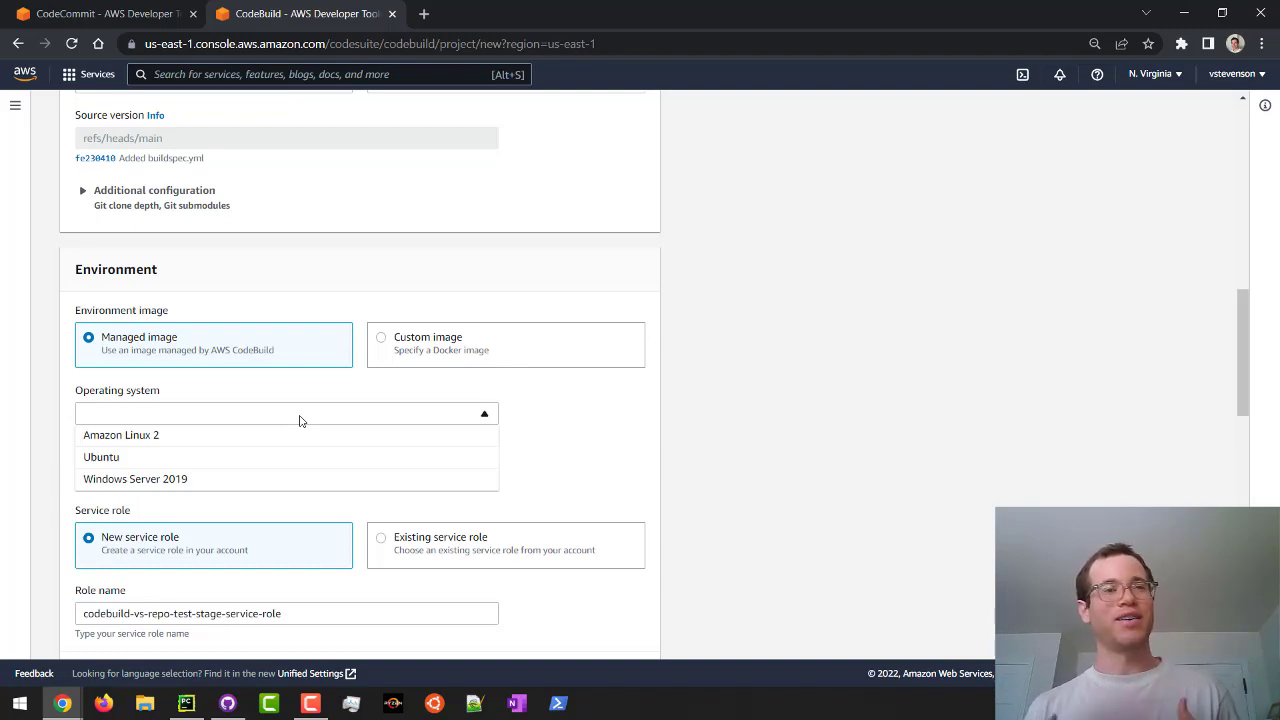
mouse_move(309, 434)
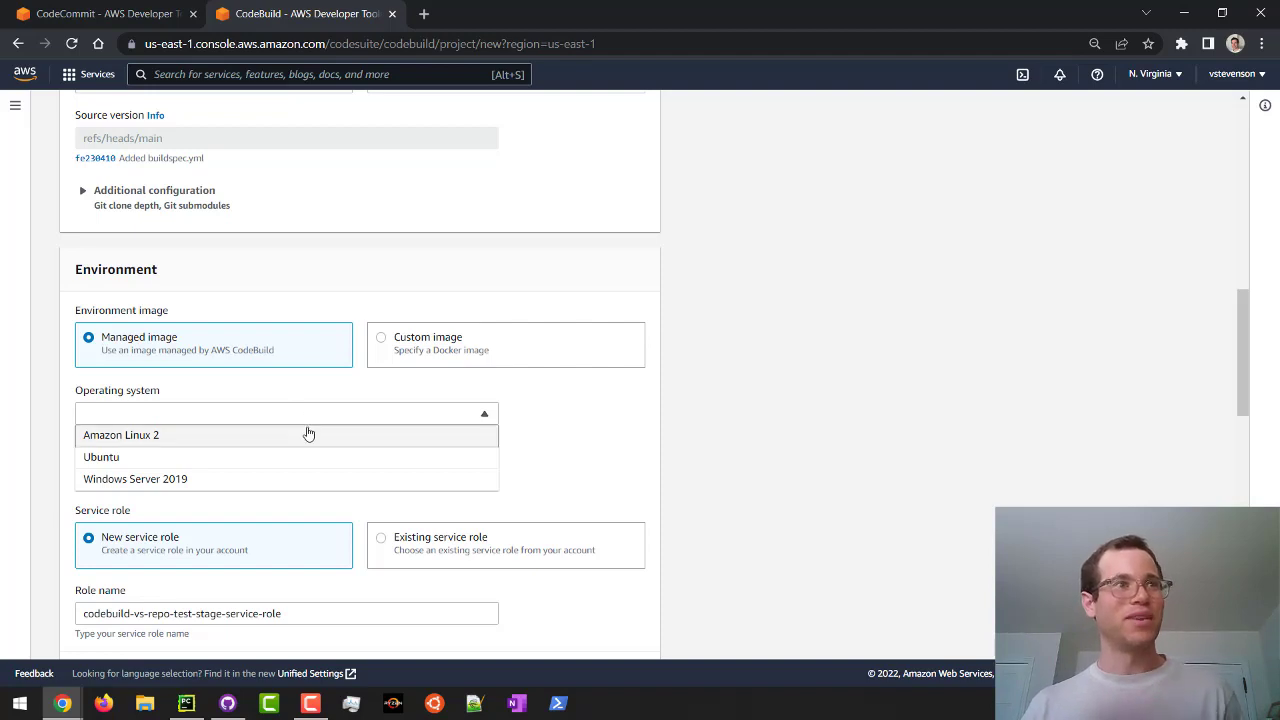
mouse_move(264, 462)
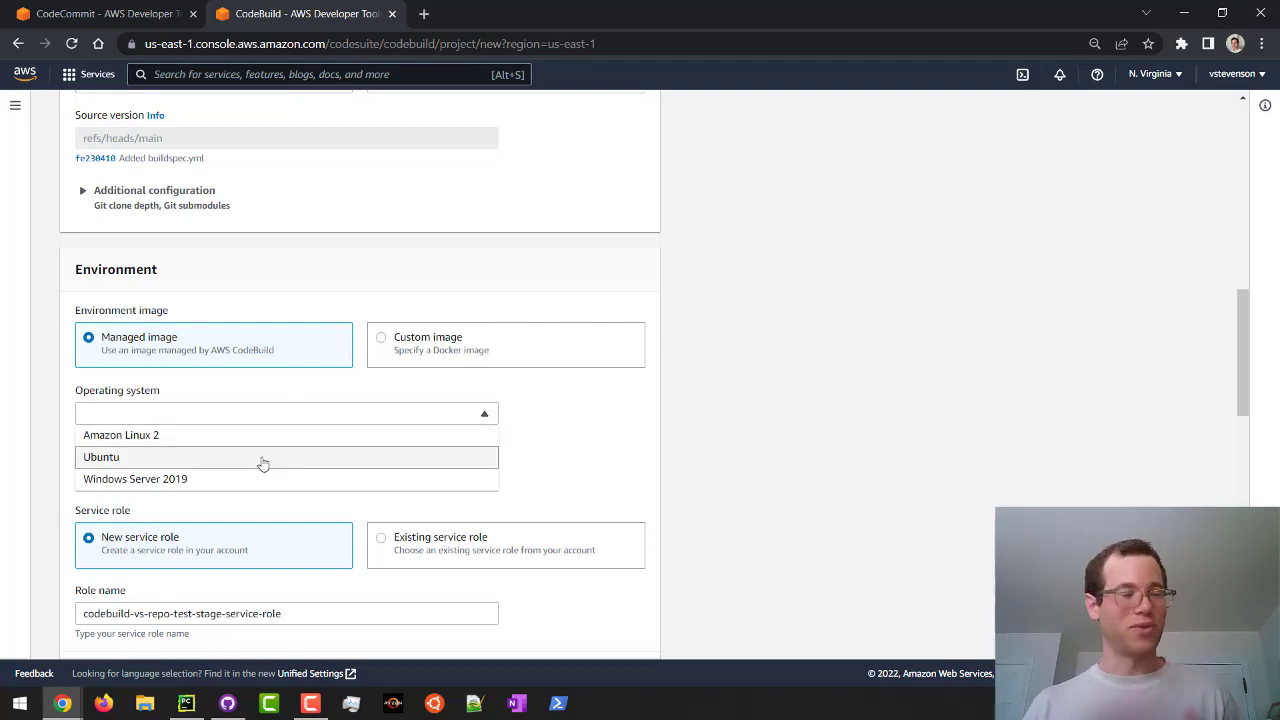
mouse_move(263, 463)
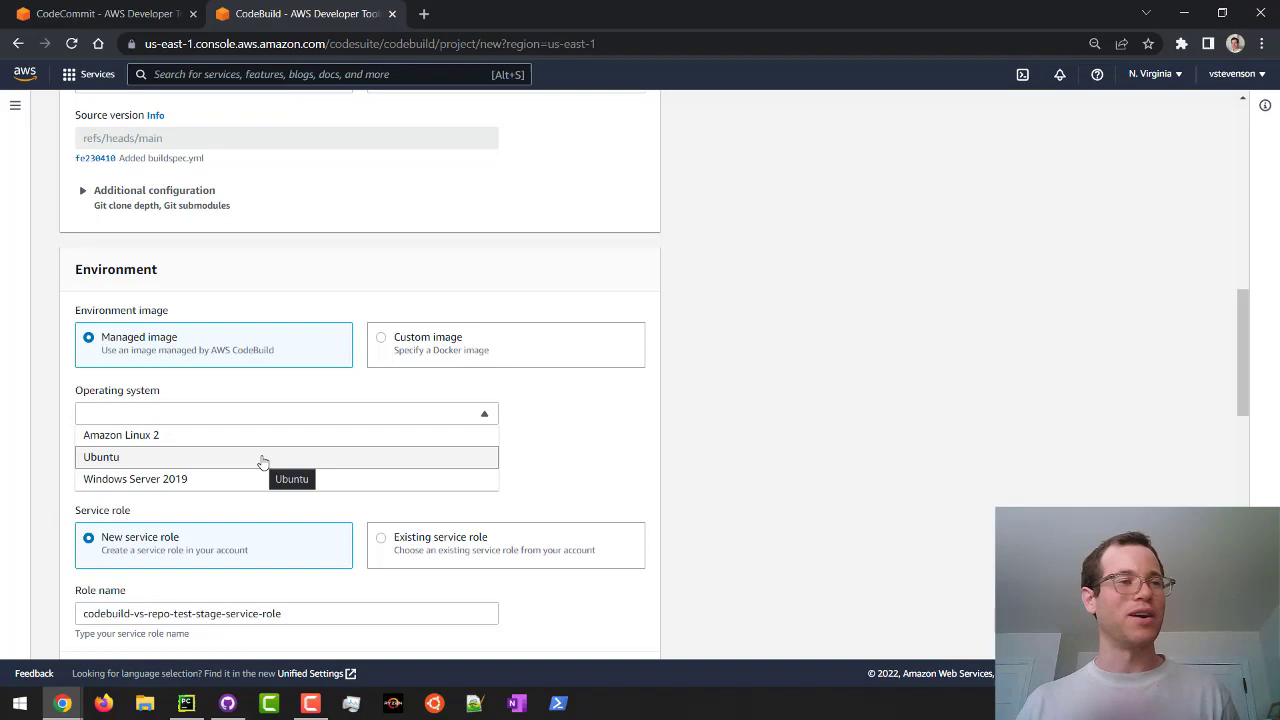
mouse_move(259, 458)
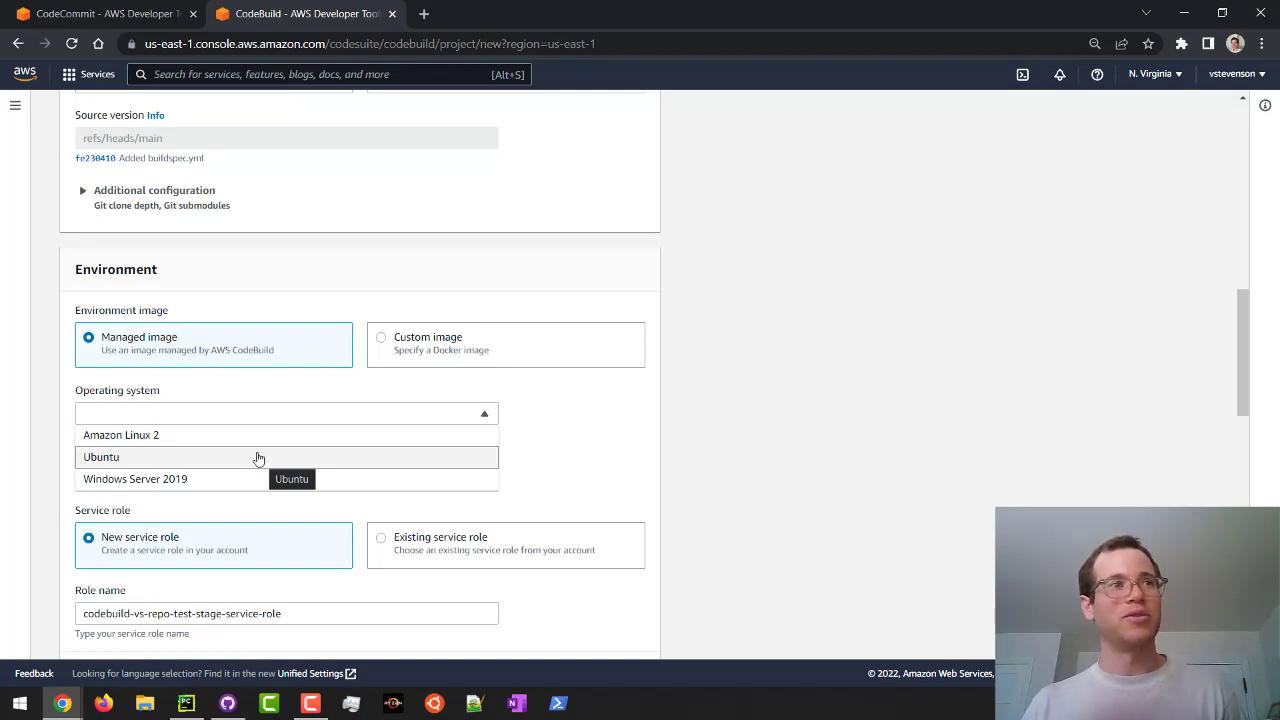
left_click(101, 457)
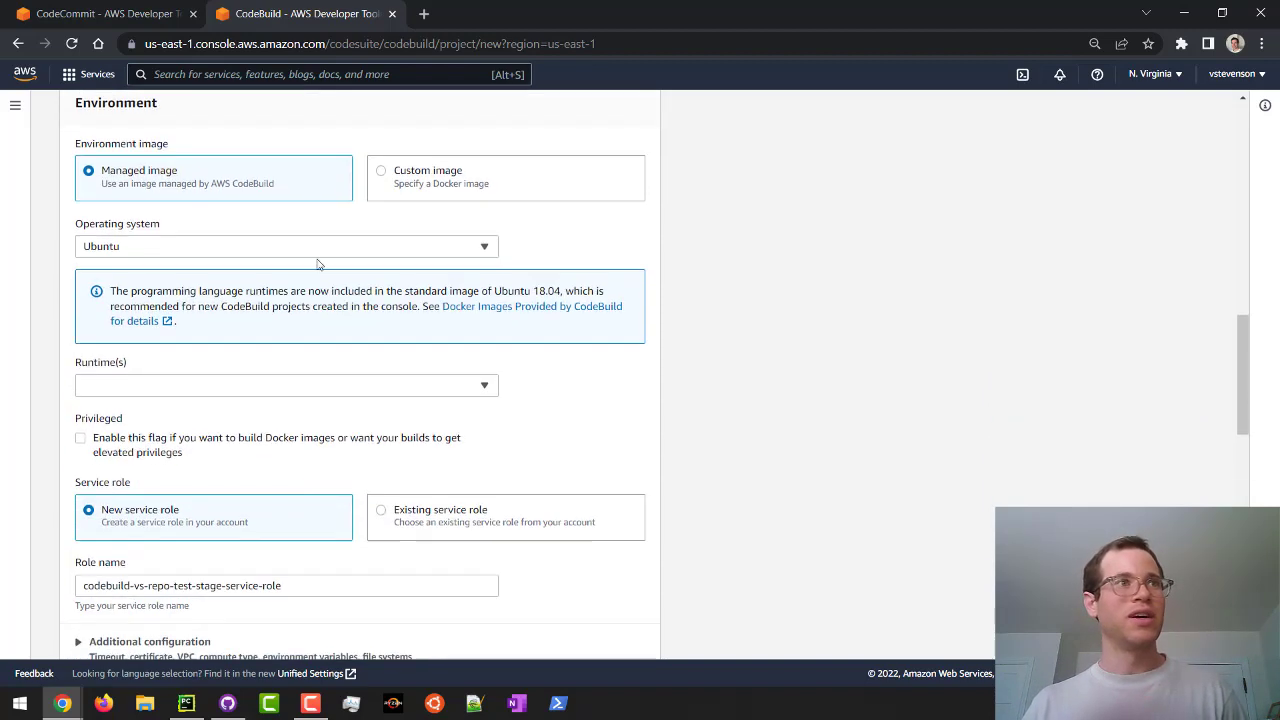
left_click(285, 385)
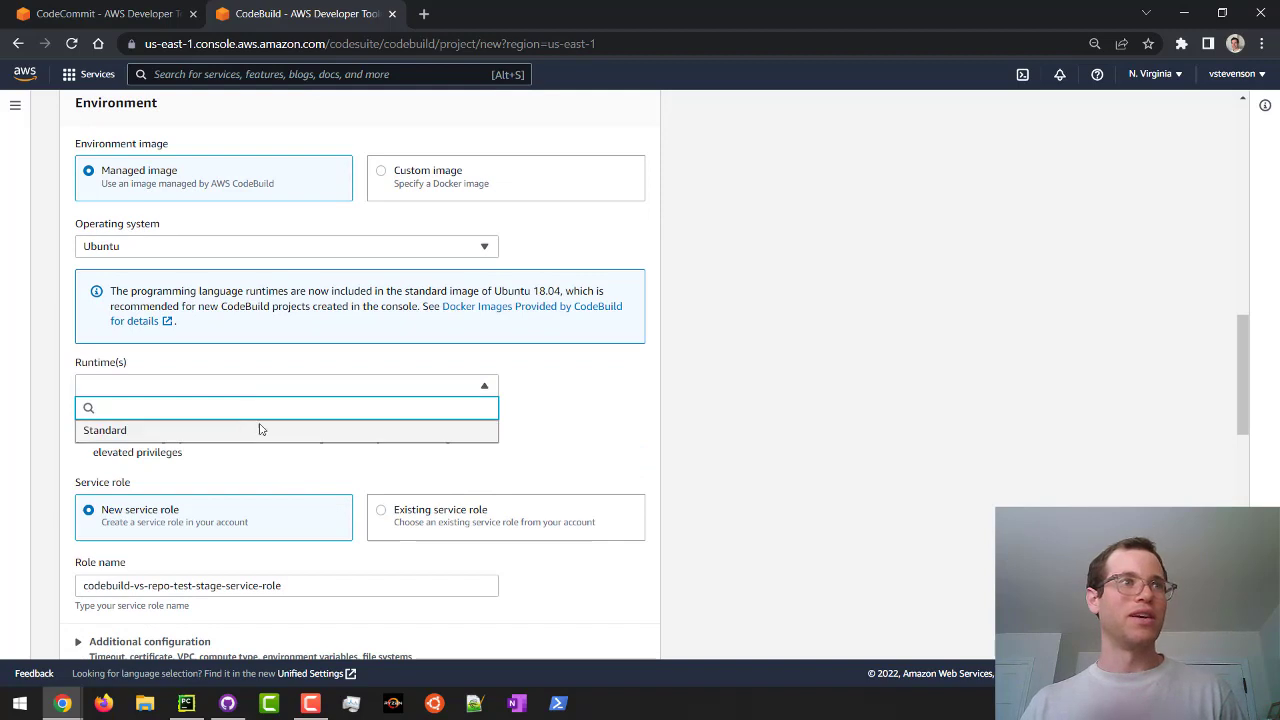
left_click(104, 430)
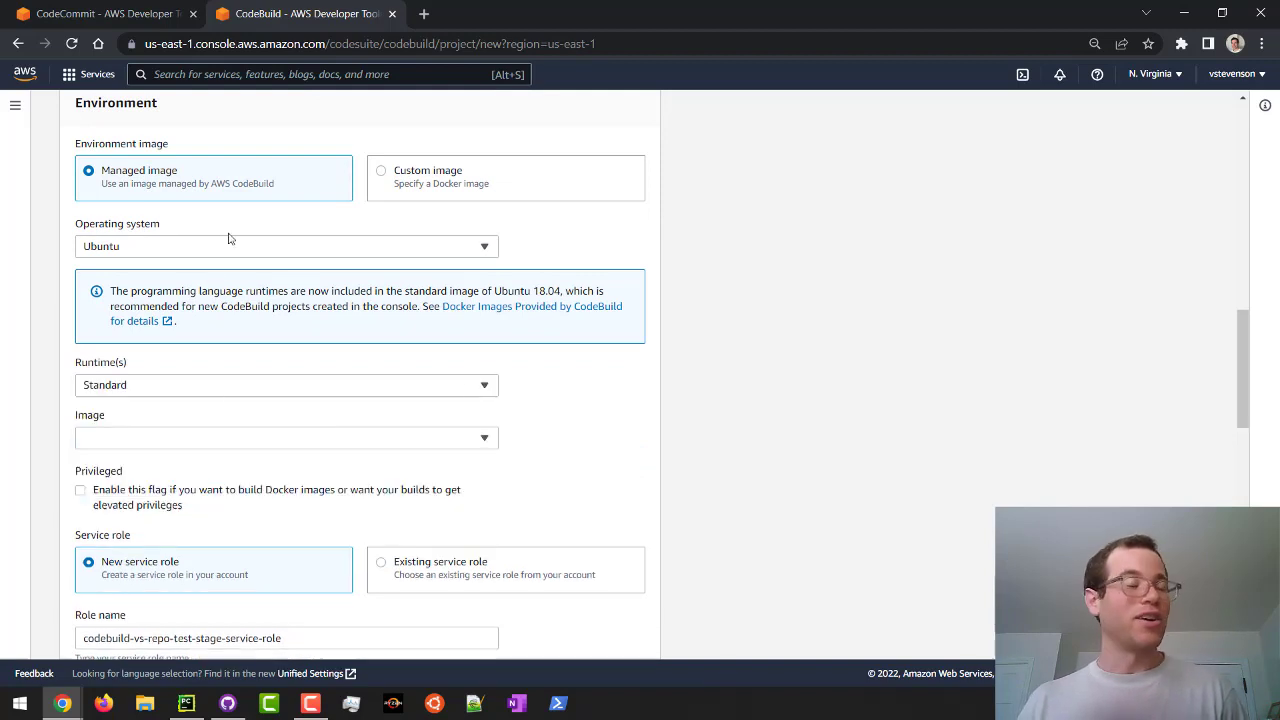
mouse_move(165, 421)
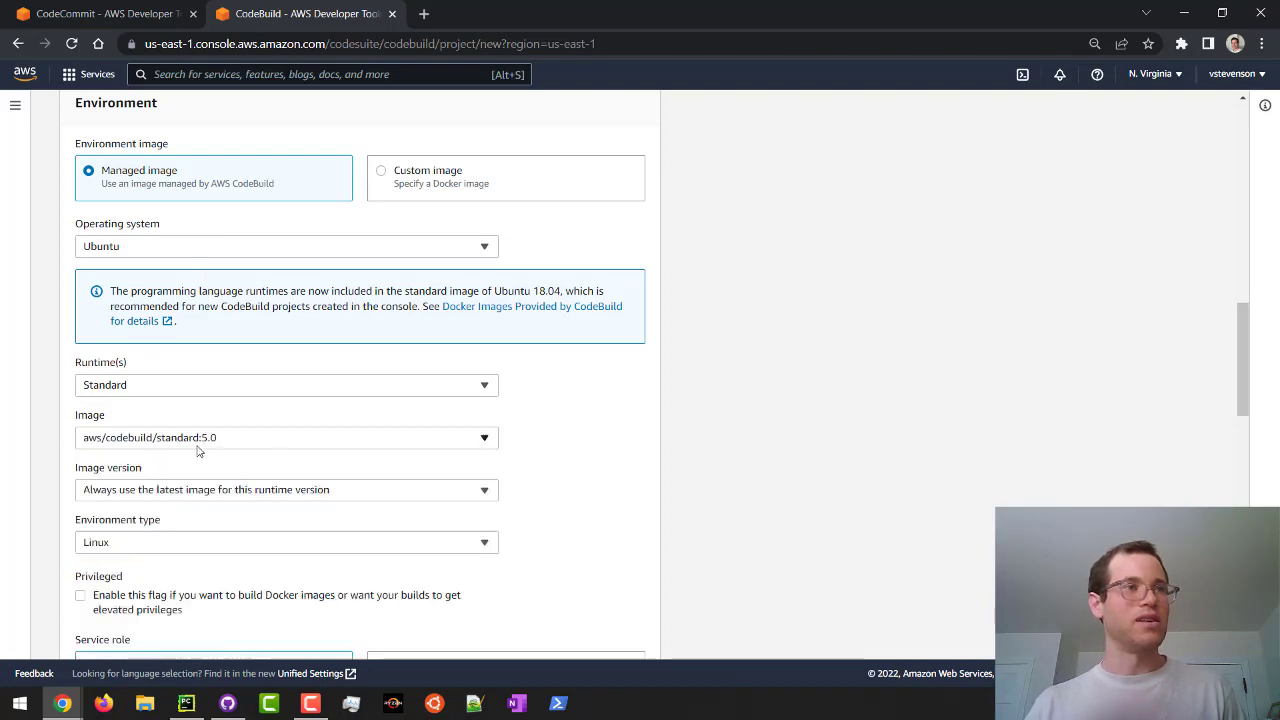
mouse_move(235, 470)
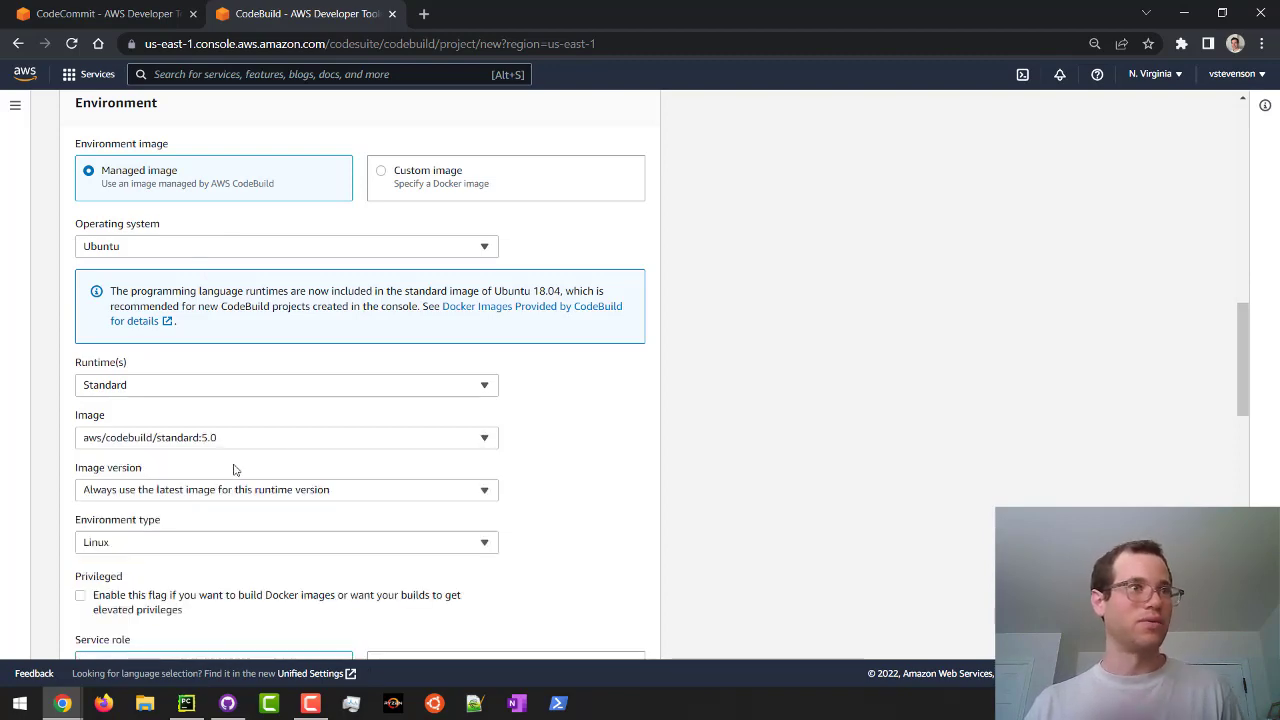
scroll("down", 3)
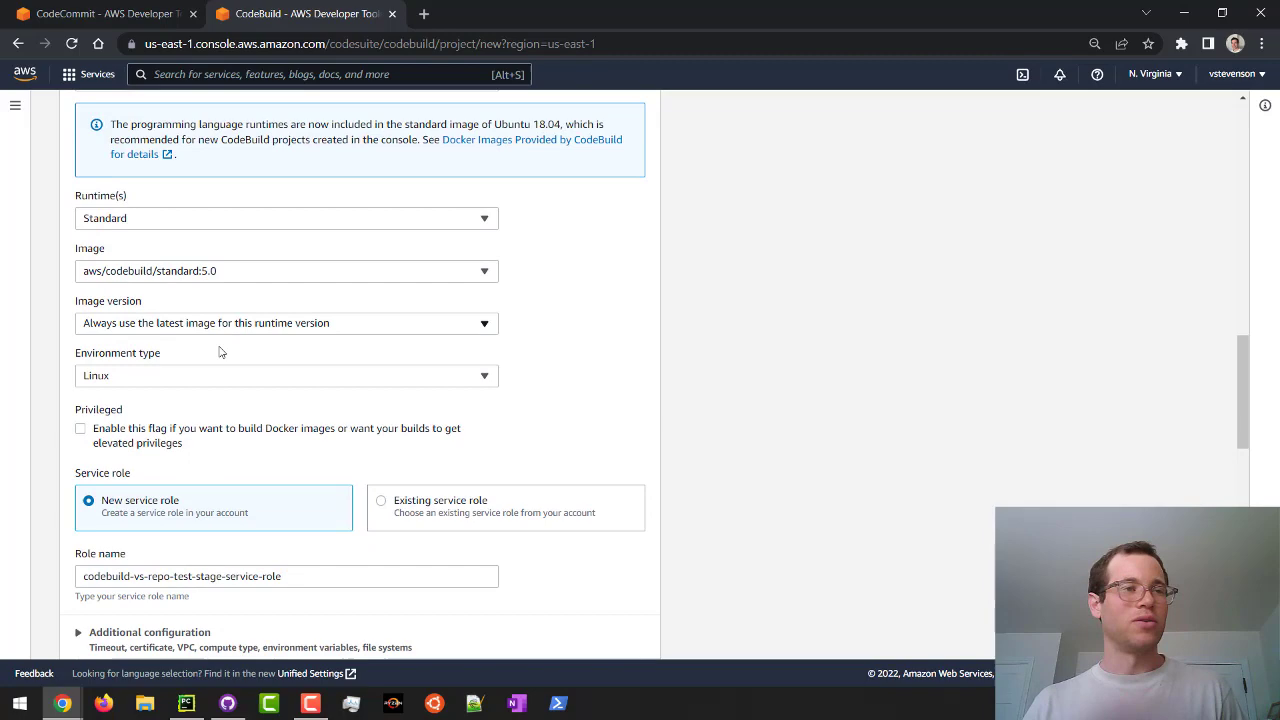
mouse_move(140, 398)
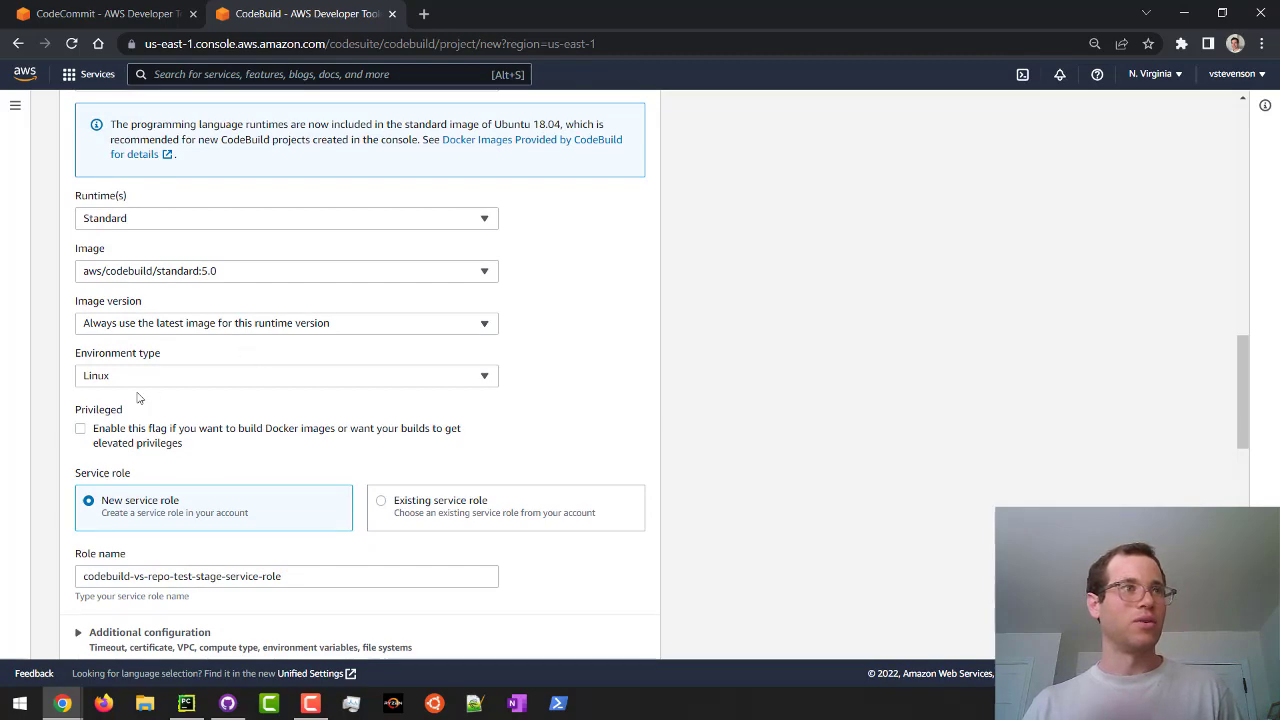
scroll("down", 3)
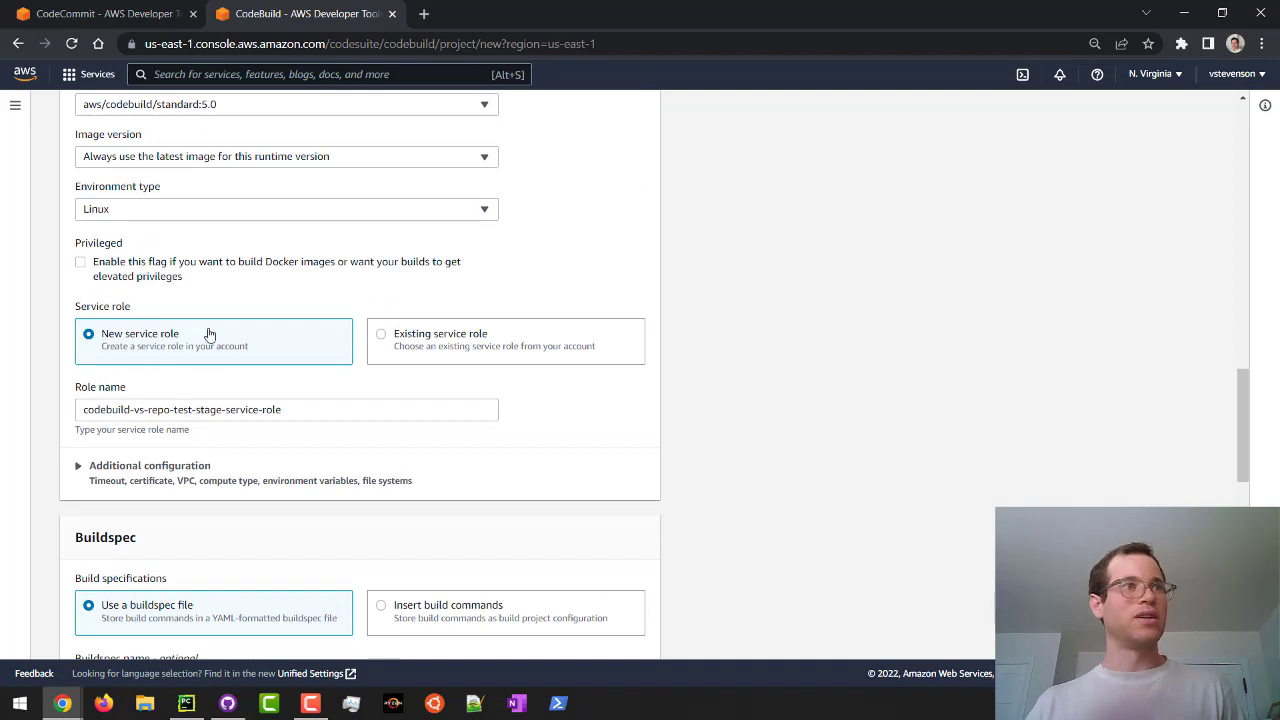
double_click(140, 333)
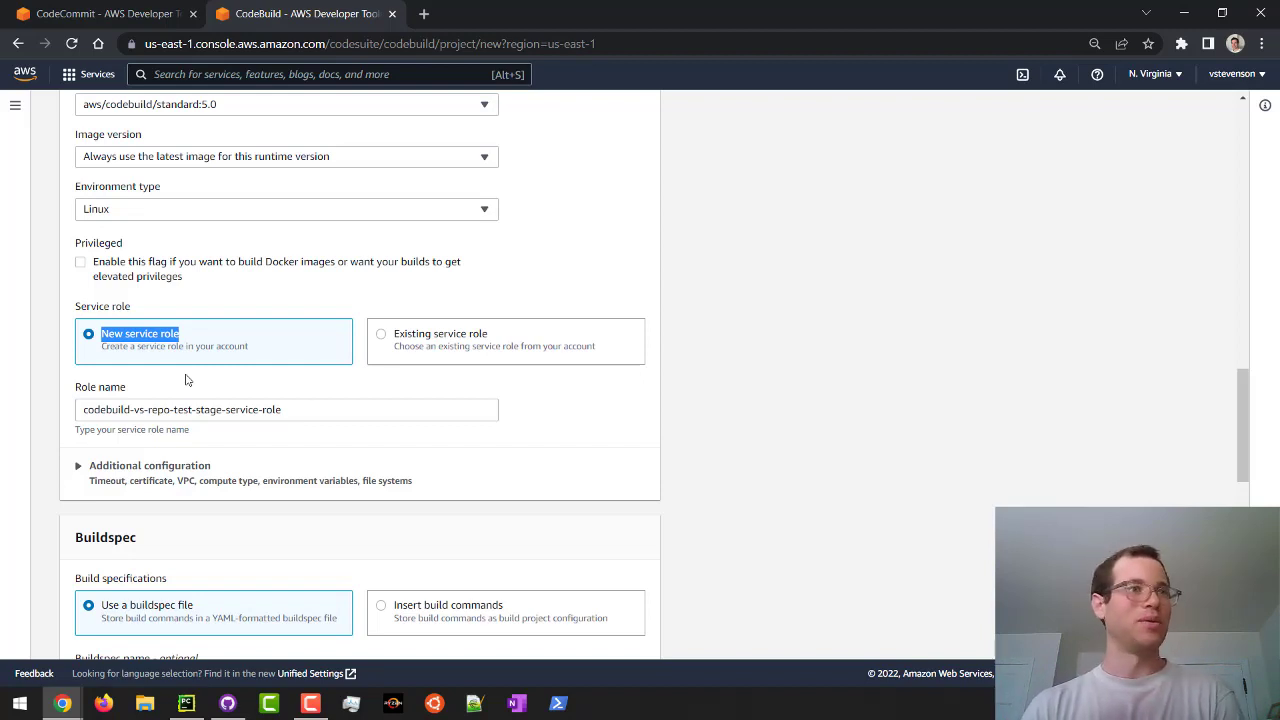
mouse_move(228, 357)
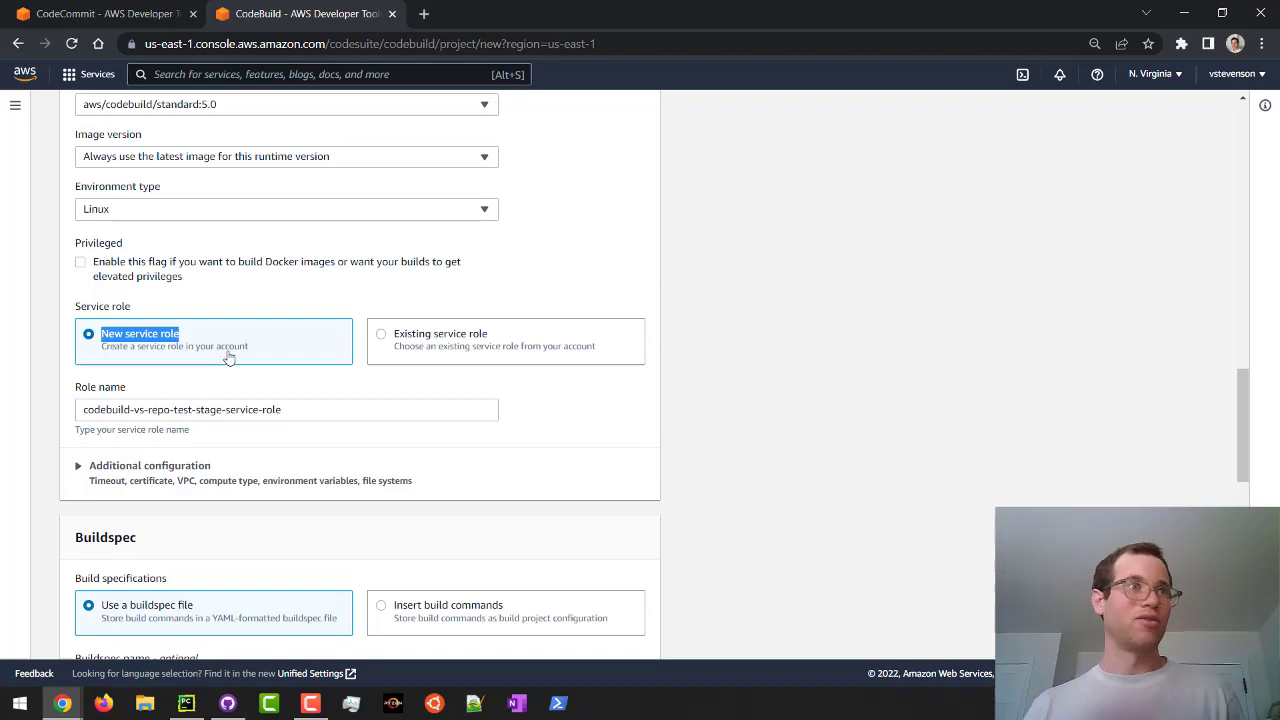
mouse_move(373, 507)
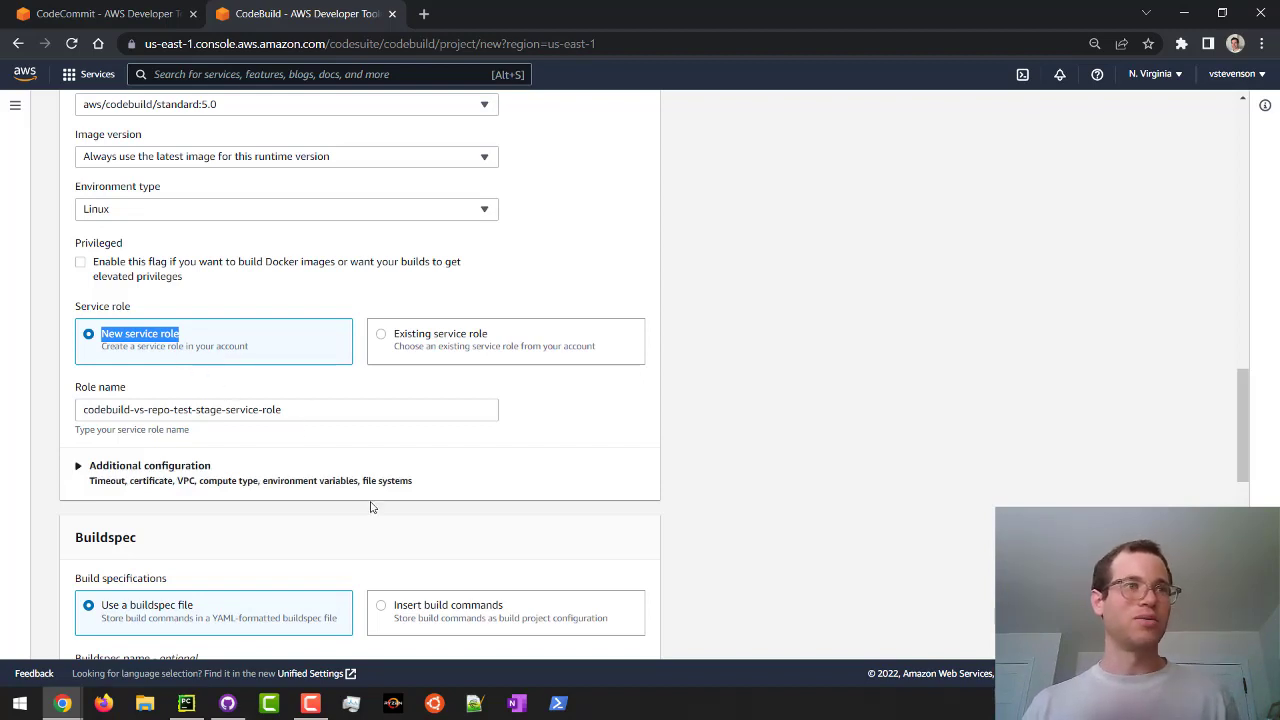
scroll("down", 3)
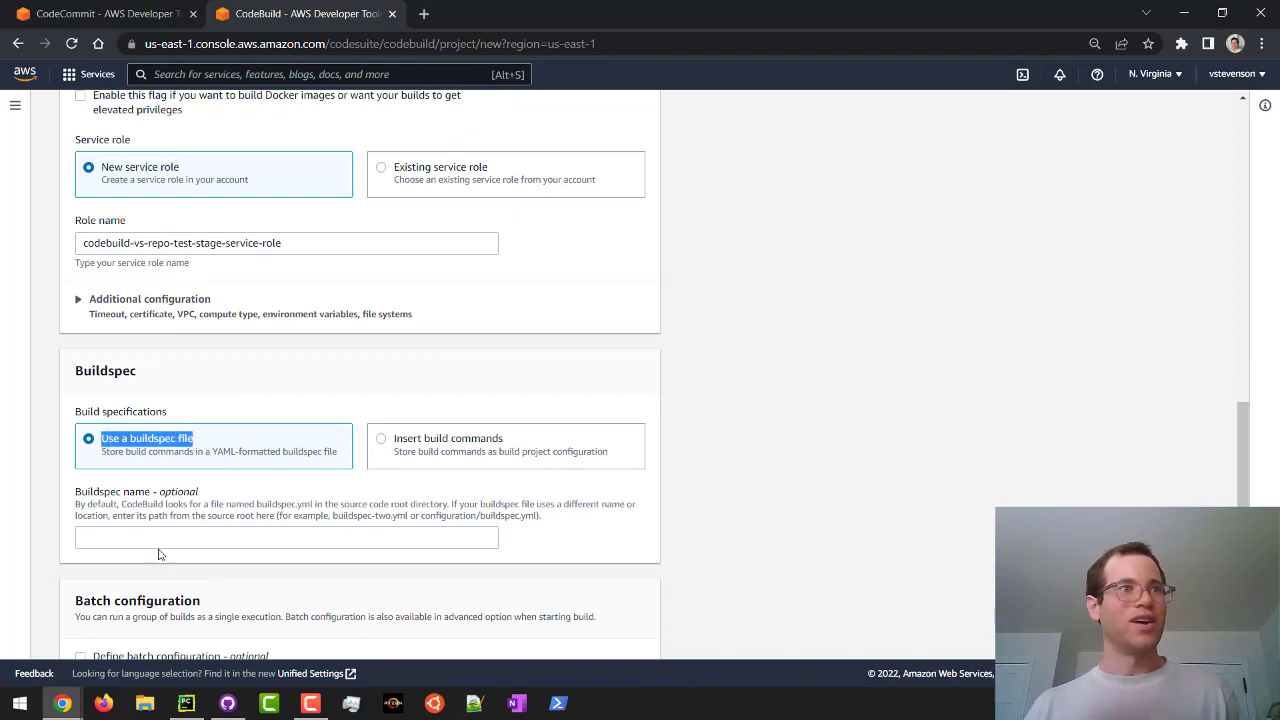
left_click(286, 537)
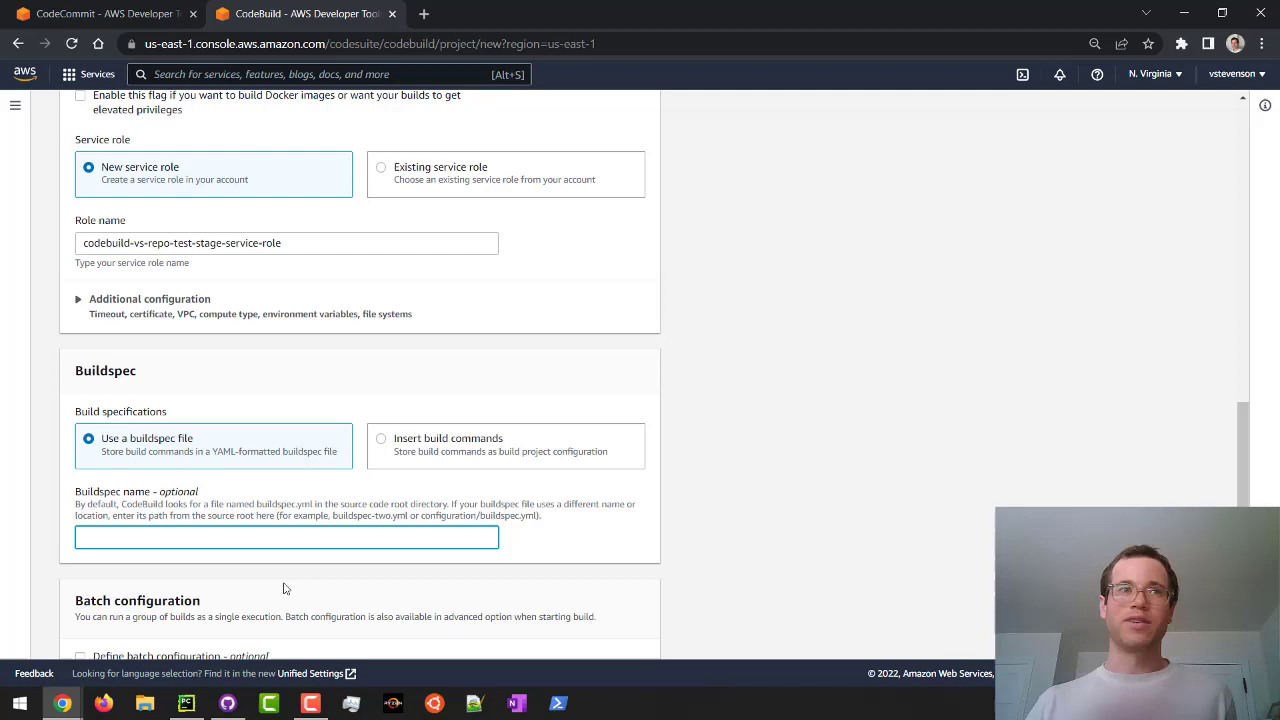
mouse_move(282, 593)
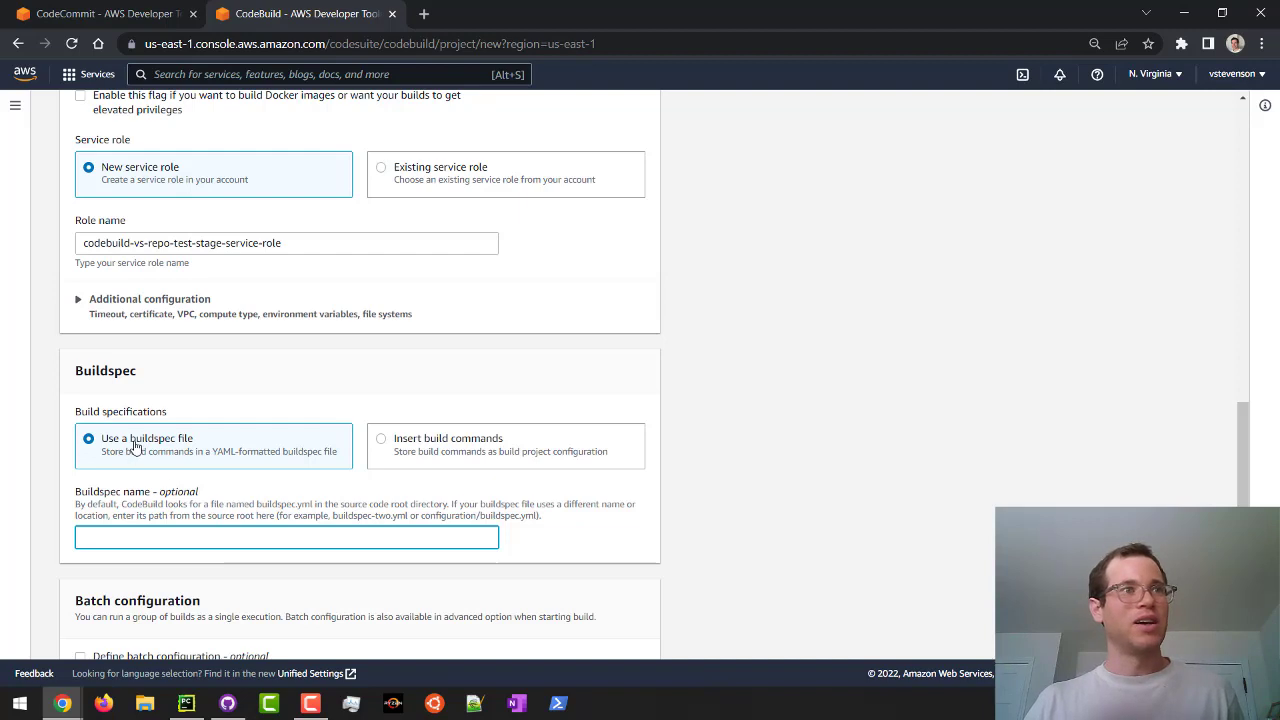
double_click(152, 438)
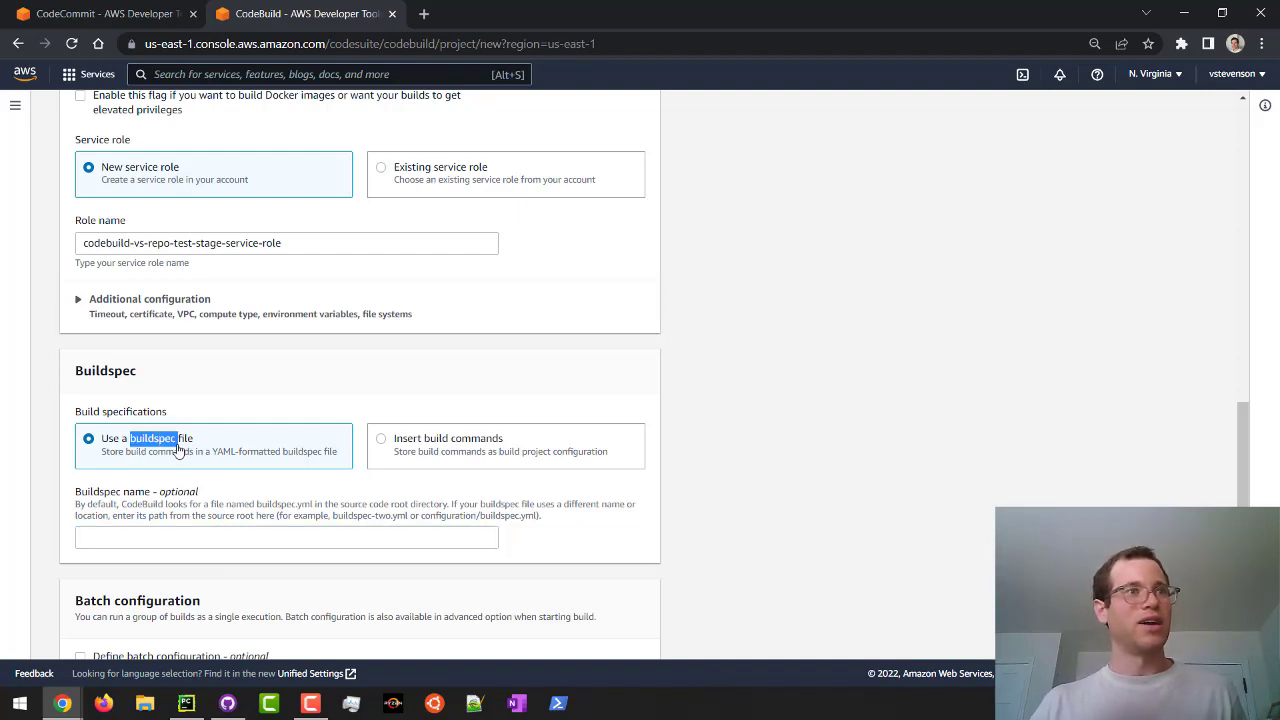
scroll("down", 3)
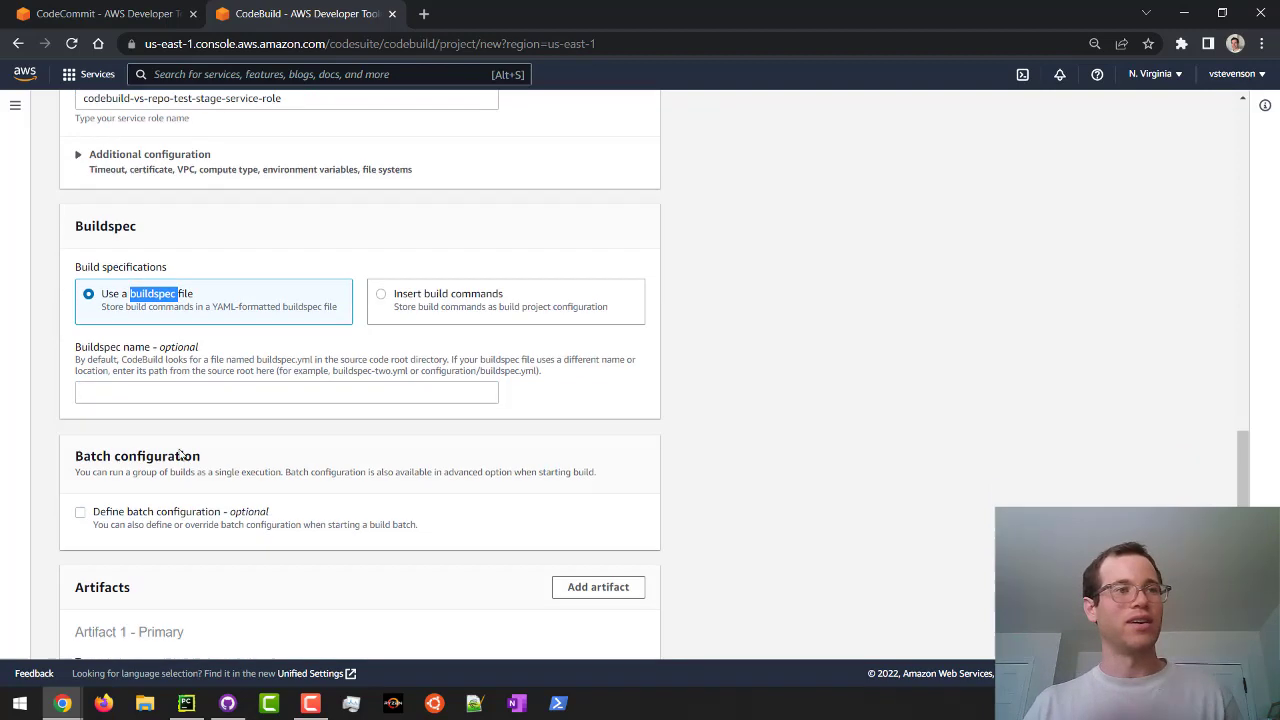
scroll("down", 3)
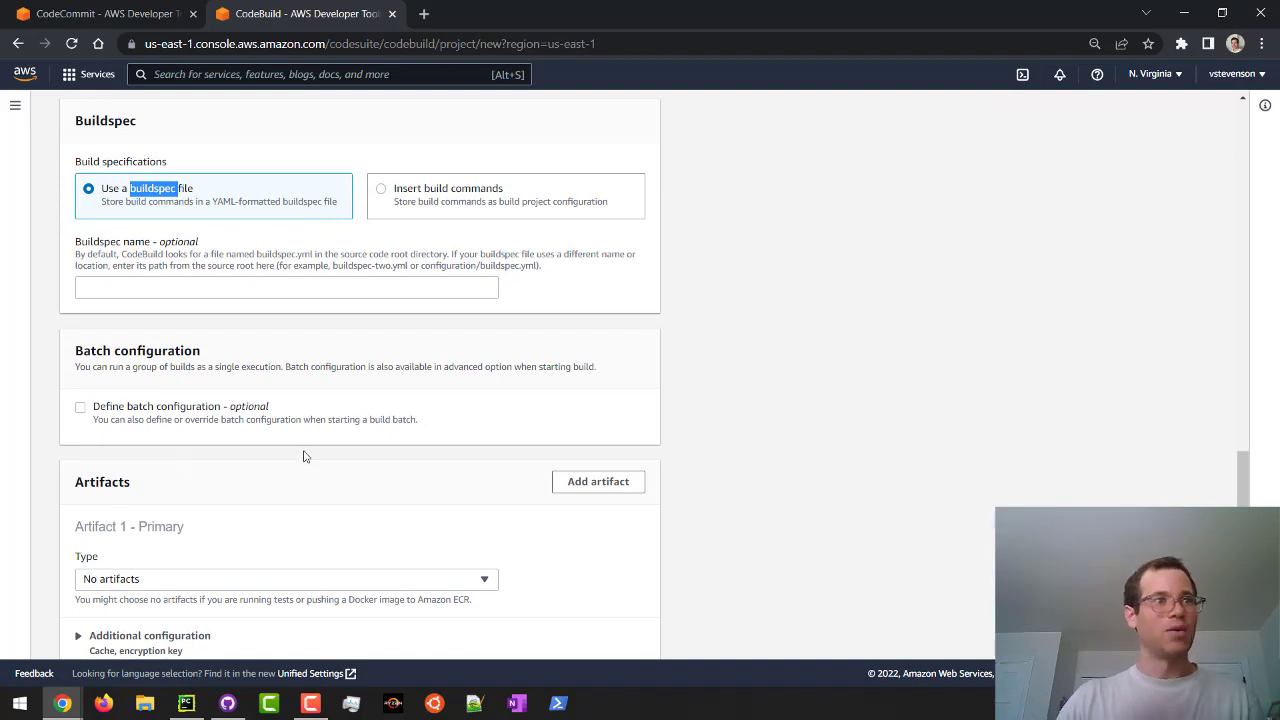
mouse_move(185, 442)
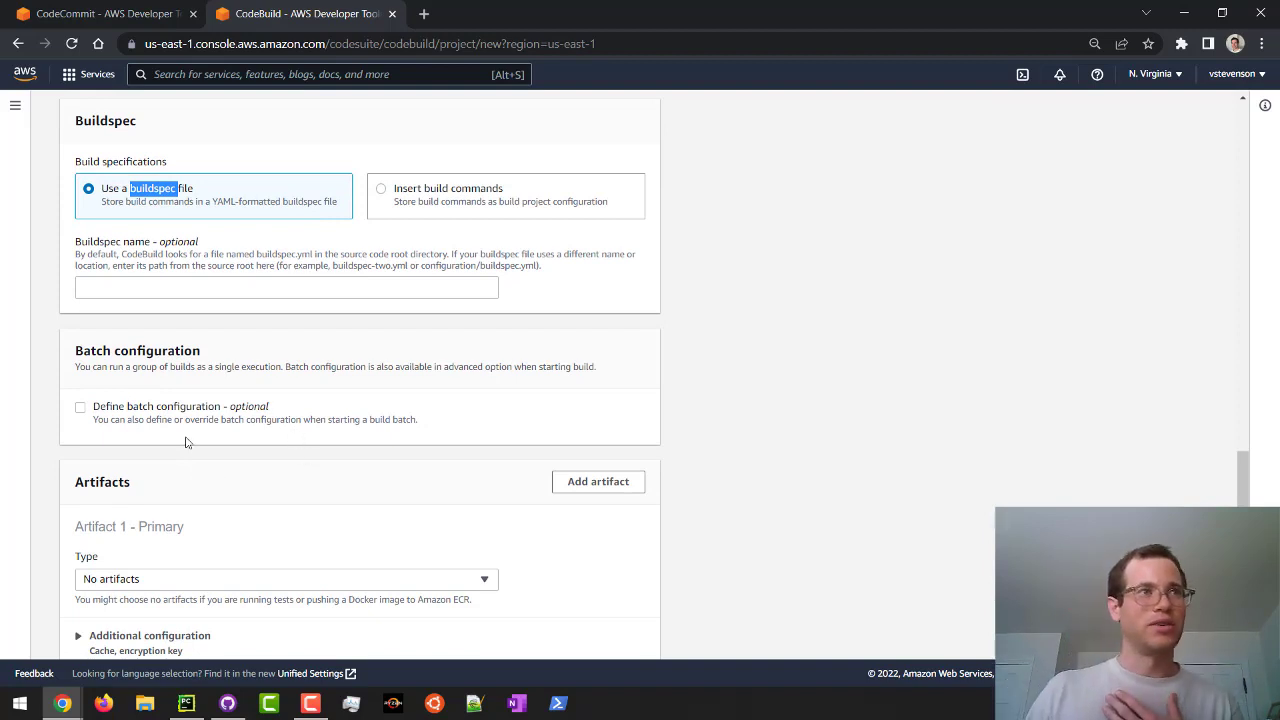
scroll("down", 3)
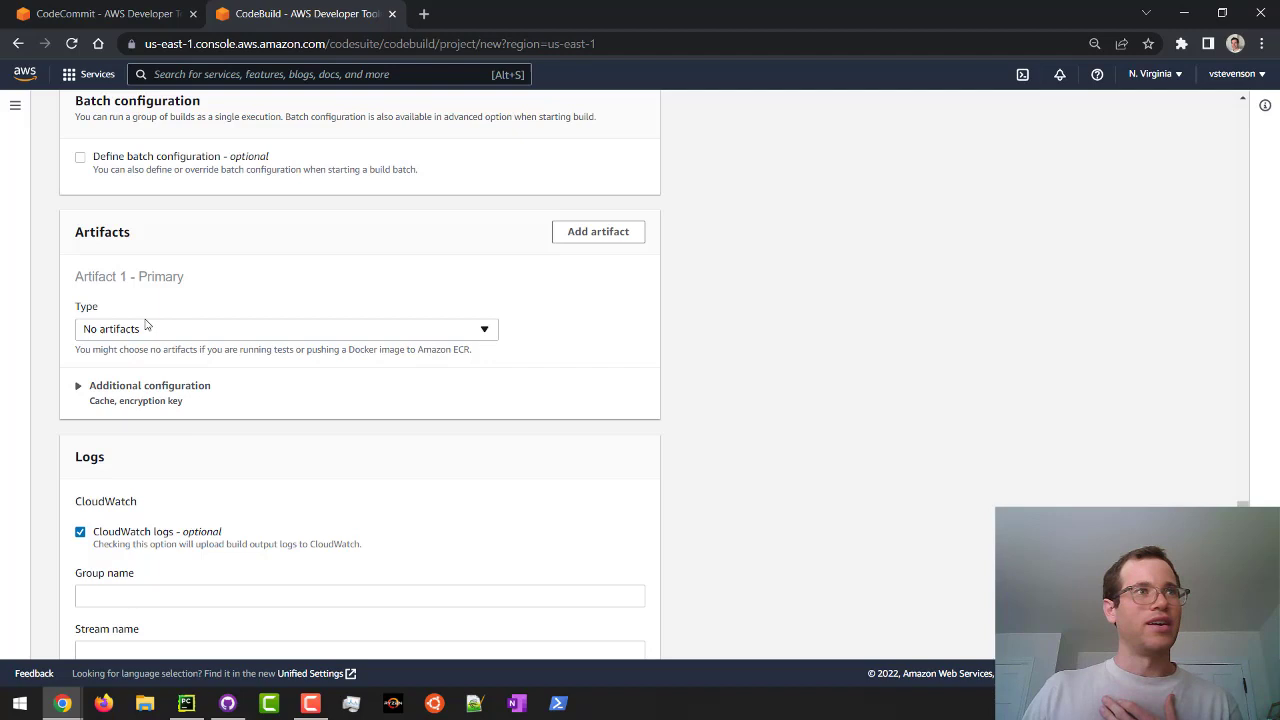
mouse_move(187, 352)
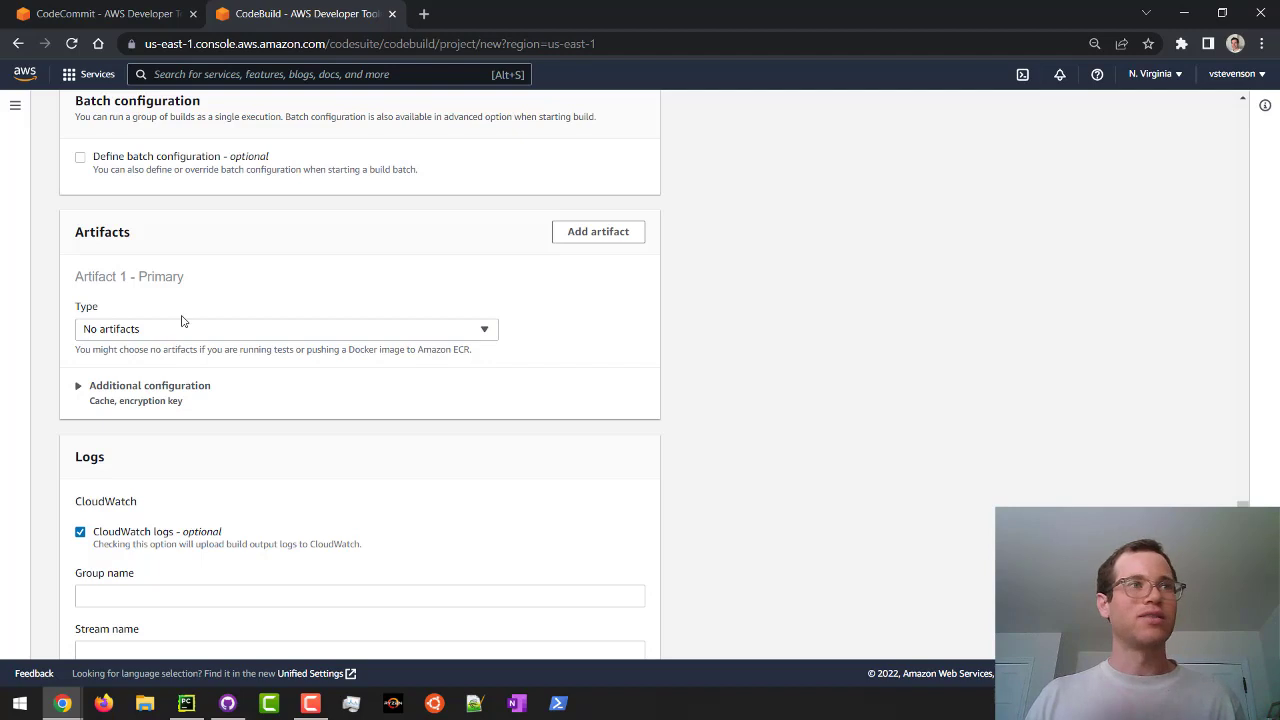
Disable CloudWatch logs, keep S3 logs off, and create the build project.
scroll("down", 3)
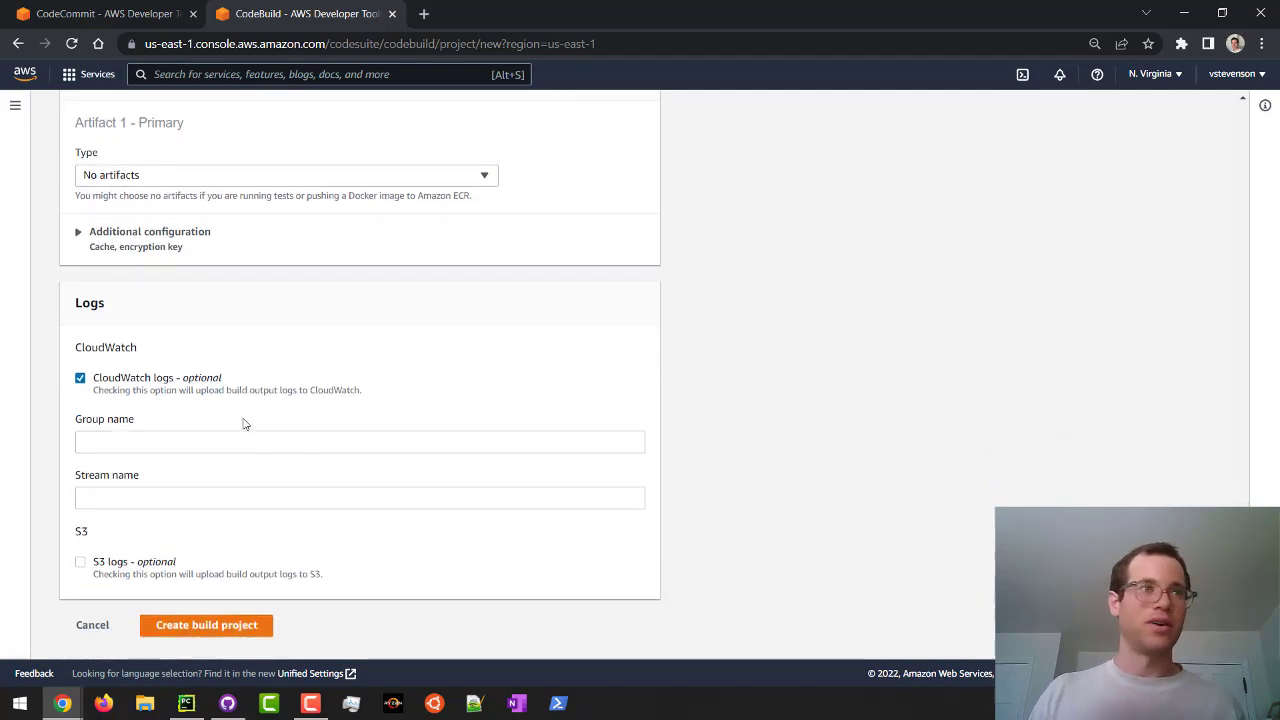
left_click(80, 377)
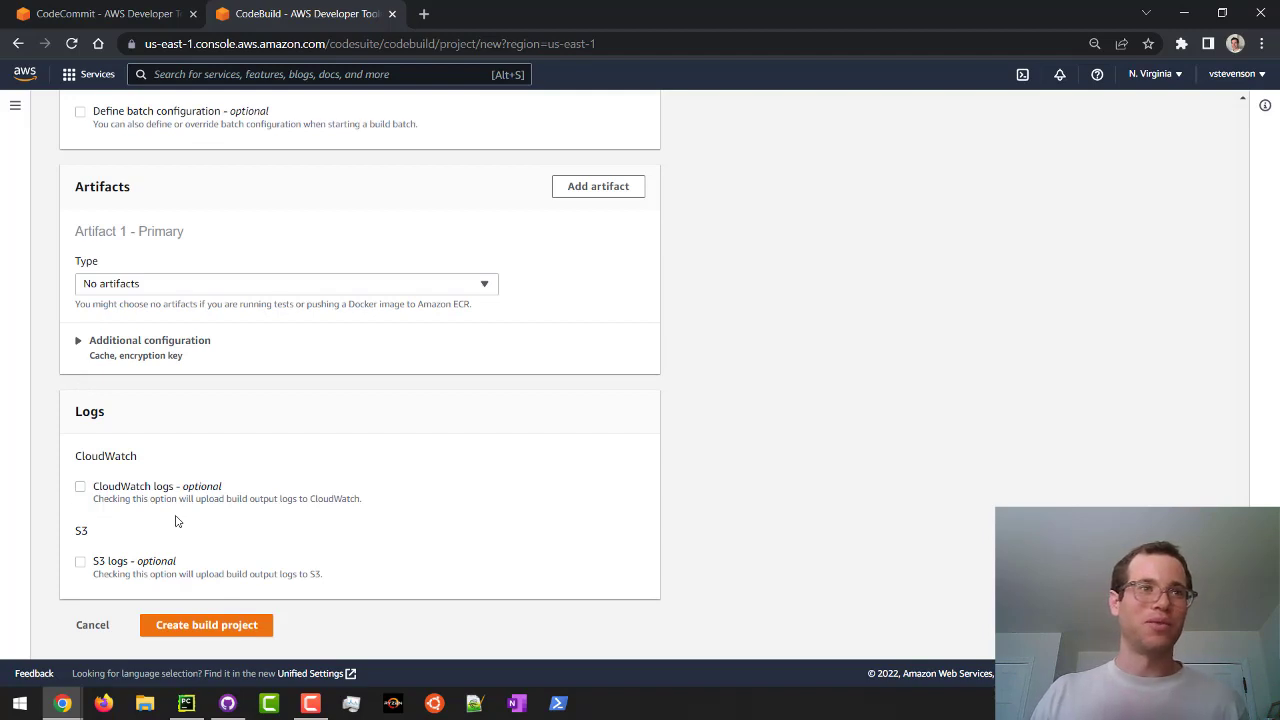
mouse_move(245, 498)
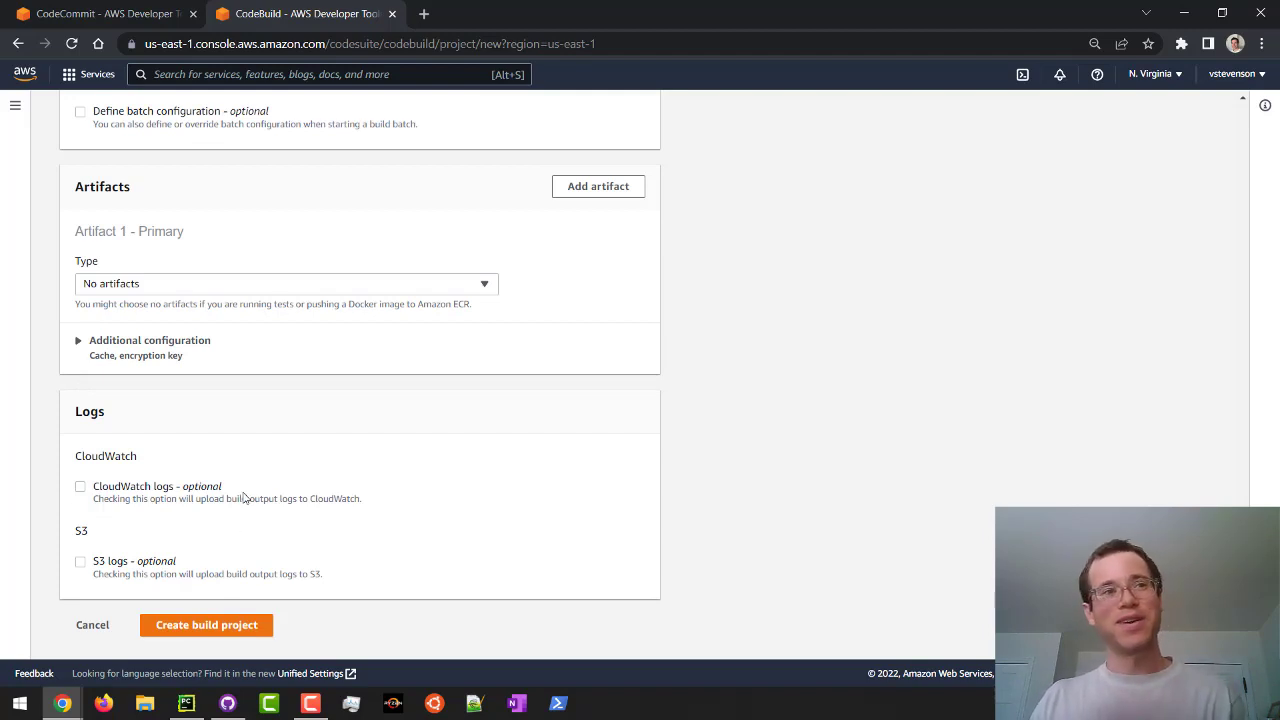
mouse_move(295, 523)
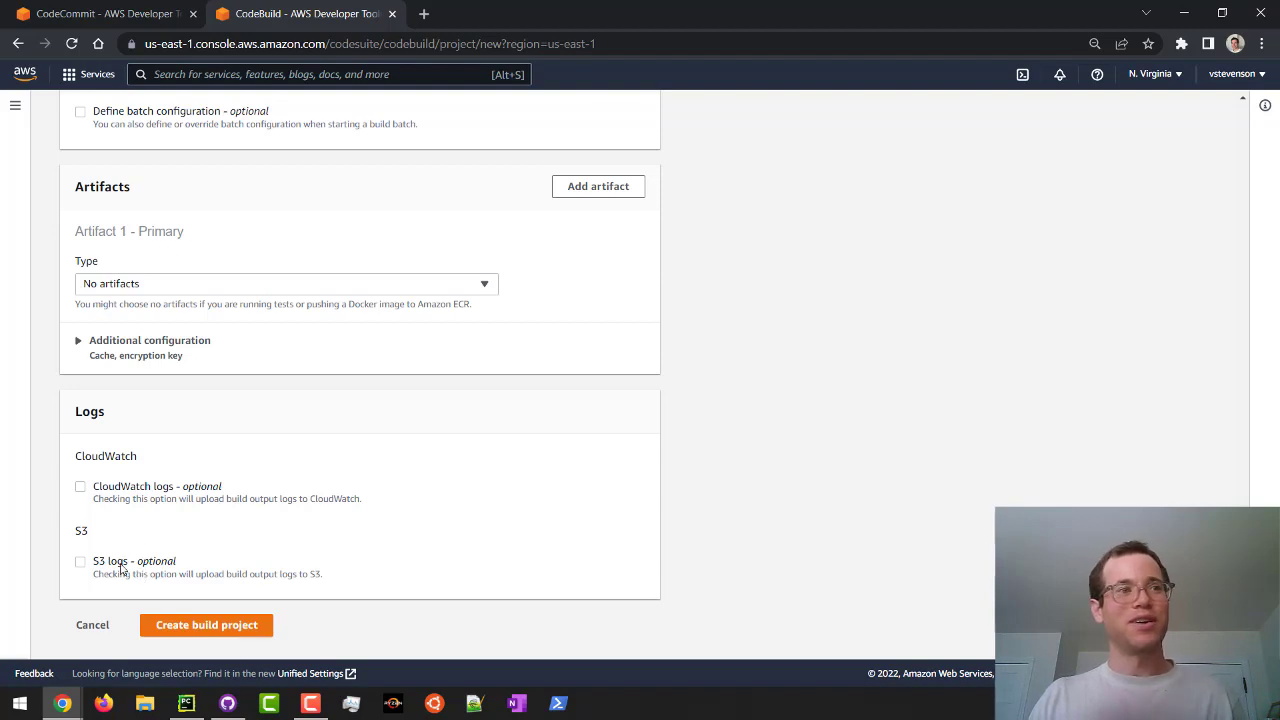
mouse_move(216, 586)
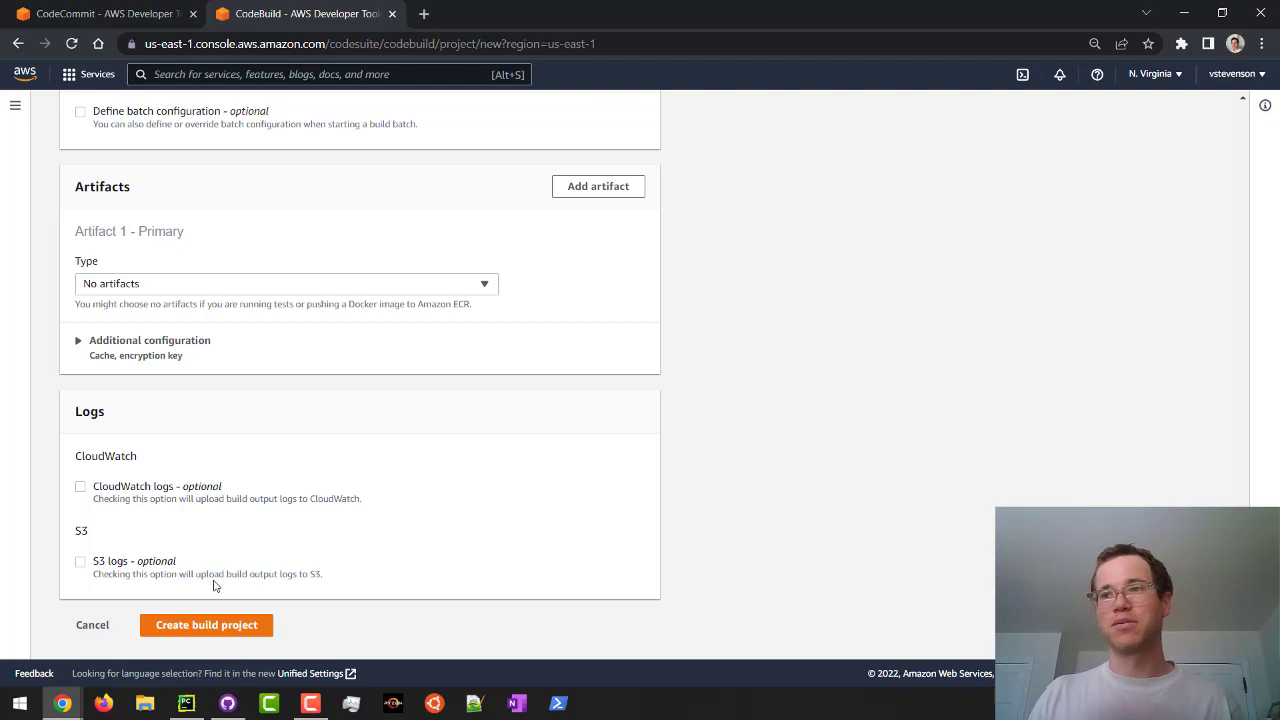
mouse_move(130, 485)
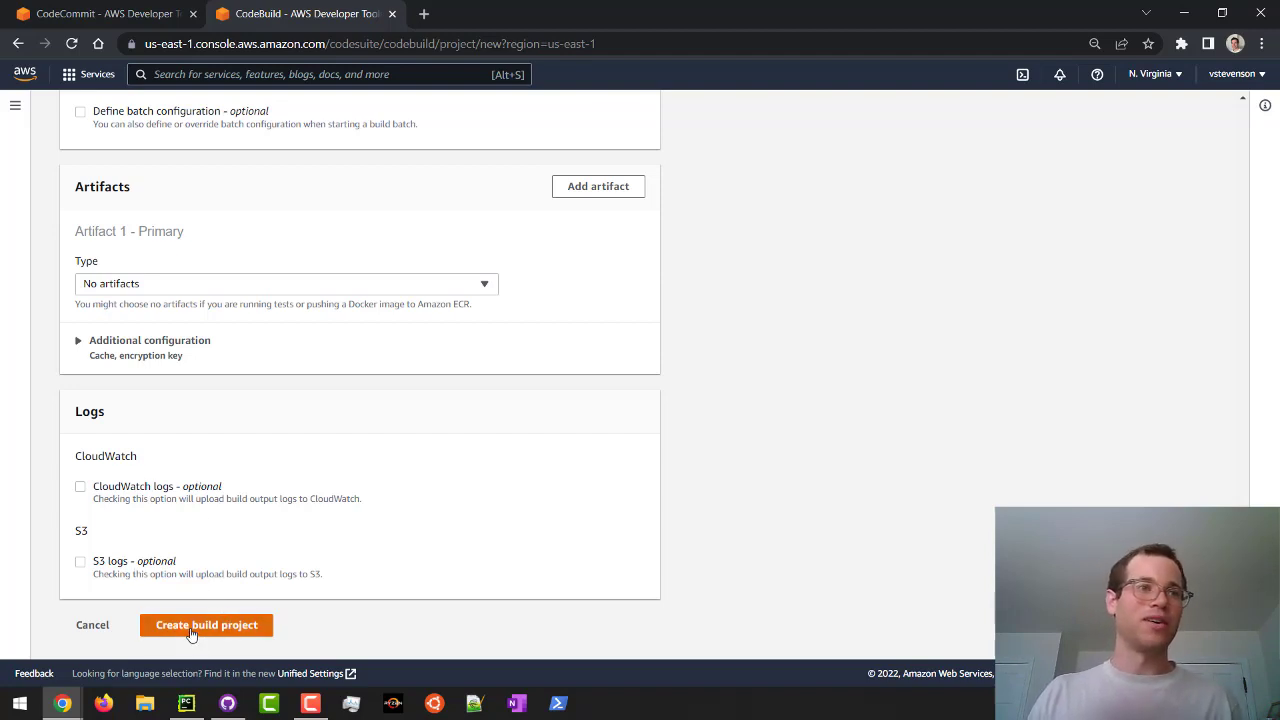
left_click(207, 624)
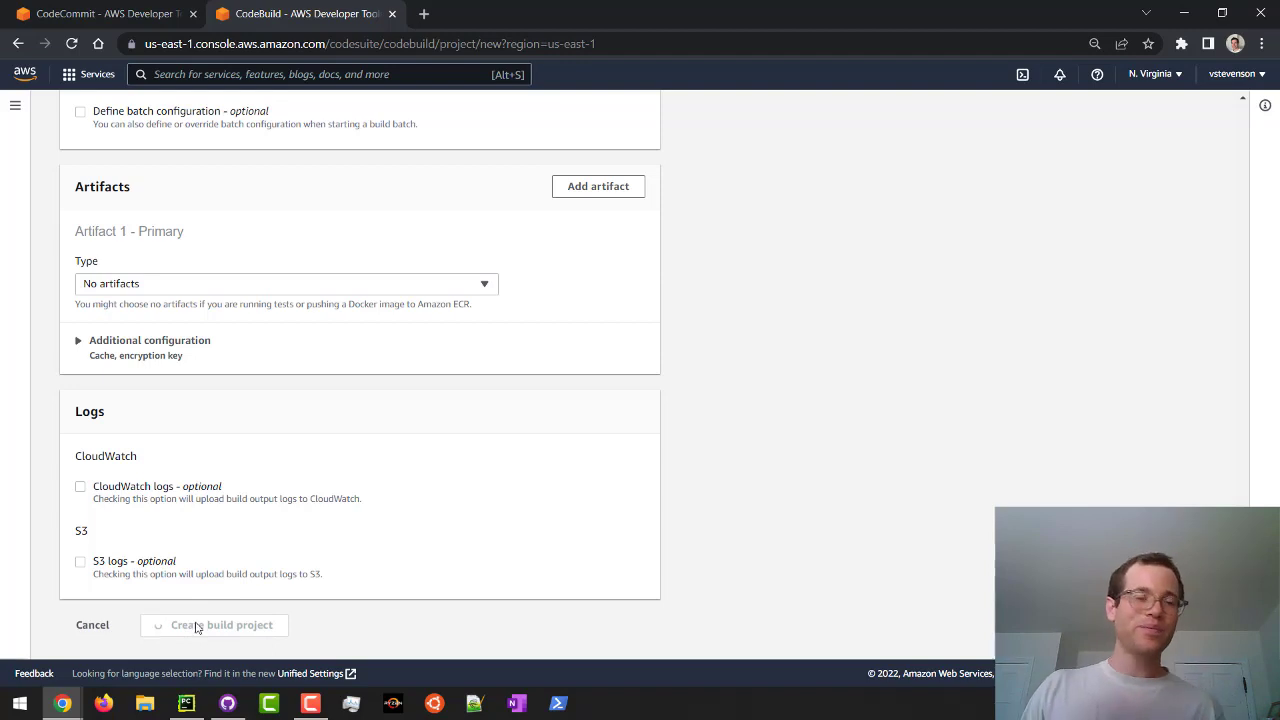
Start build #1 of vs-repo-test-stage from its project page.
left_click(214, 625)
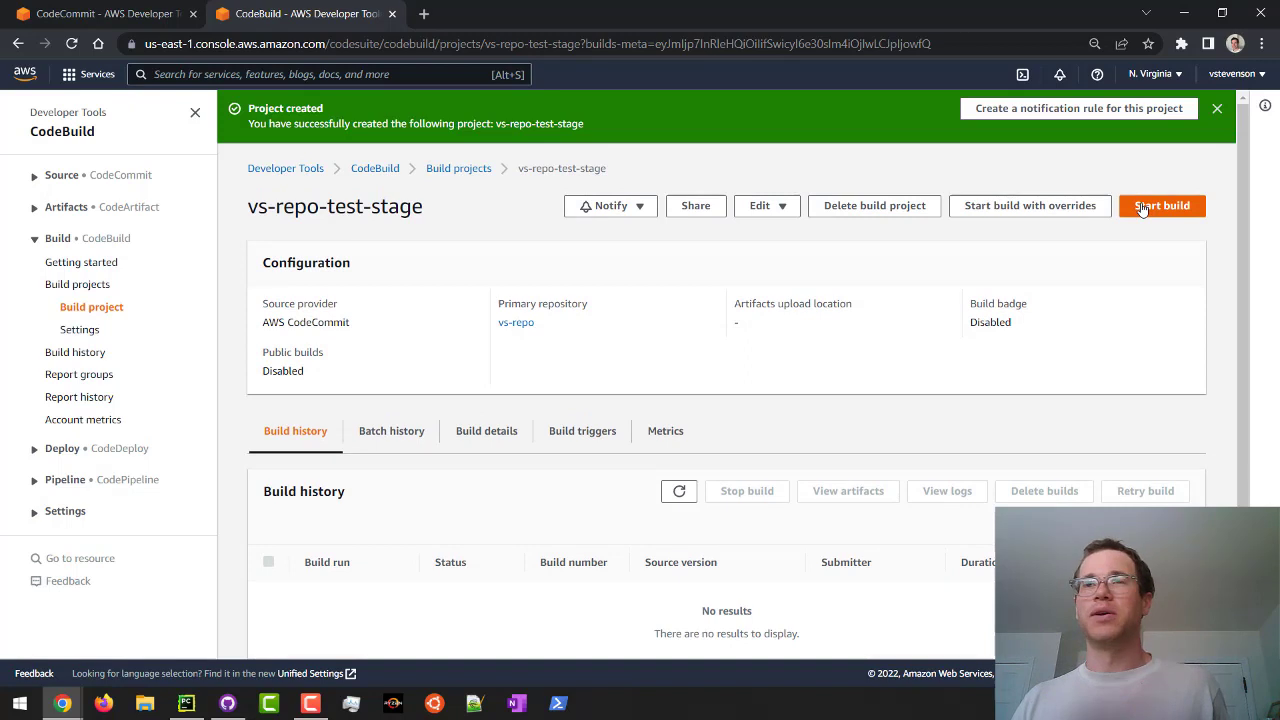
left_click(1162, 205)
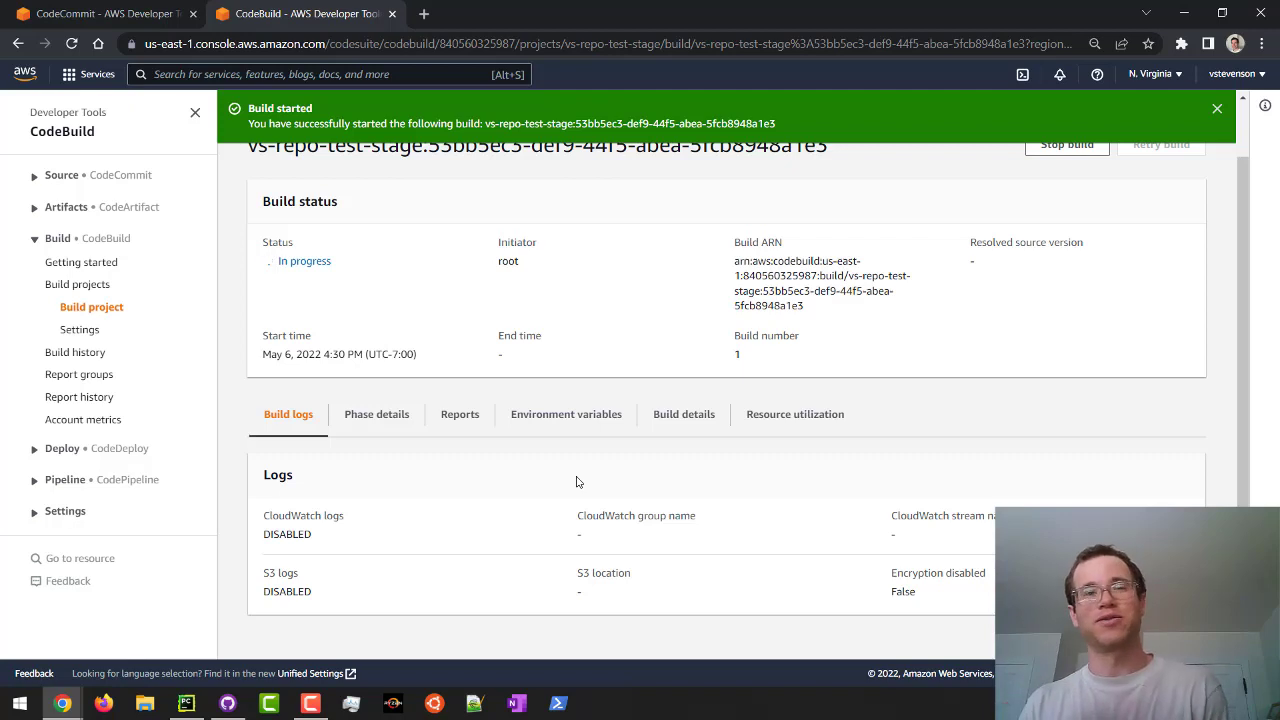
mouse_move(149, 100)
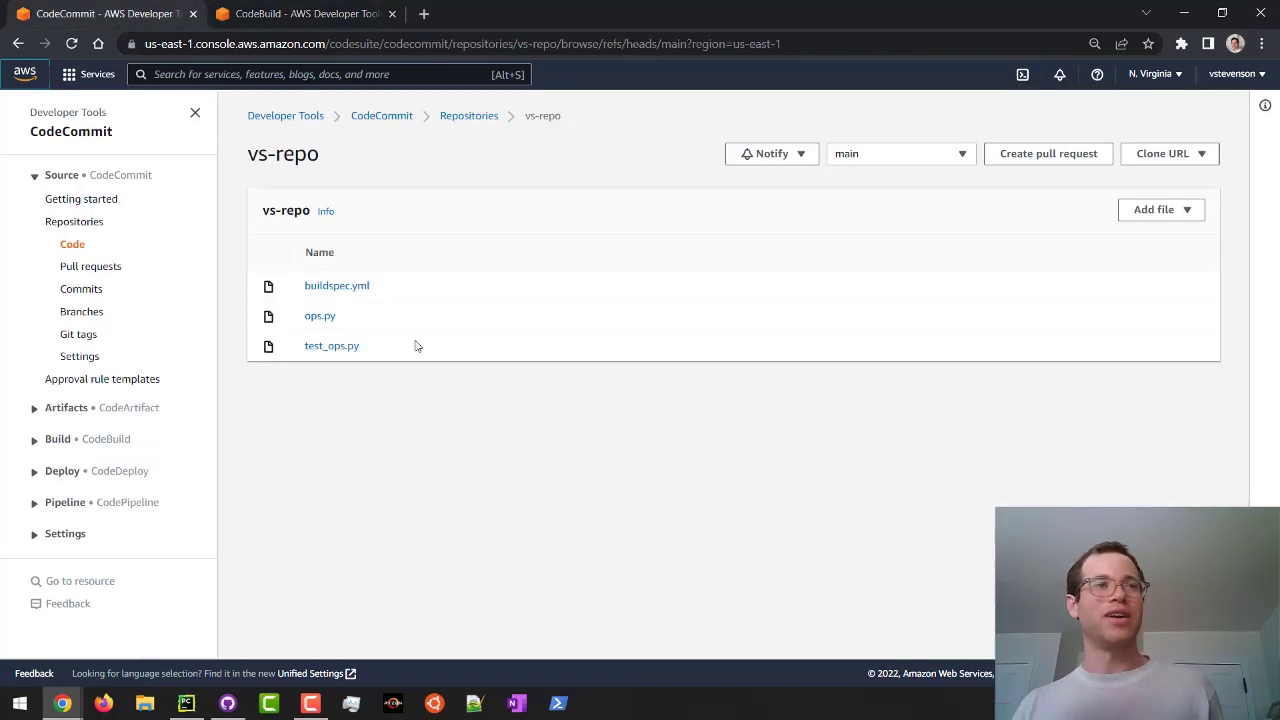
mouse_move(343, 369)
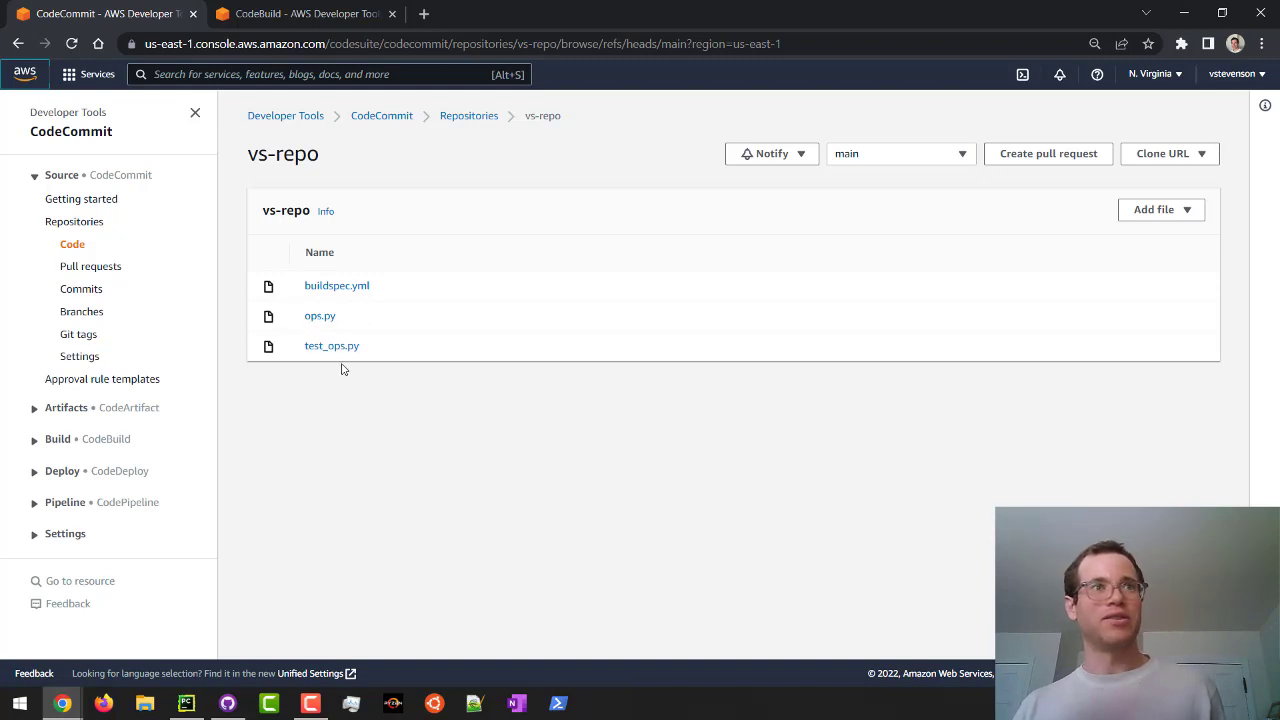
mouse_move(375, 305)
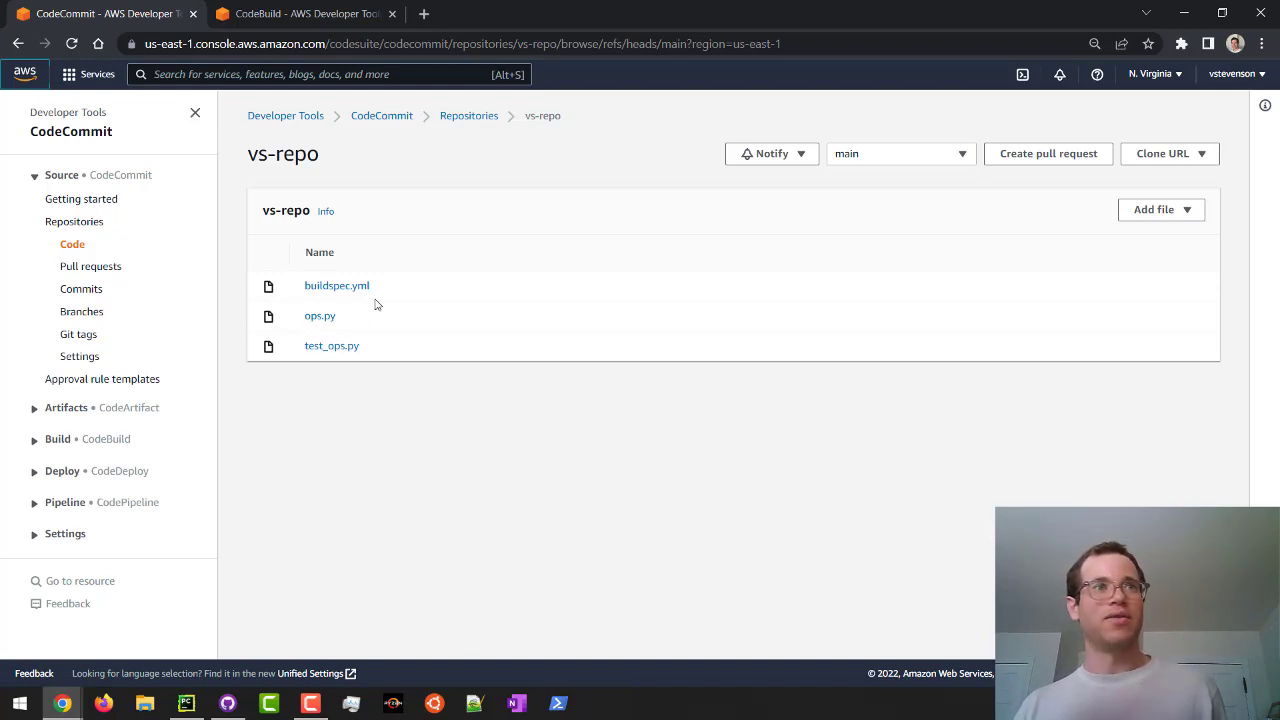
mouse_move(394, 282)
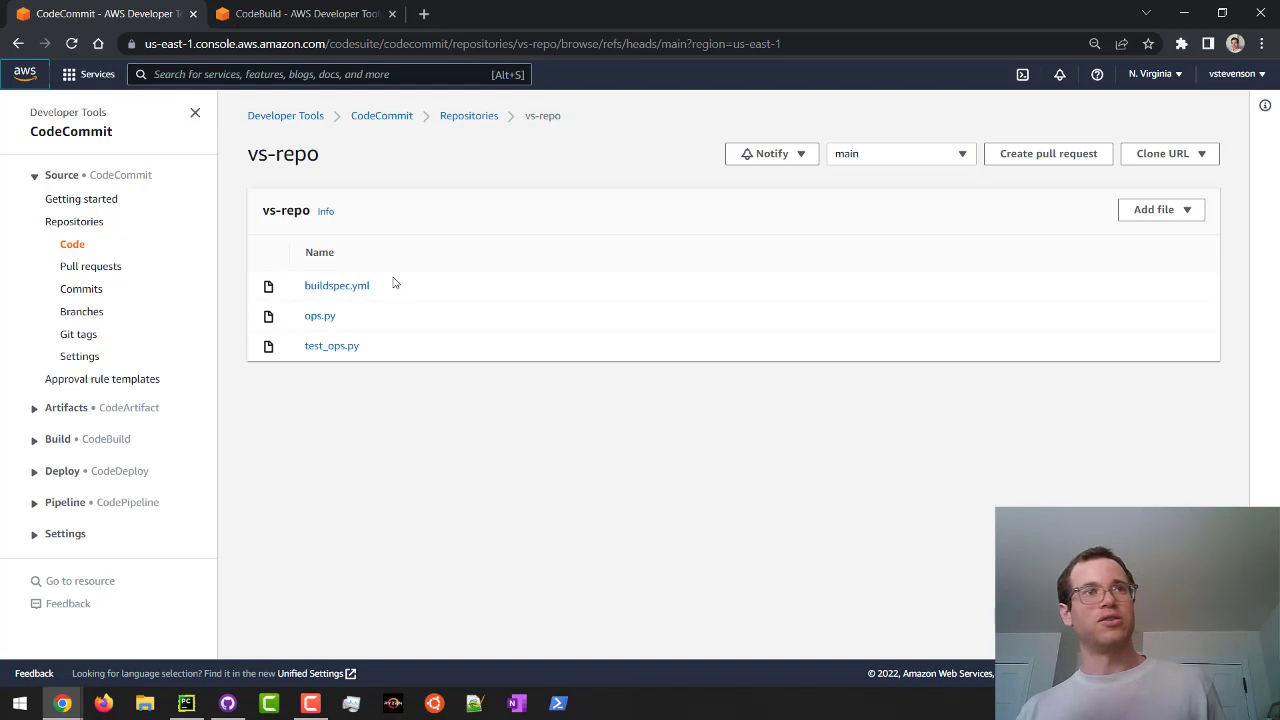
mouse_move(377, 289)
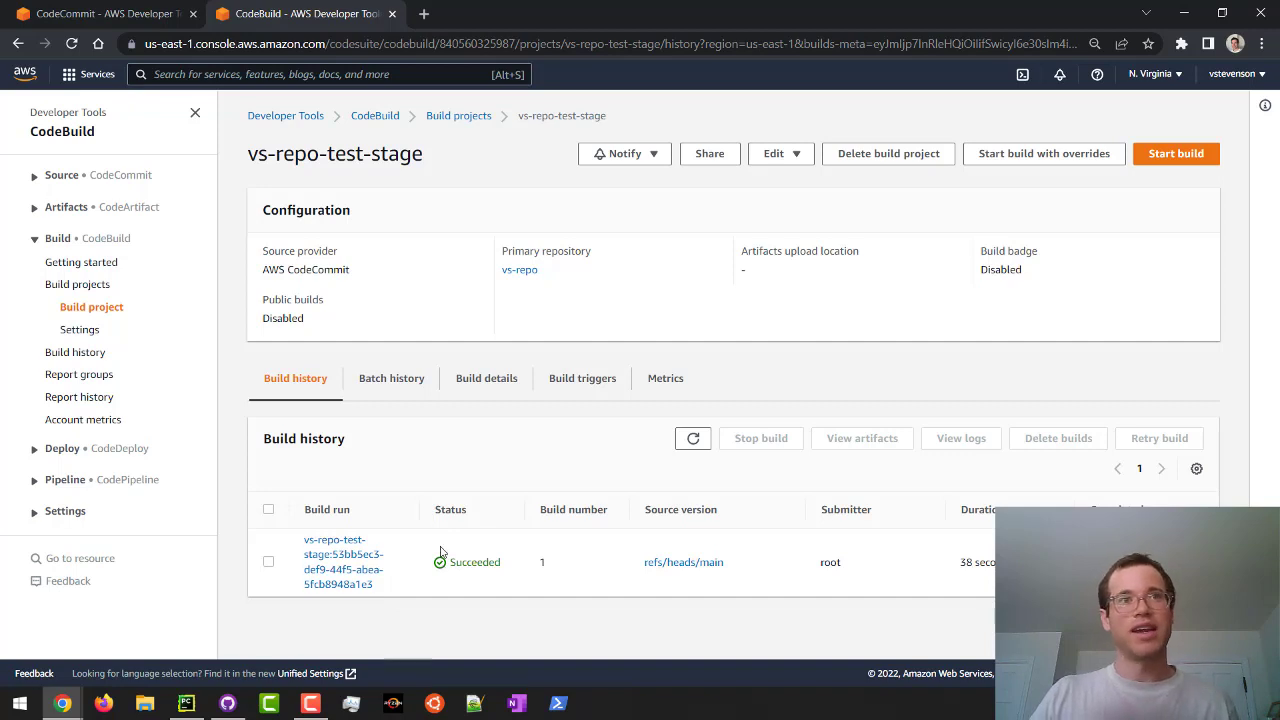
Open the first build run and review its phase details and Reports tab.
left_click(343, 561)
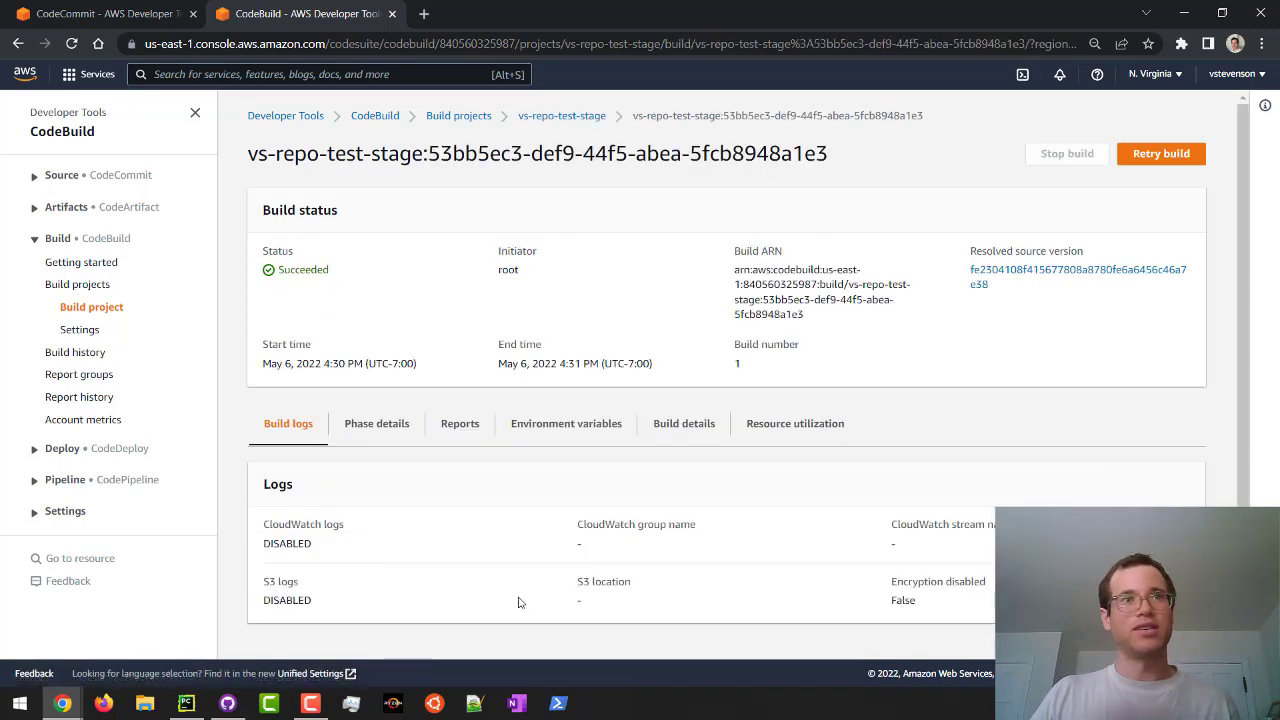
mouse_move(378, 467)
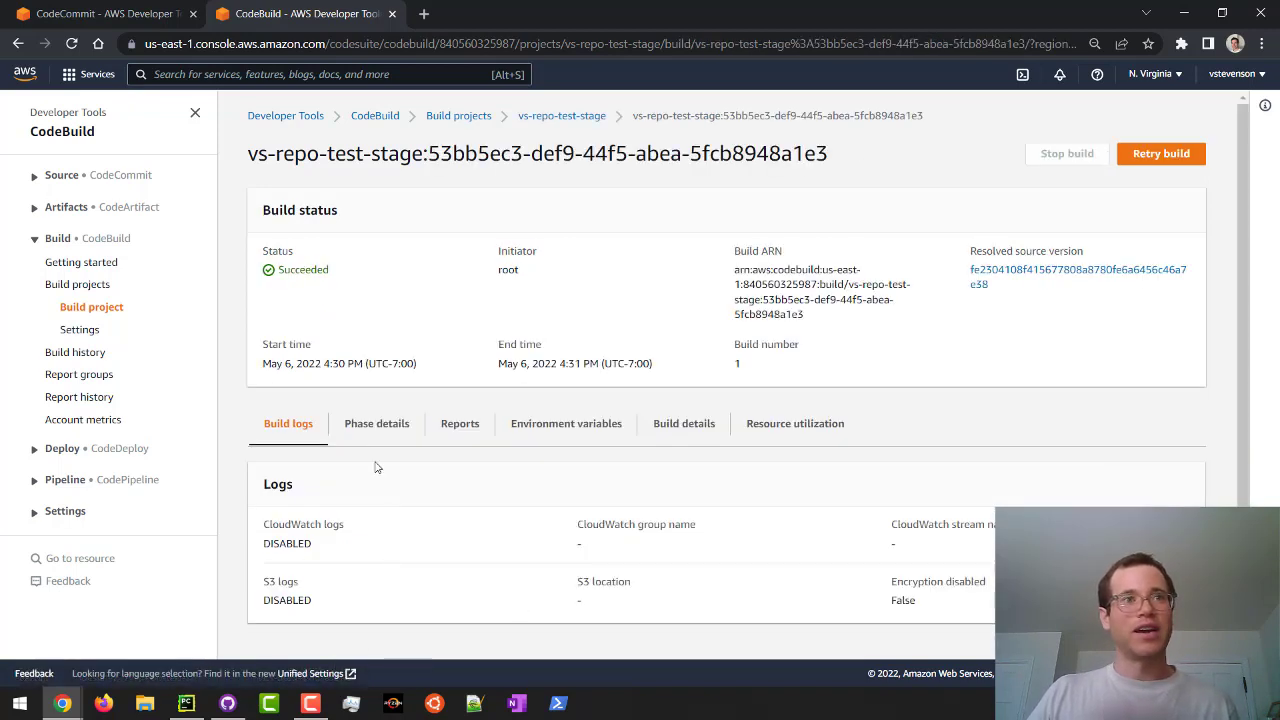
left_click(376, 423)
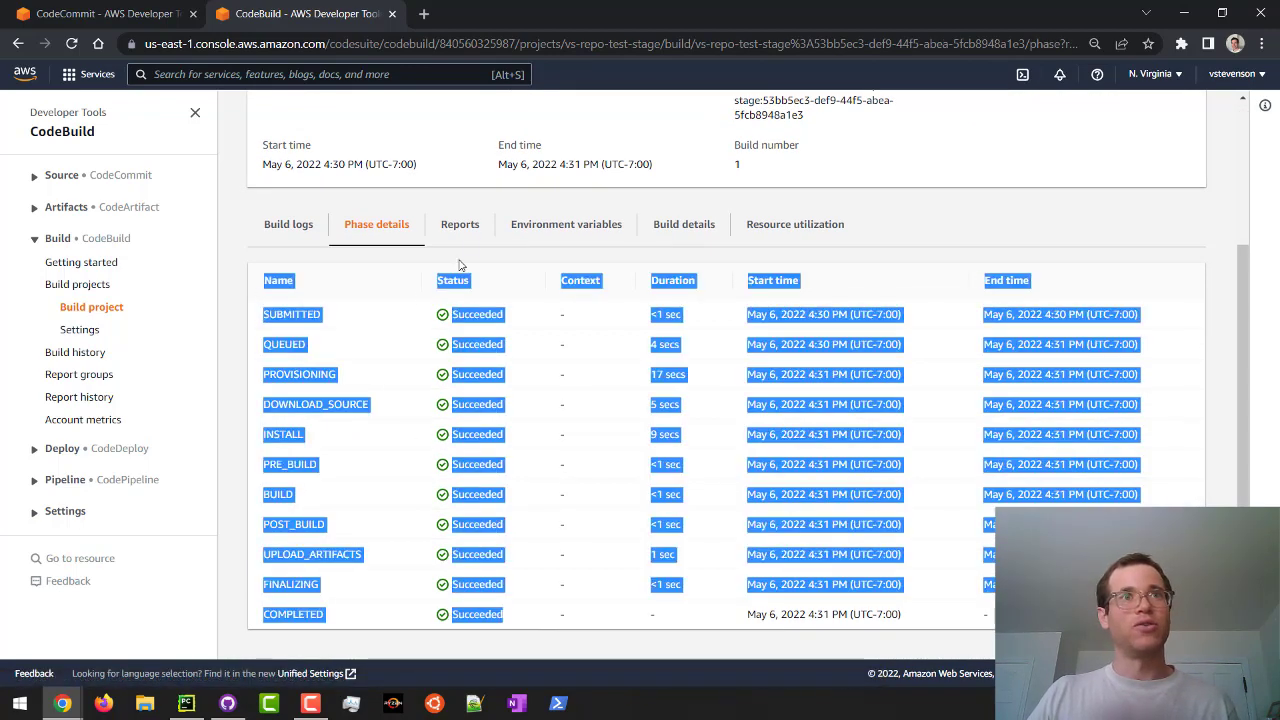
left_click(460, 224)
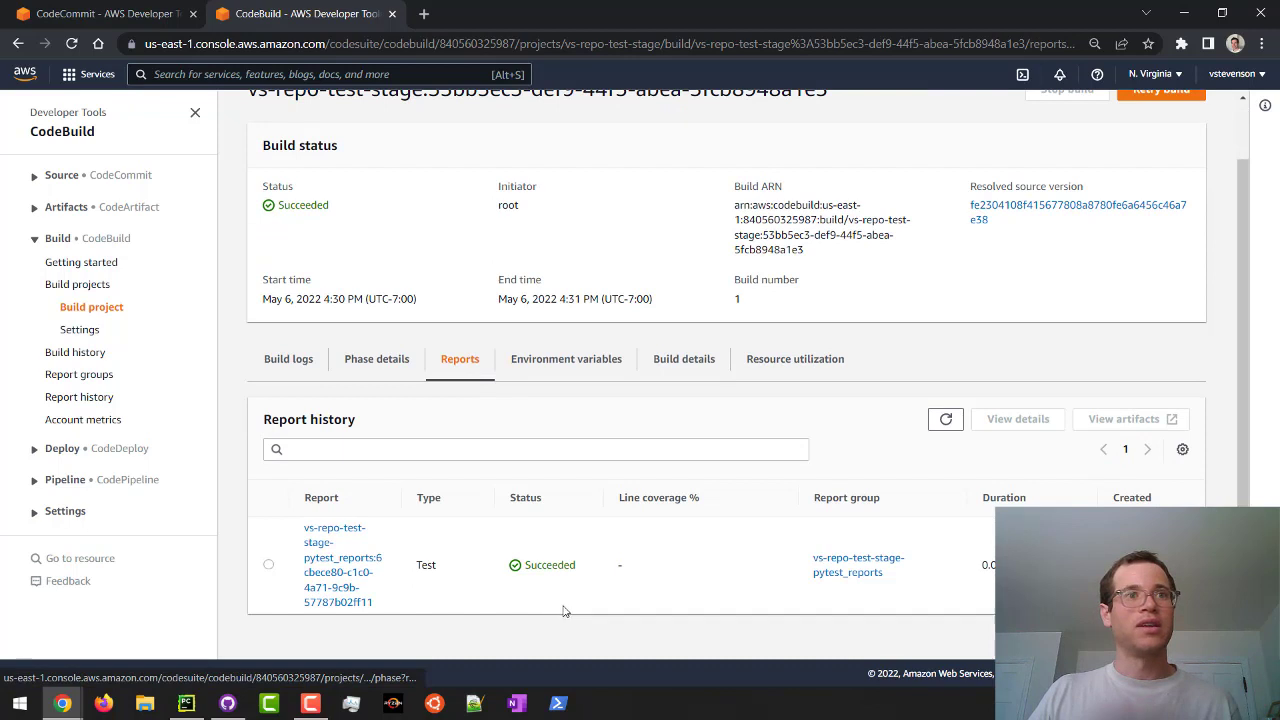
mouse_move(385, 580)
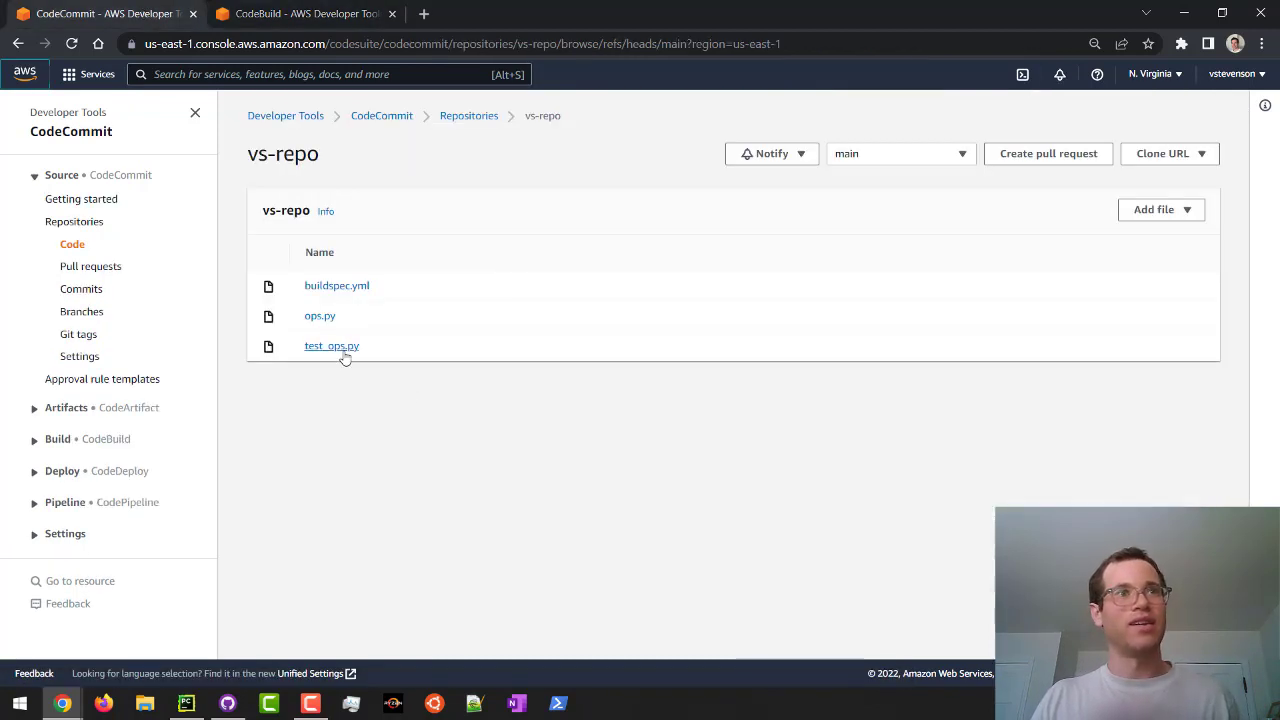
View test_ops.py in CodeCommit, then open the pytest report showing 4 passed.
left_click(331, 345)
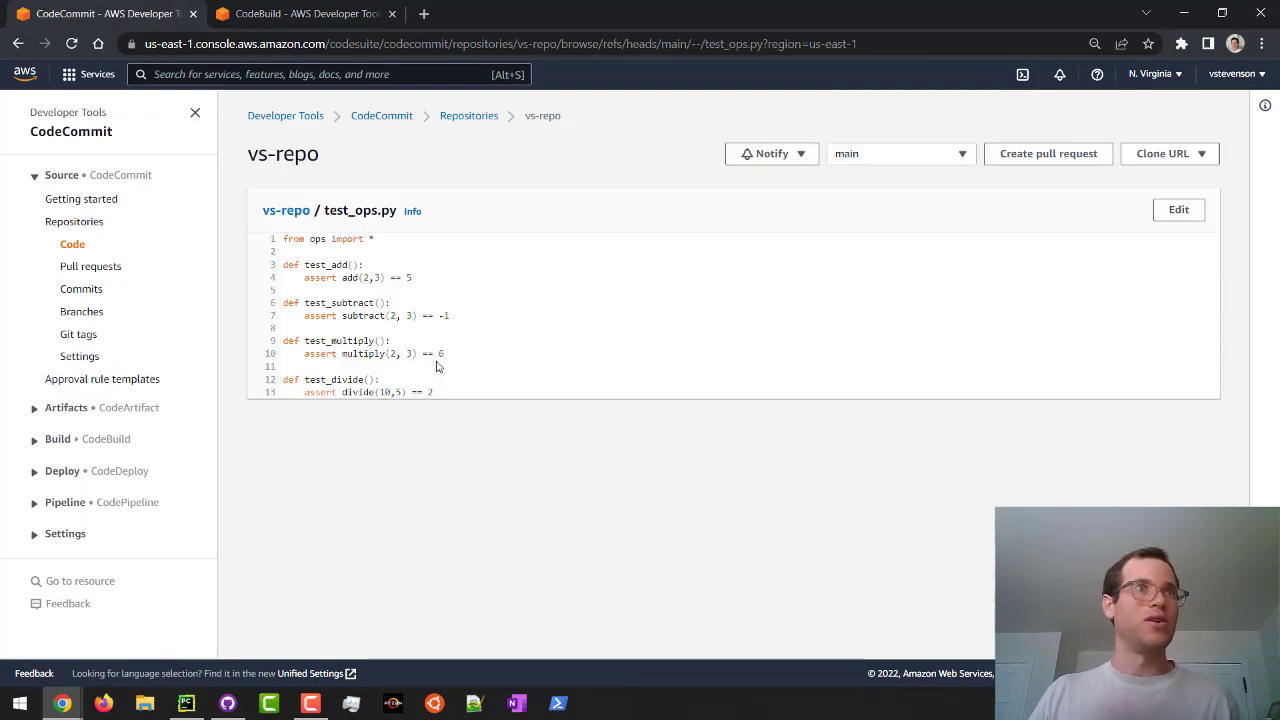
mouse_move(575, 402)
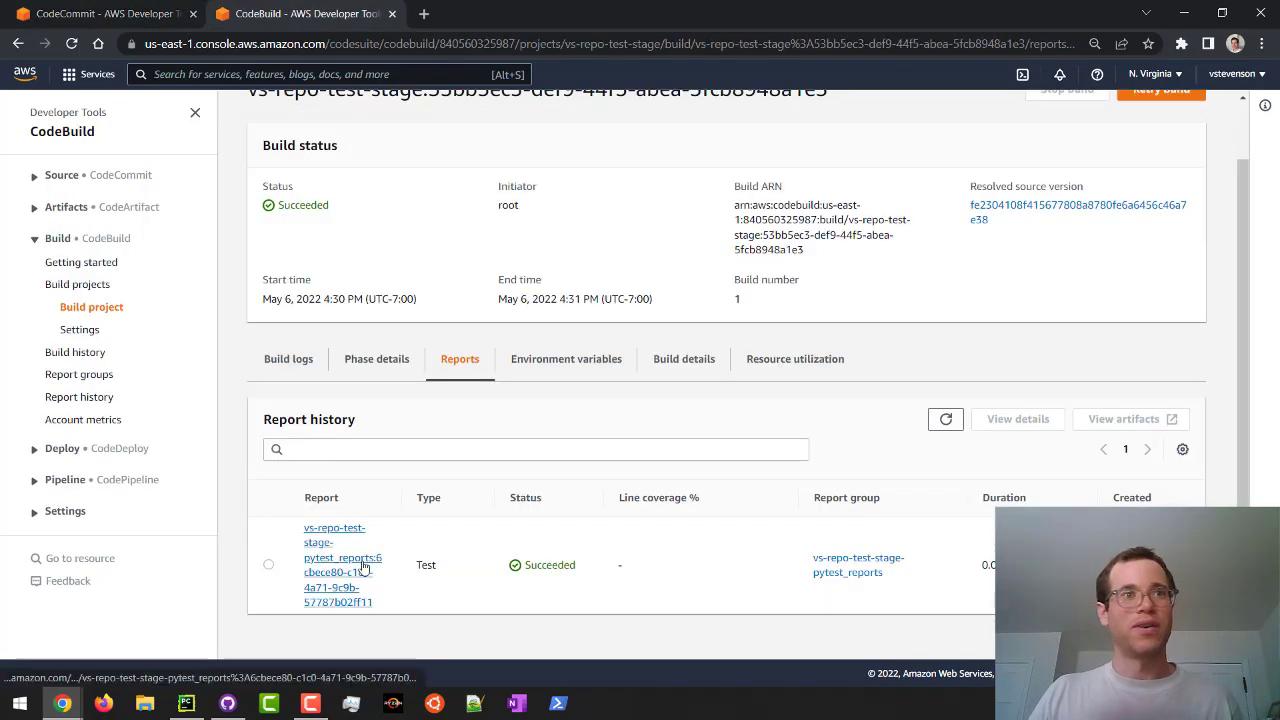
left_click(342, 558)
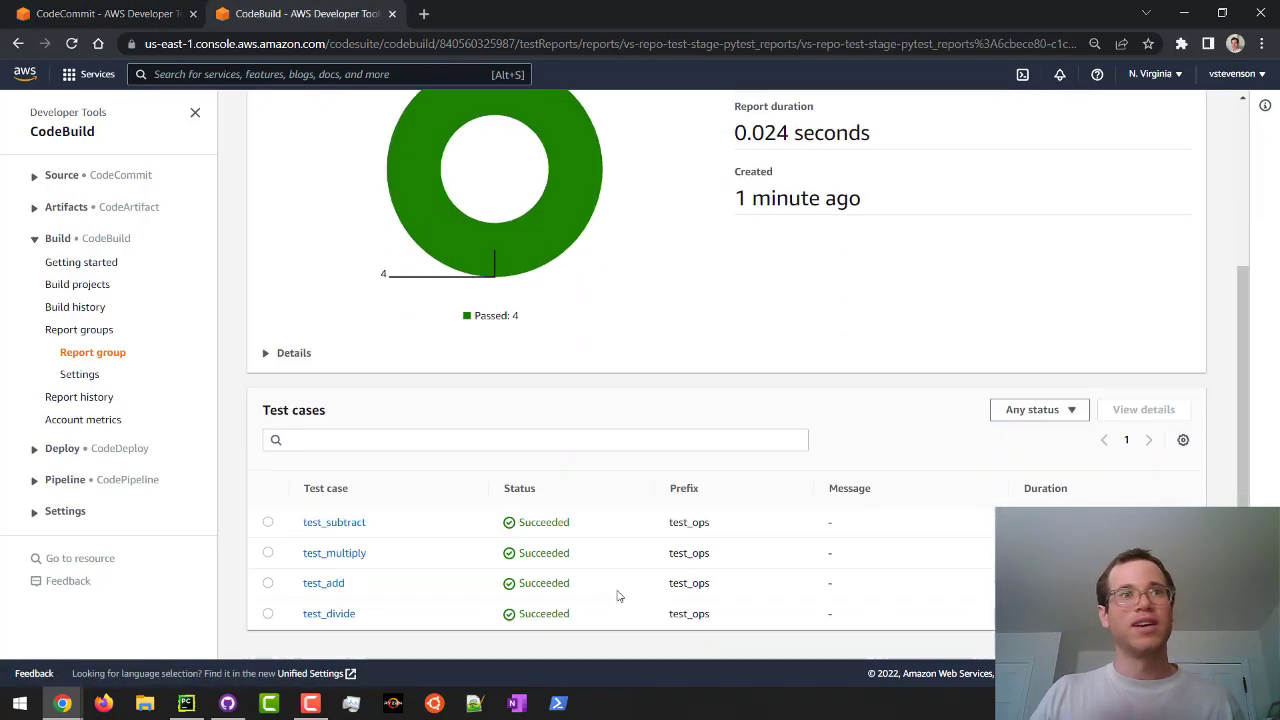
left_click_drag(303, 521, 700, 613)
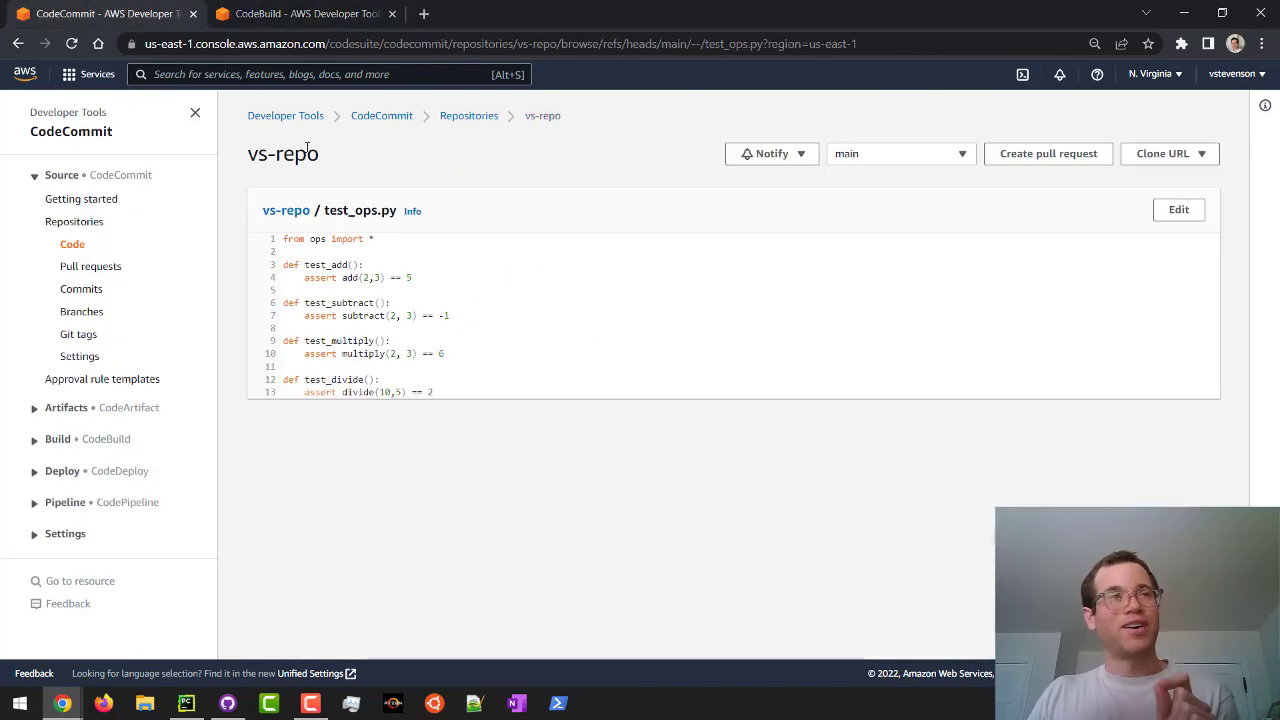
mouse_move(286, 210)
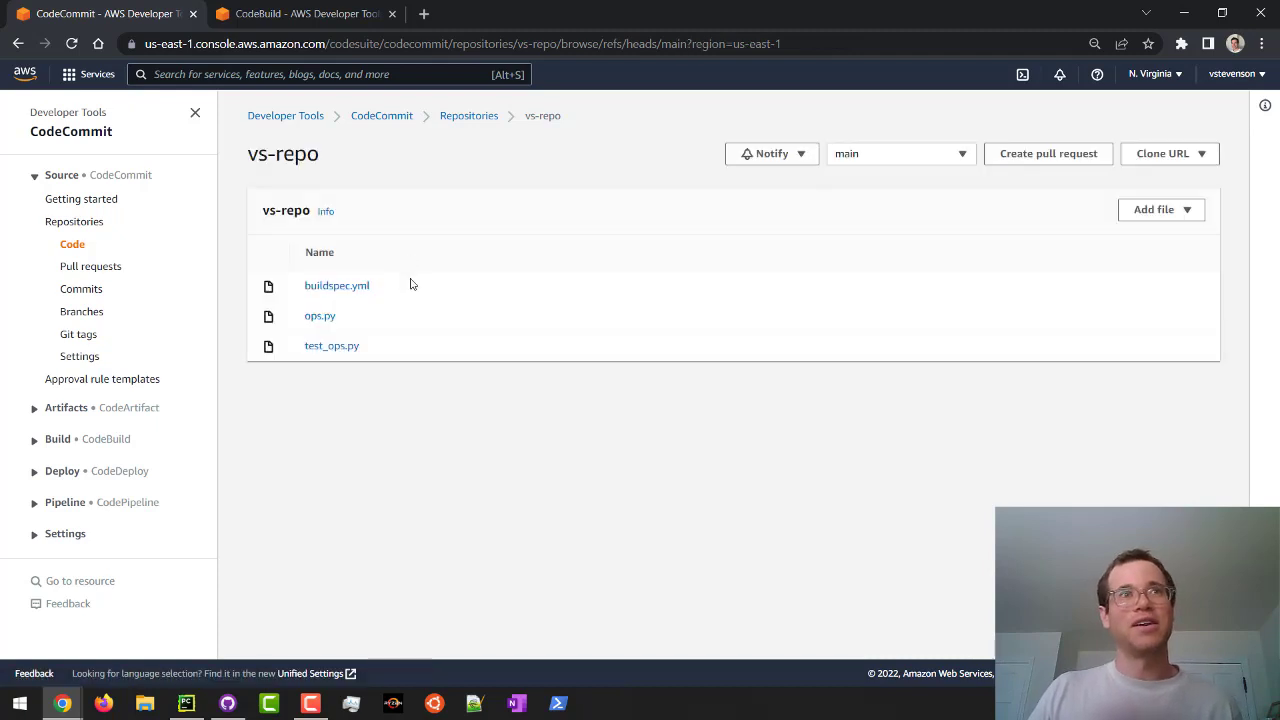
mouse_move(360, 346)
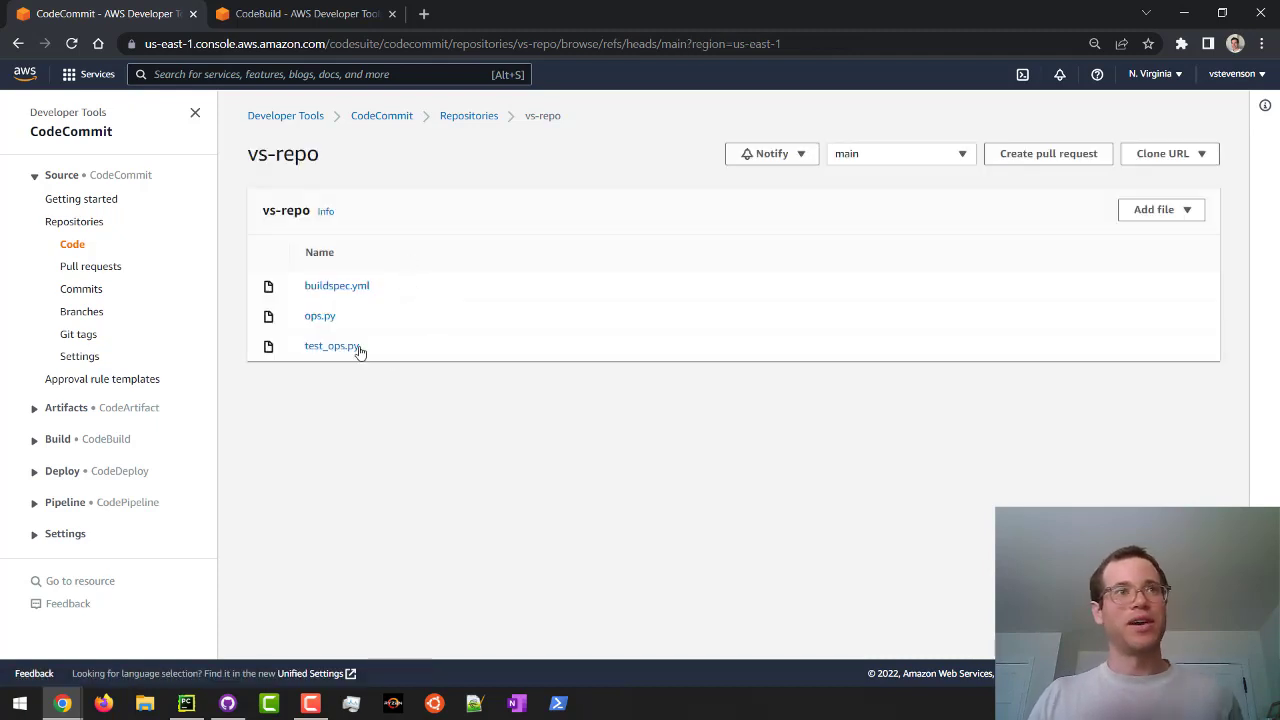
left_click(319, 315)
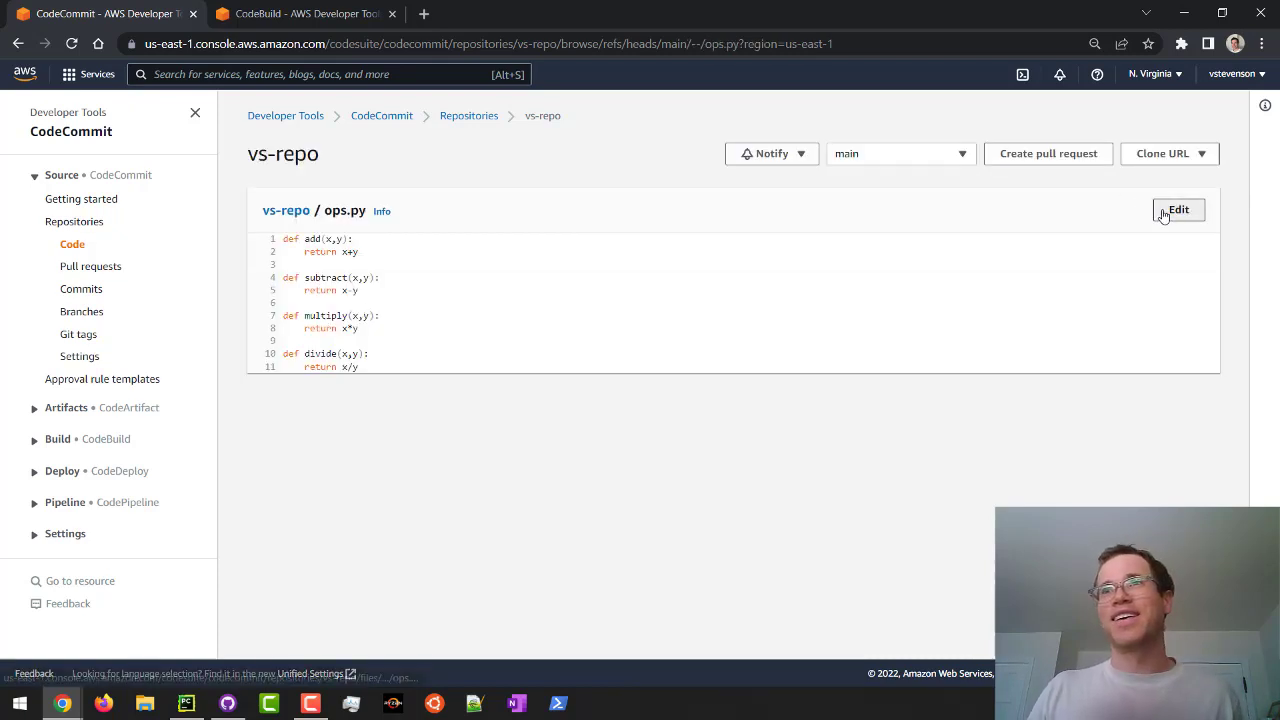
left_click(1178, 210)
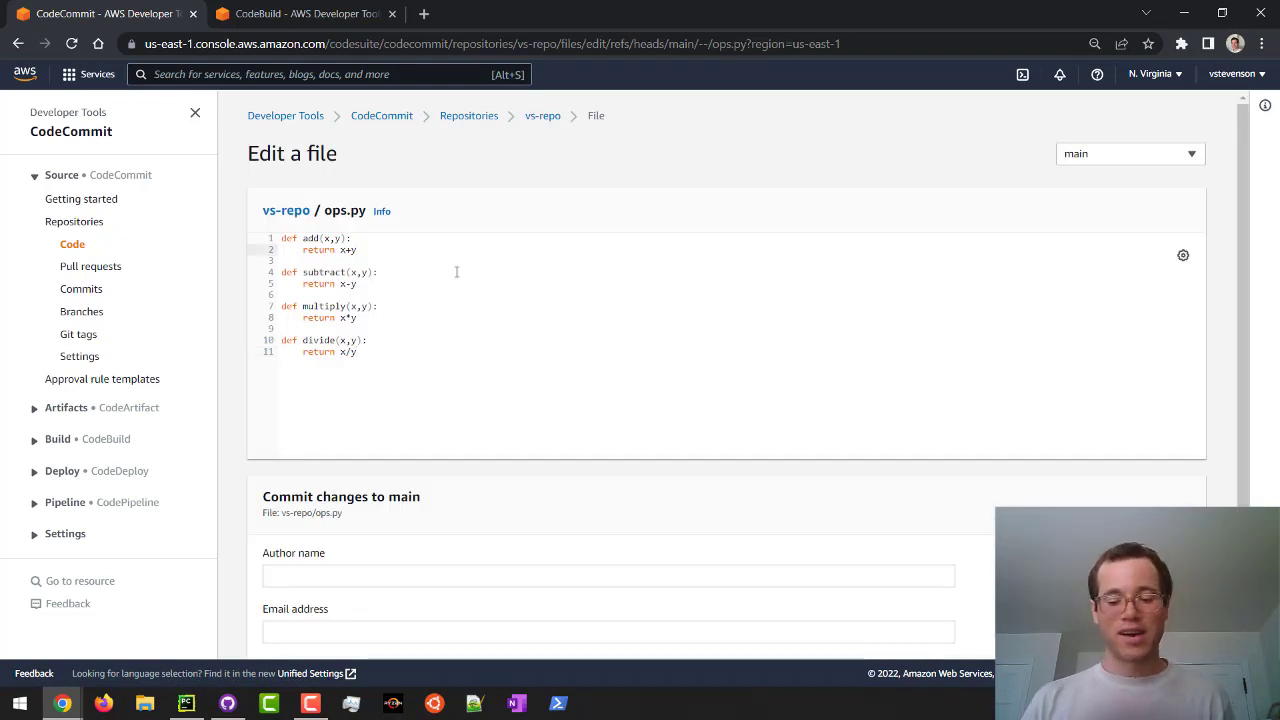
type("+z")
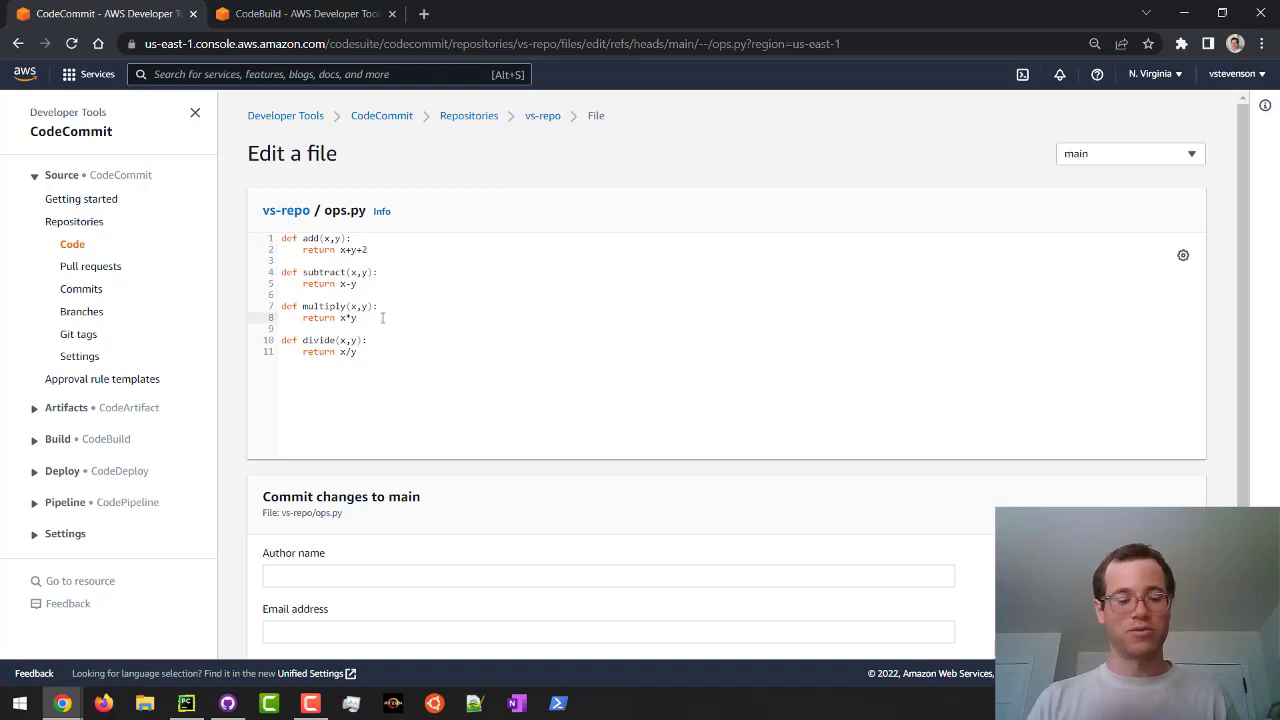
type("-1")
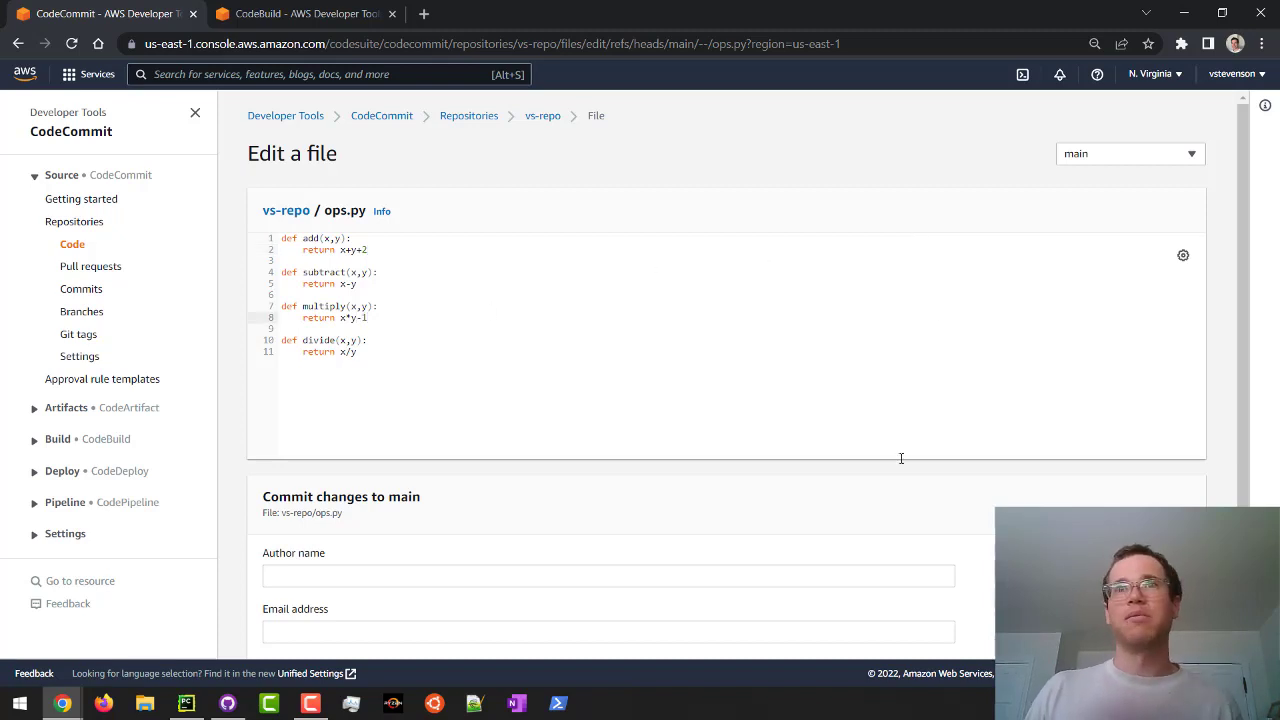
type("b")
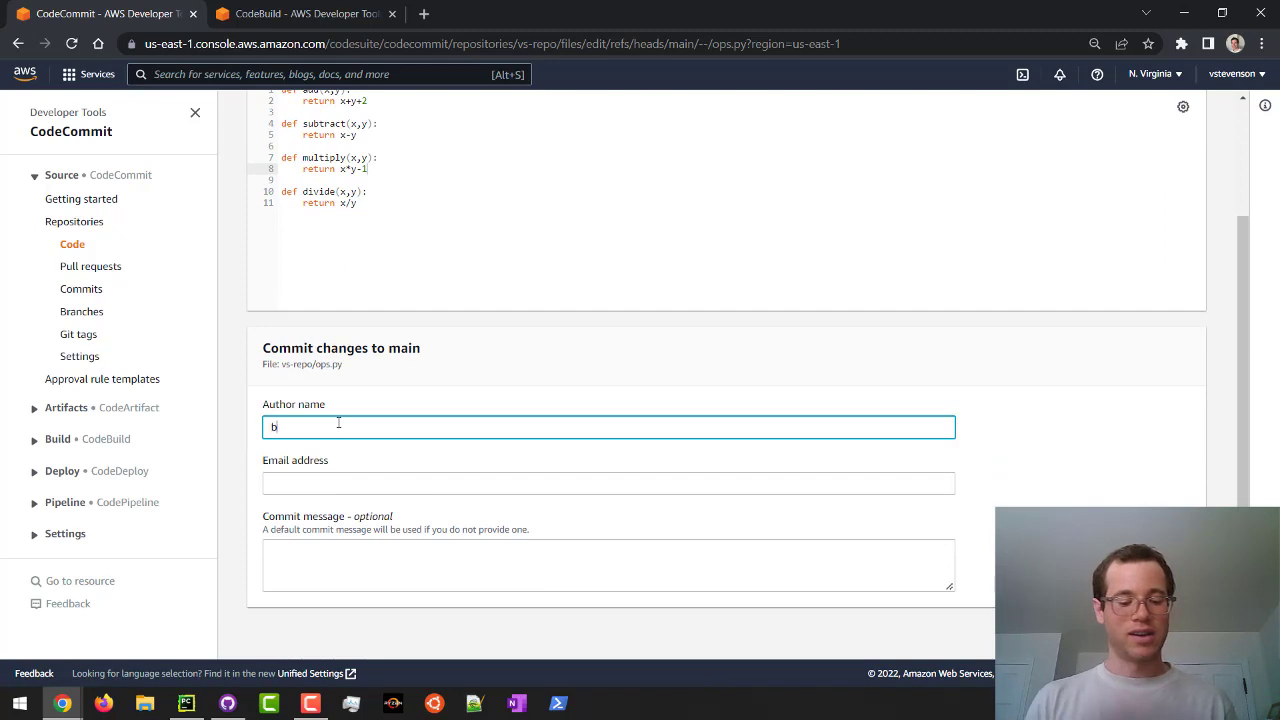
type("ad guy")
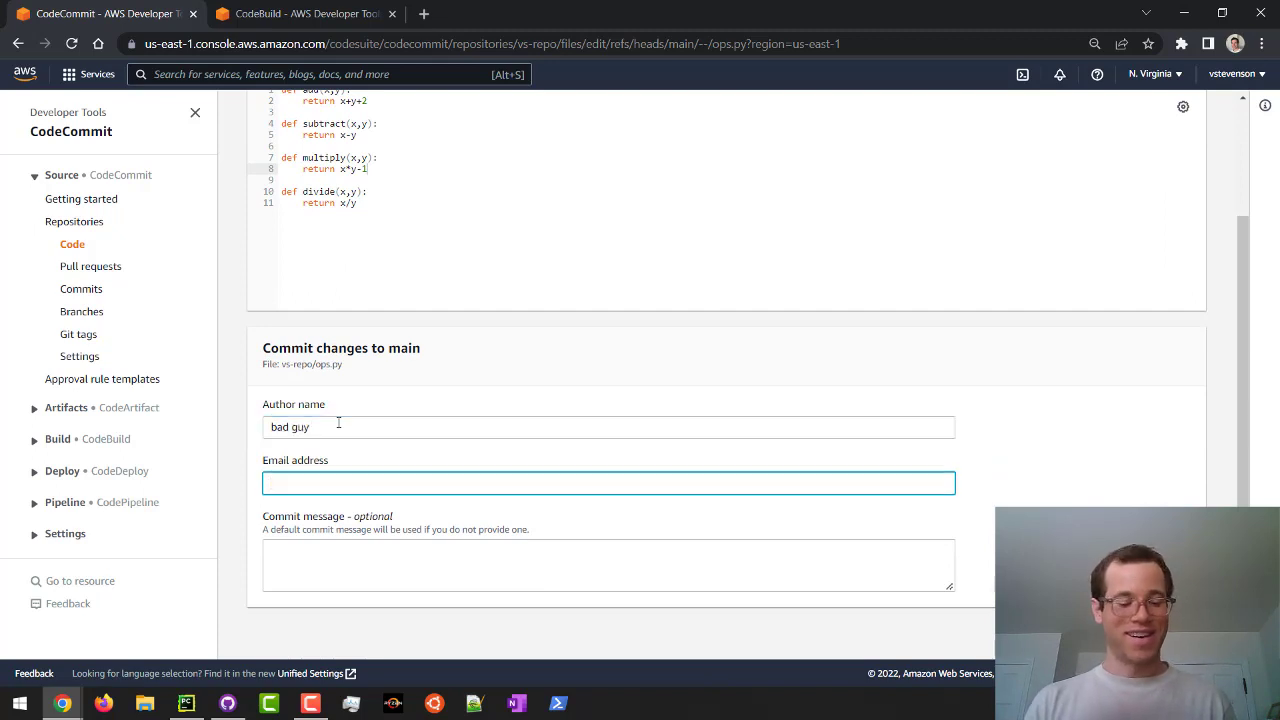
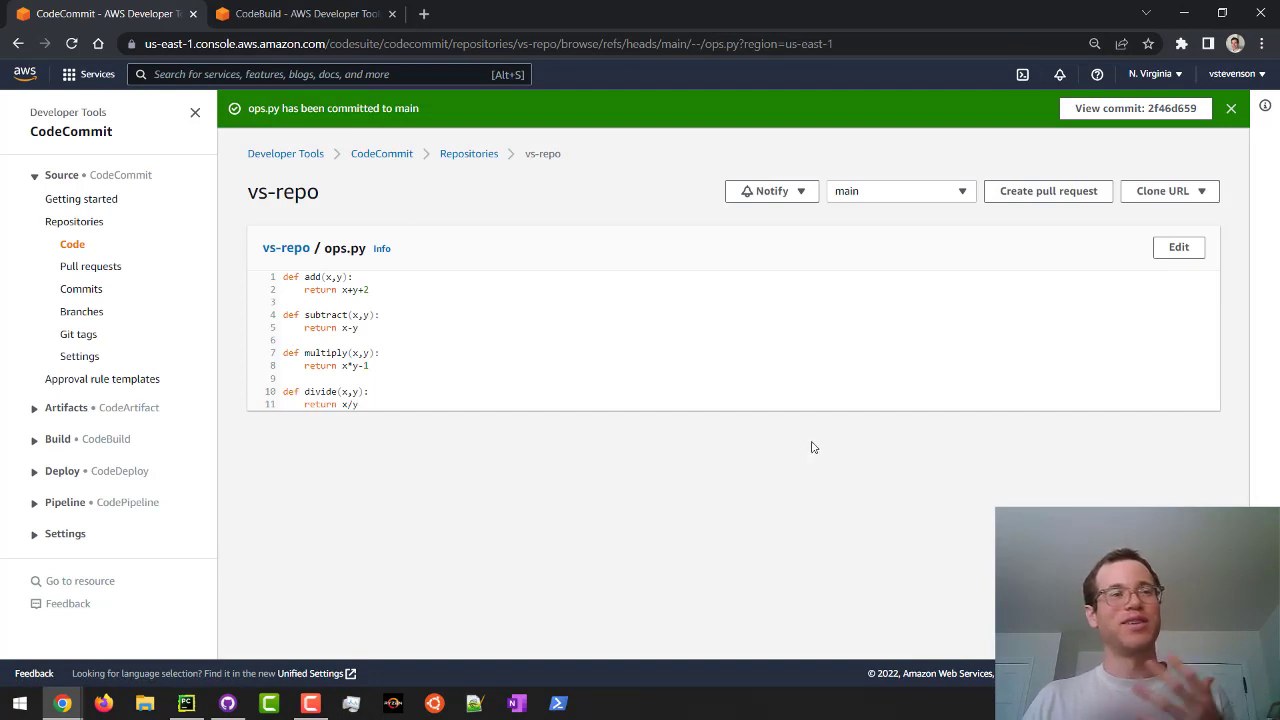
mouse_move(485, 369)
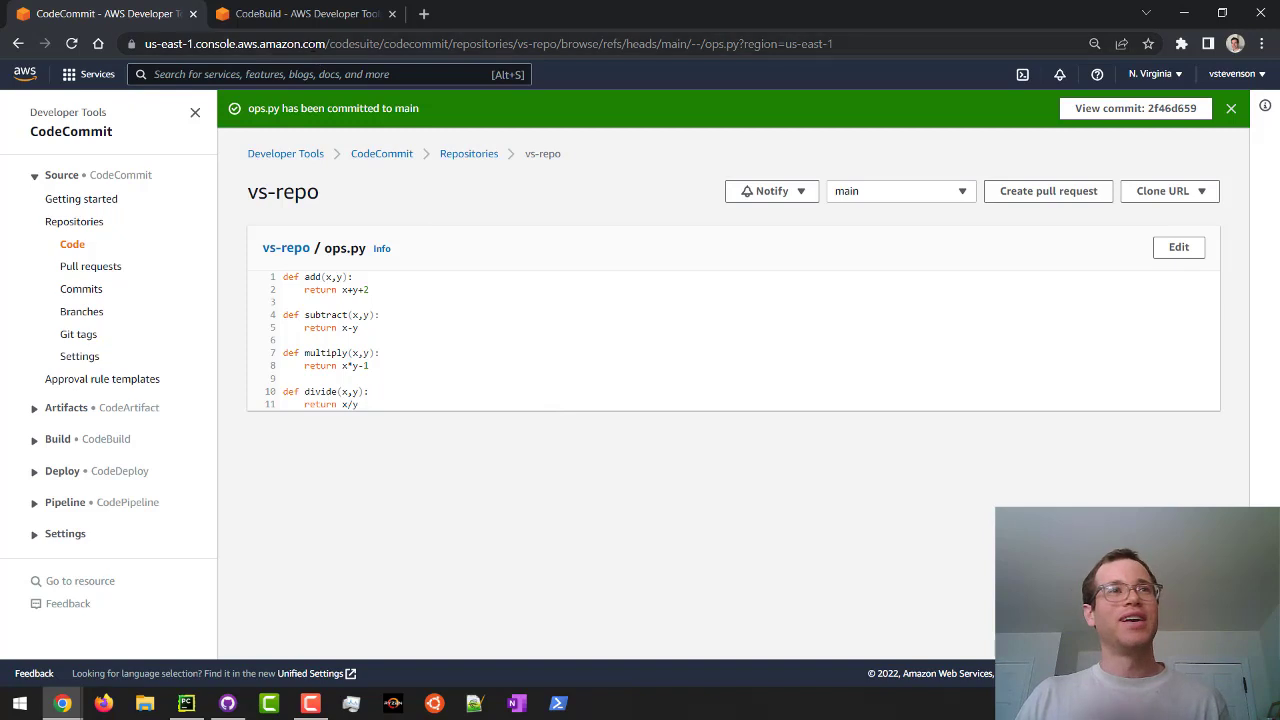
Start a second build of vs-repo-test-stage from the CodeBuild Build projects list.
left_click(300, 13)
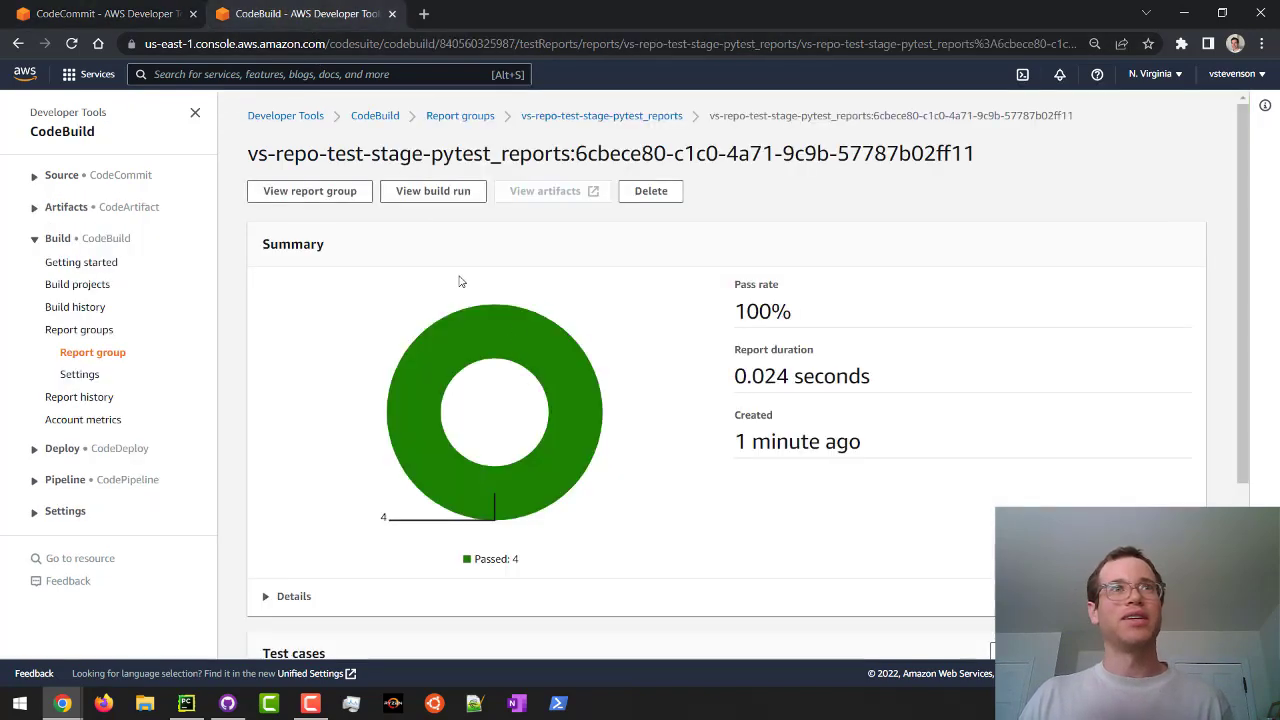
mouse_move(385, 112)
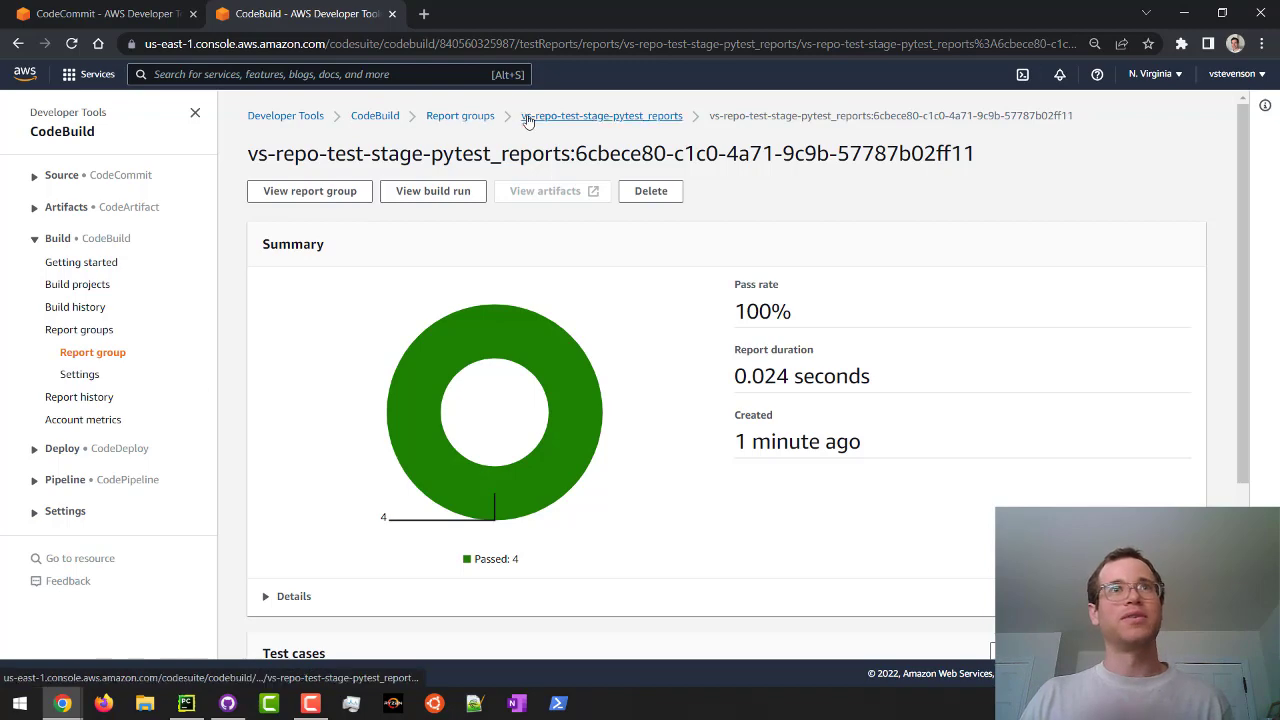
left_click(601, 115)
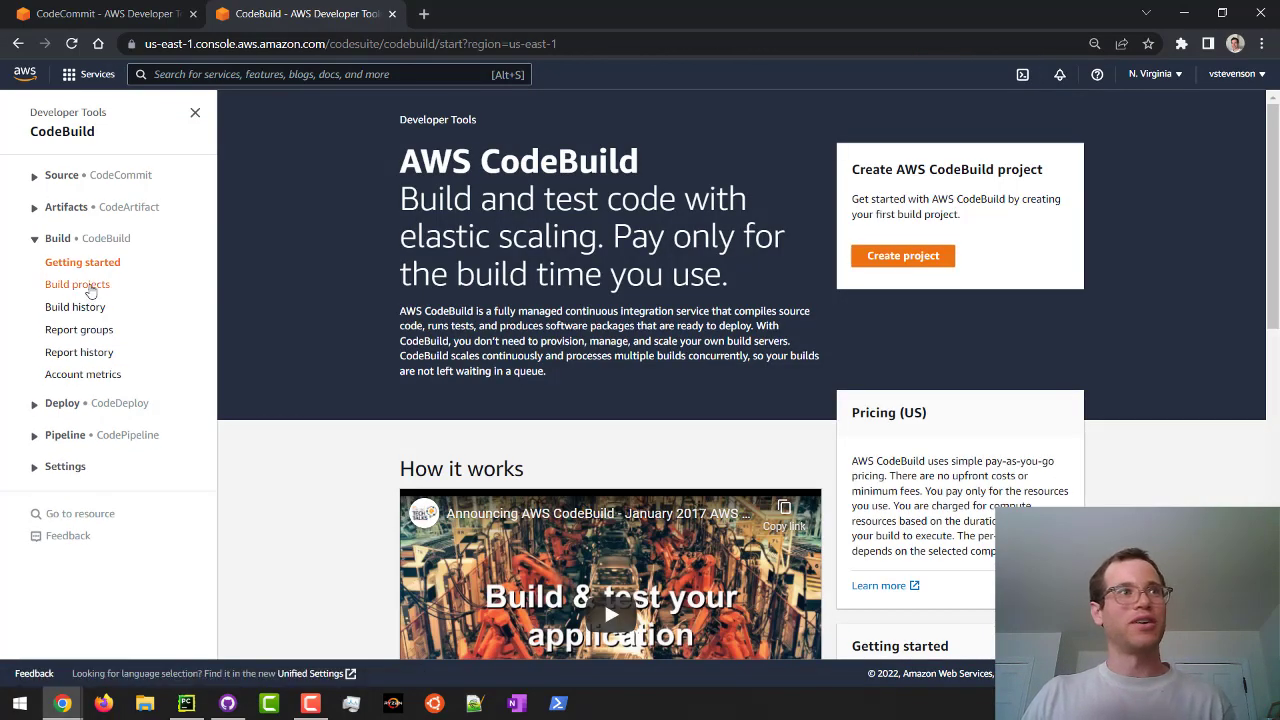
left_click(77, 284)
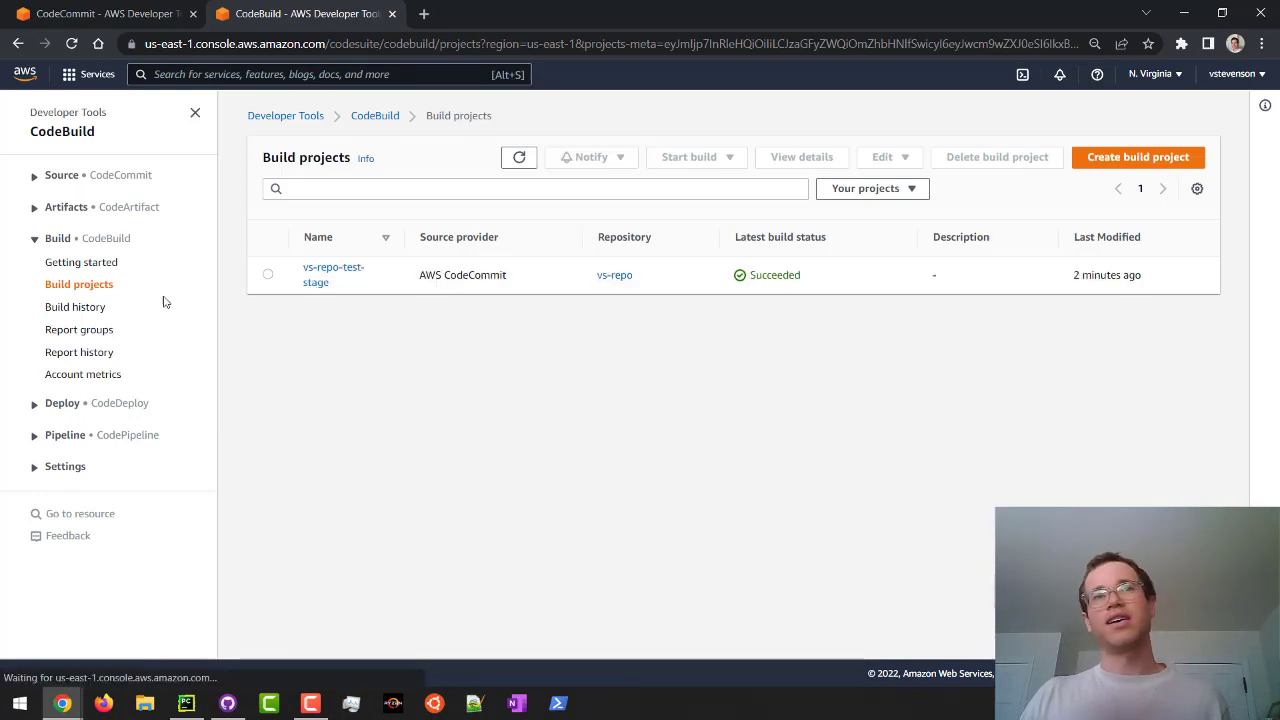
left_click(333, 274)
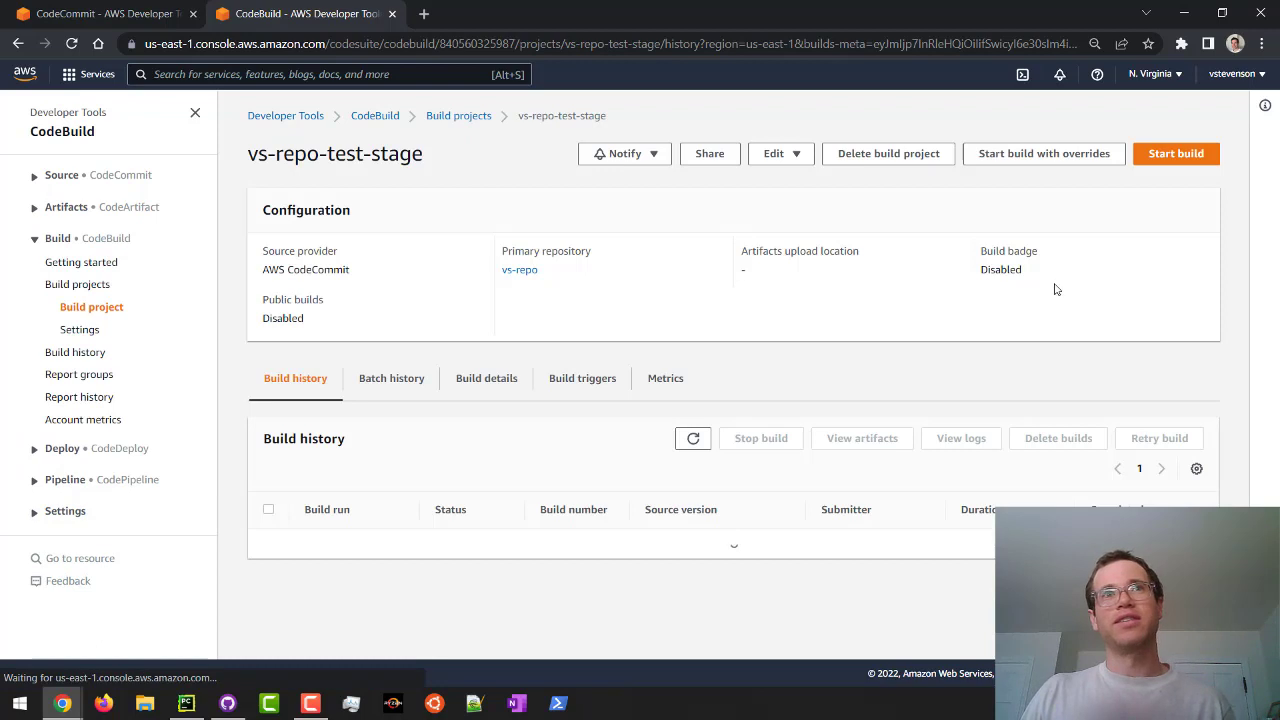
left_click(1176, 153)
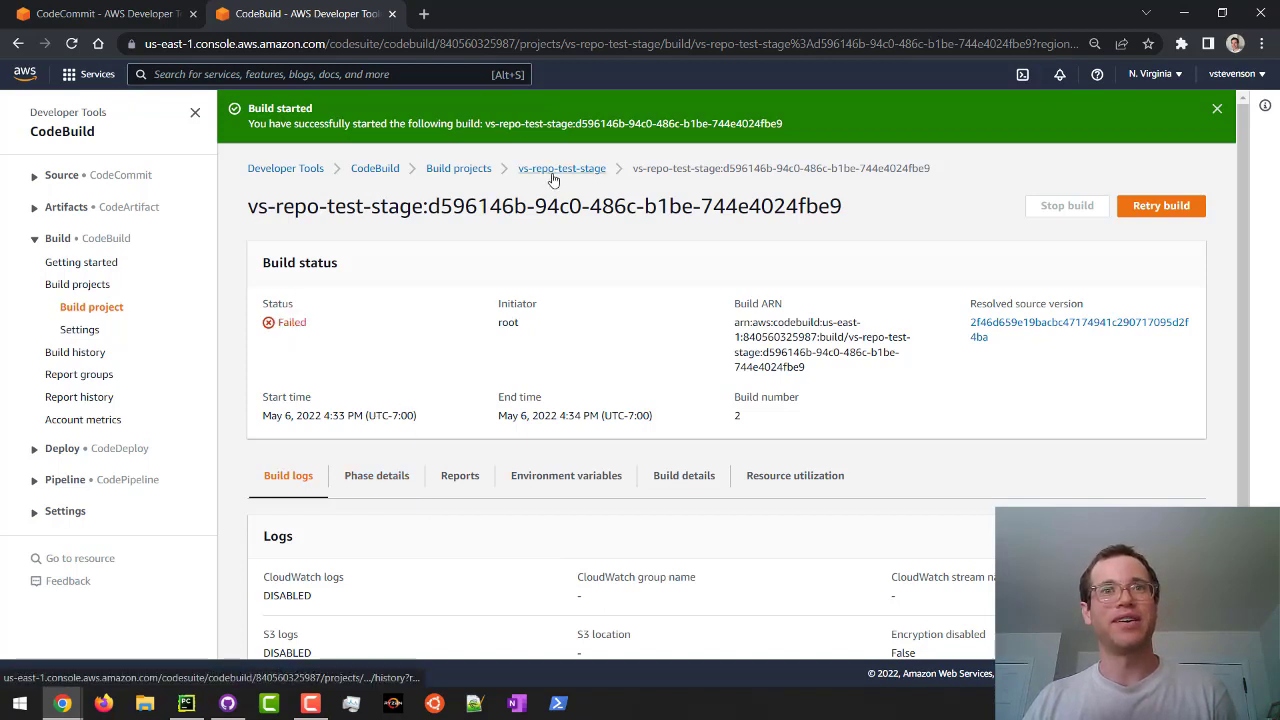
Open failed build 2, check its phases, and open the pytest report with failures.
left_click(561, 168)
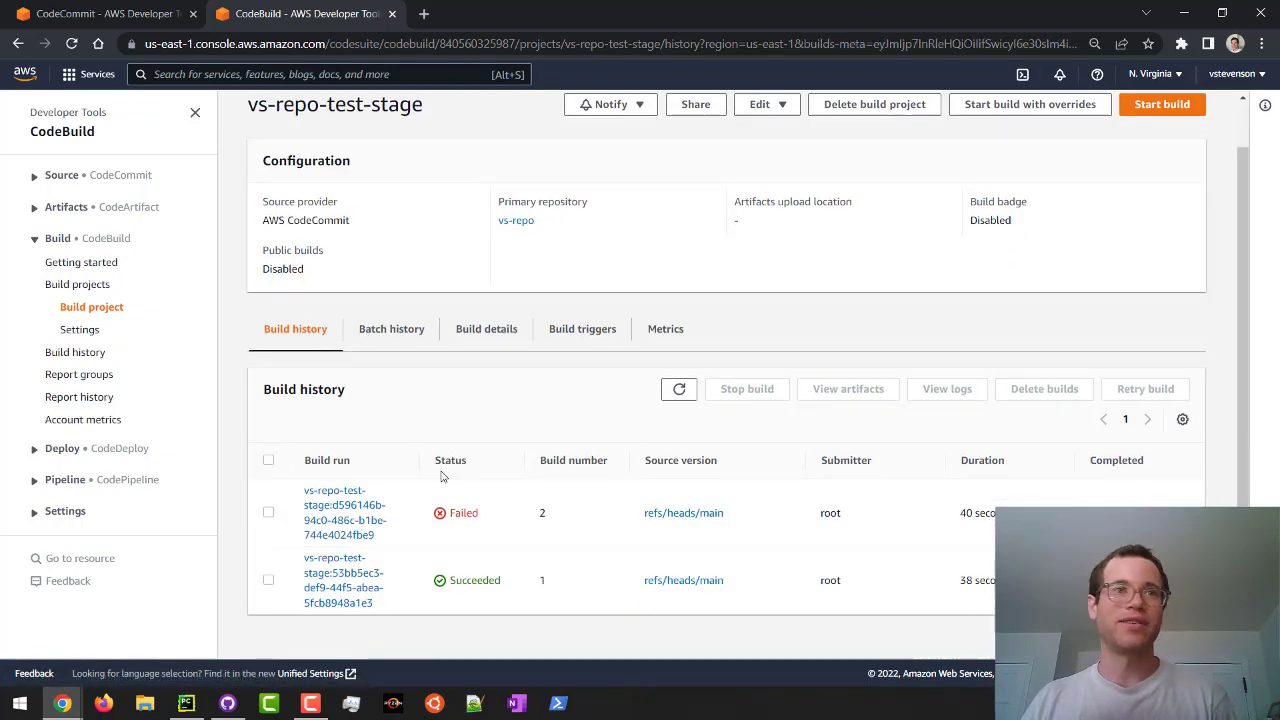
double_click(463, 512)
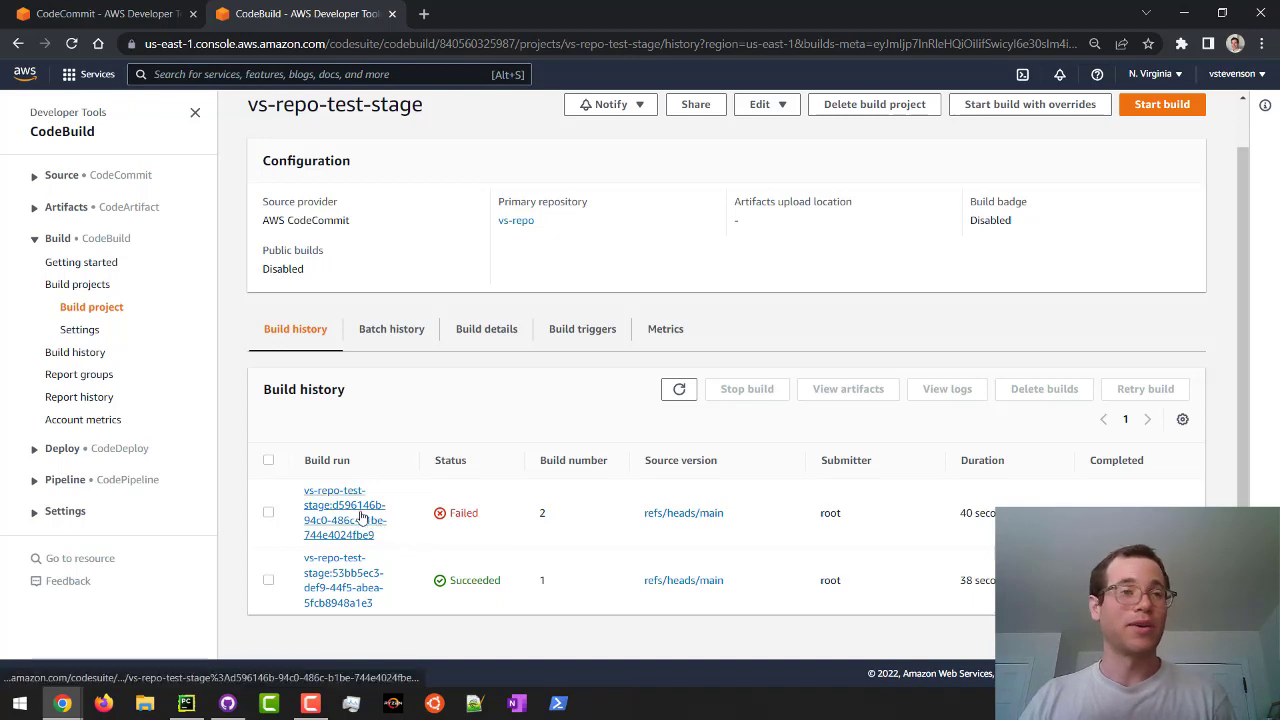
left_click(344, 512)
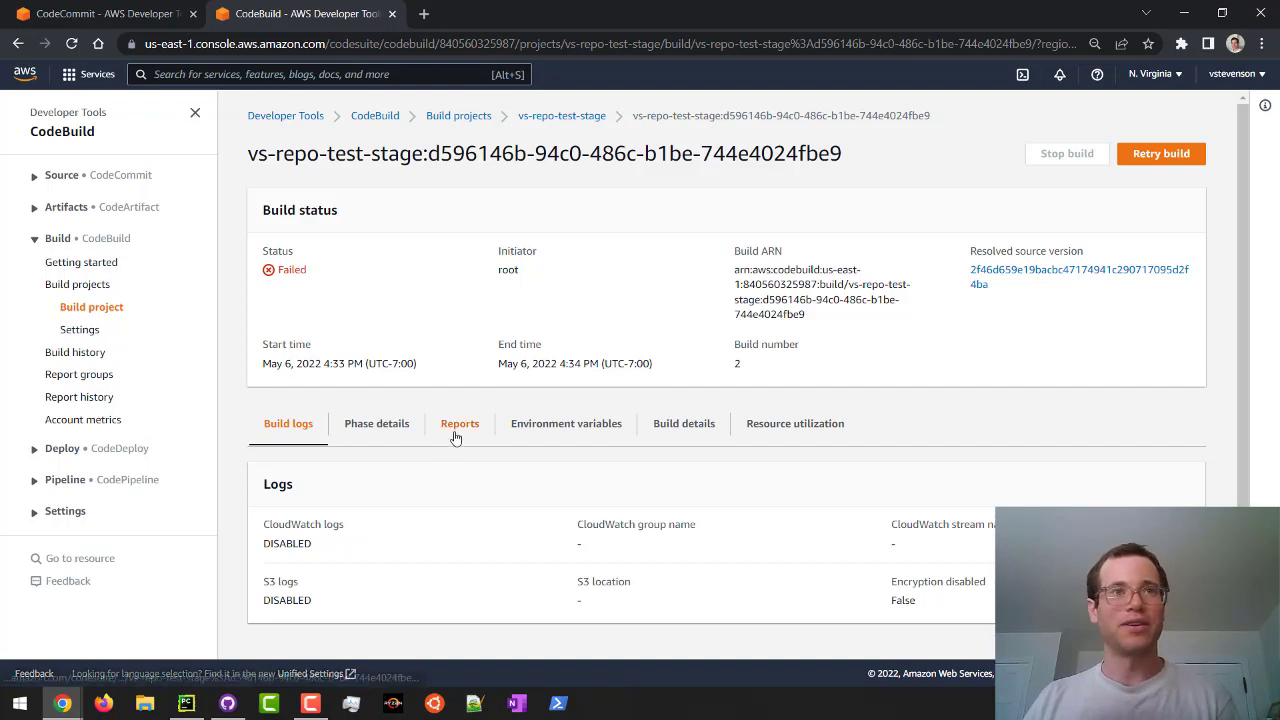
left_click(376, 423)
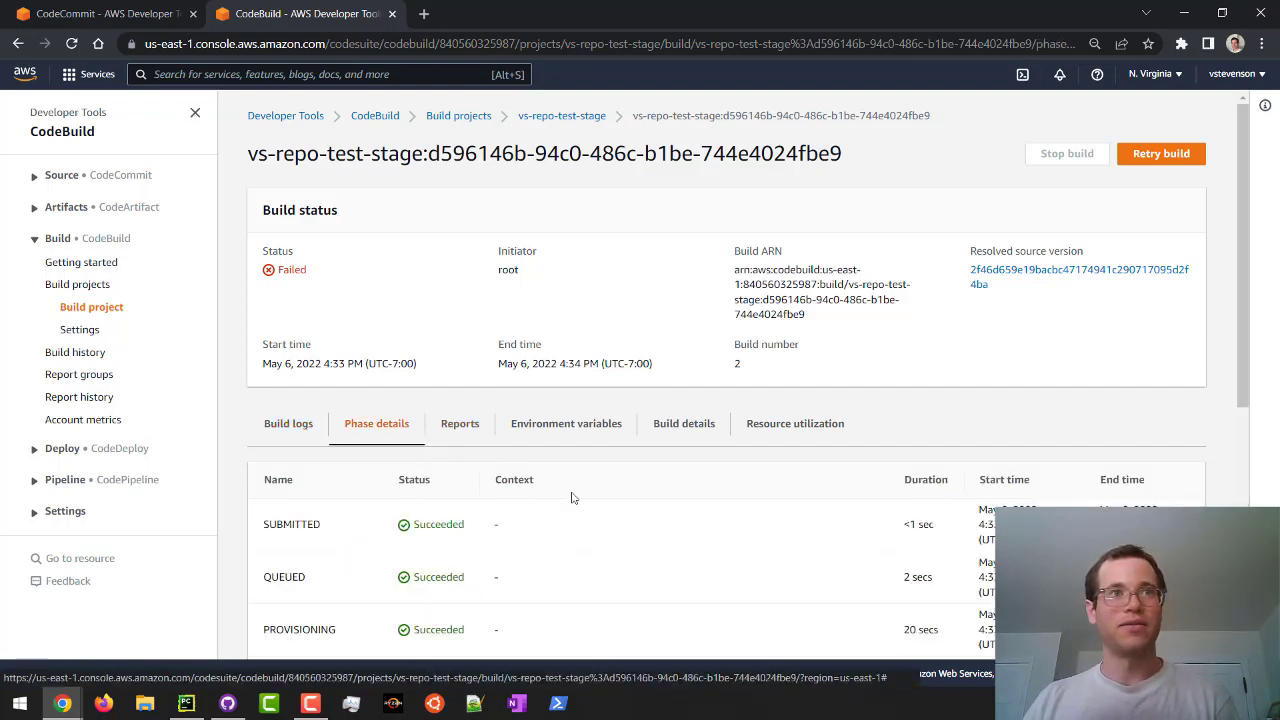
scroll("down", 3)
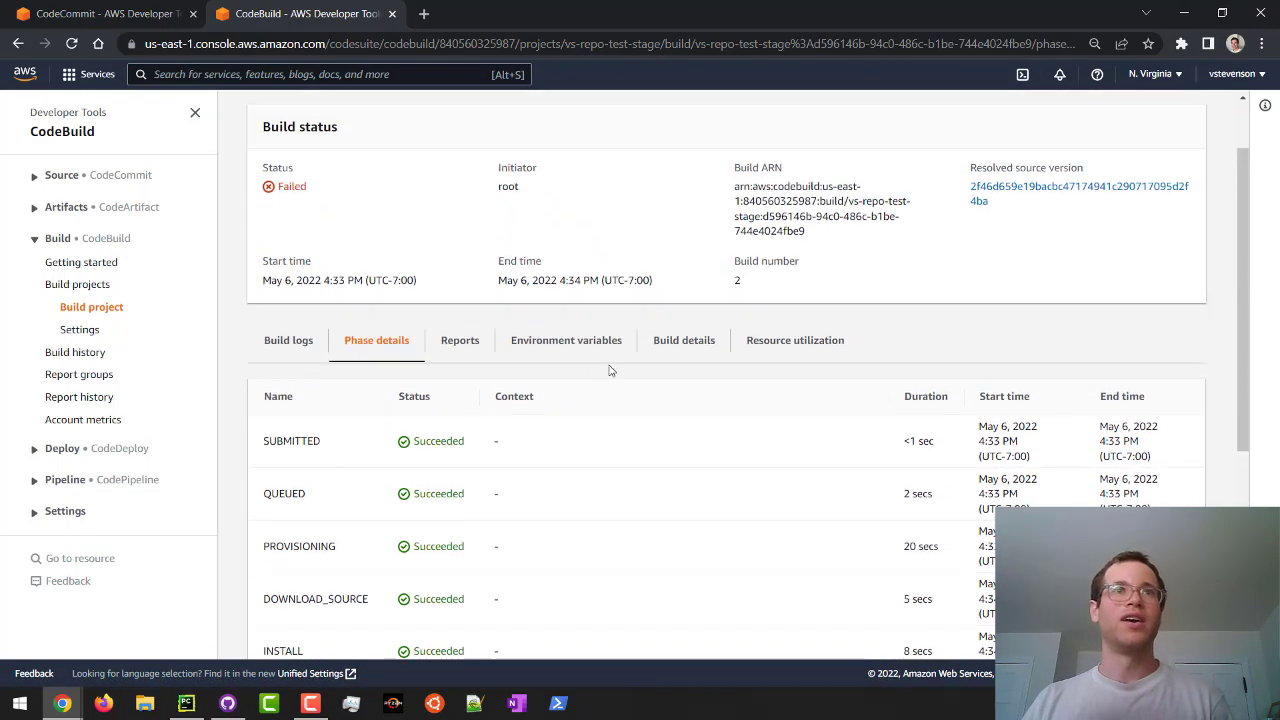
left_click(459, 340)
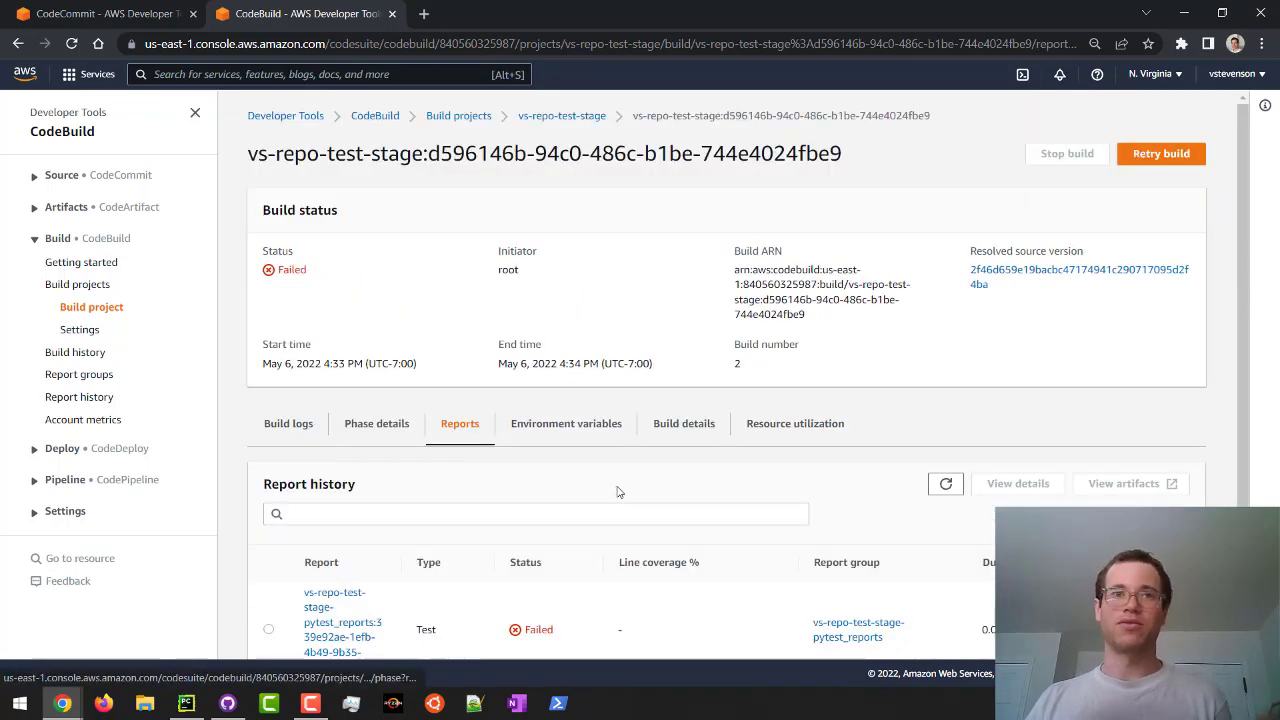
scroll("down", 3)
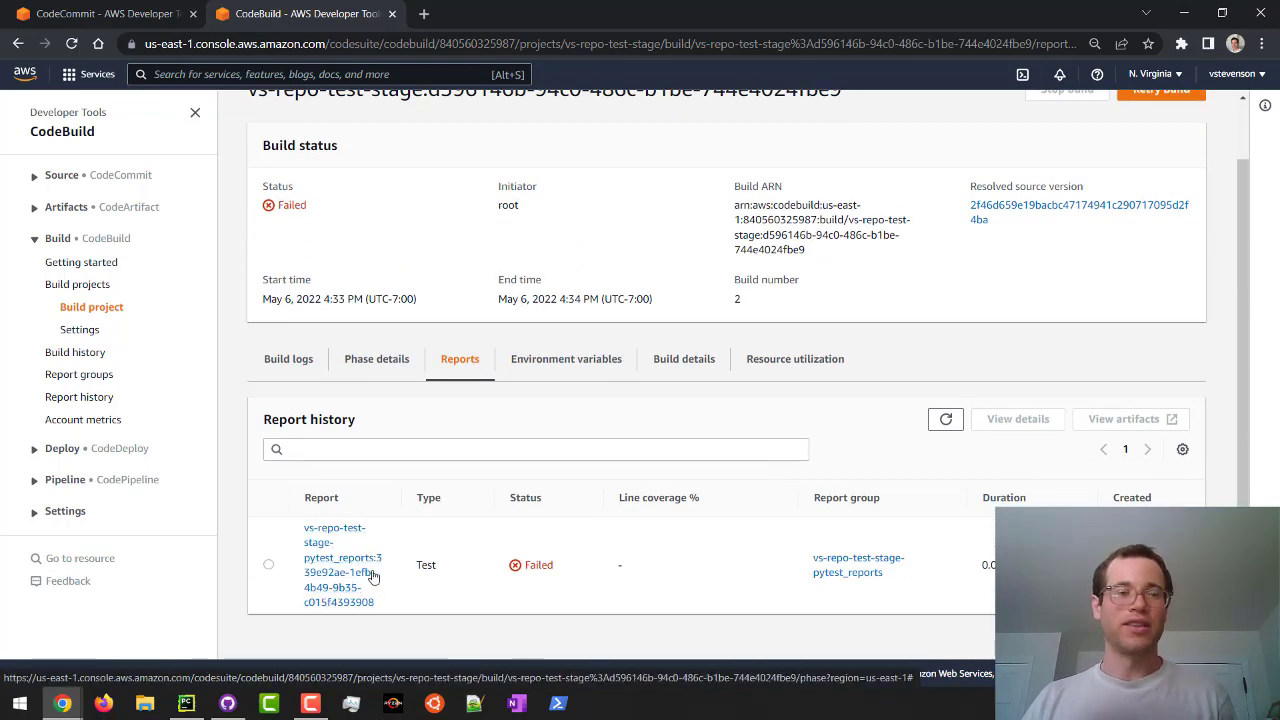
left_click(342, 564)
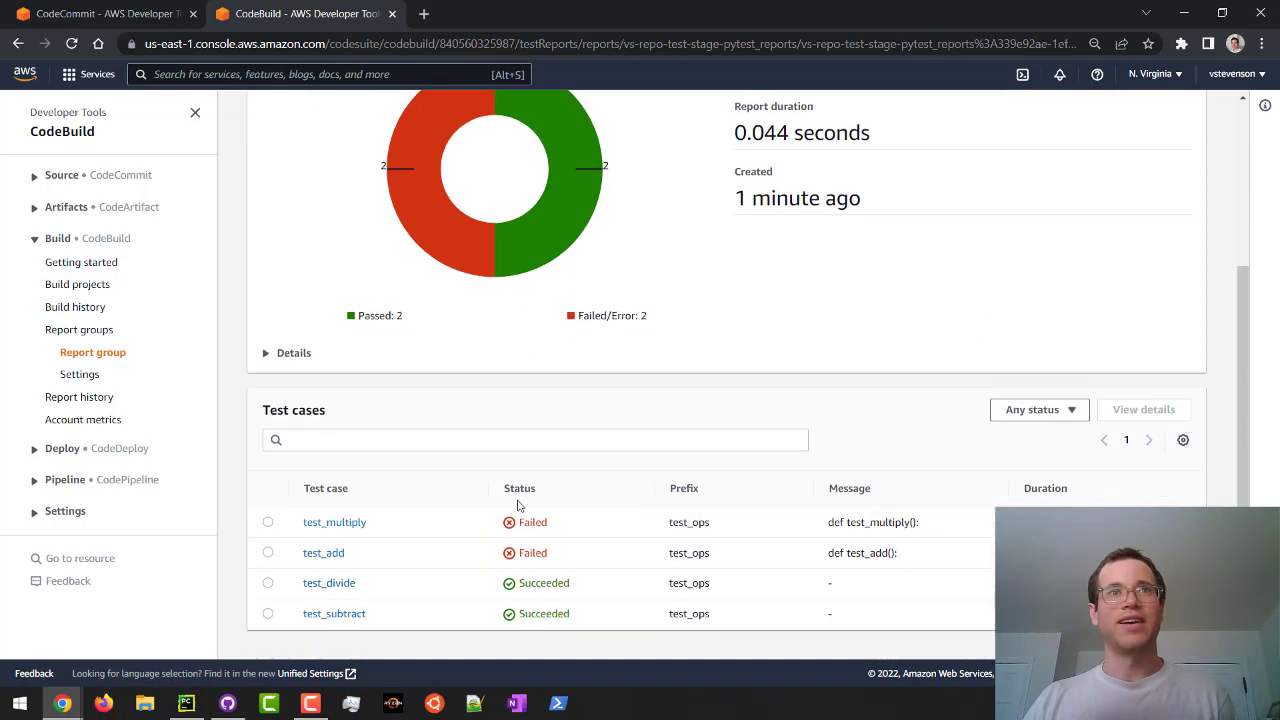
mouse_move(490, 542)
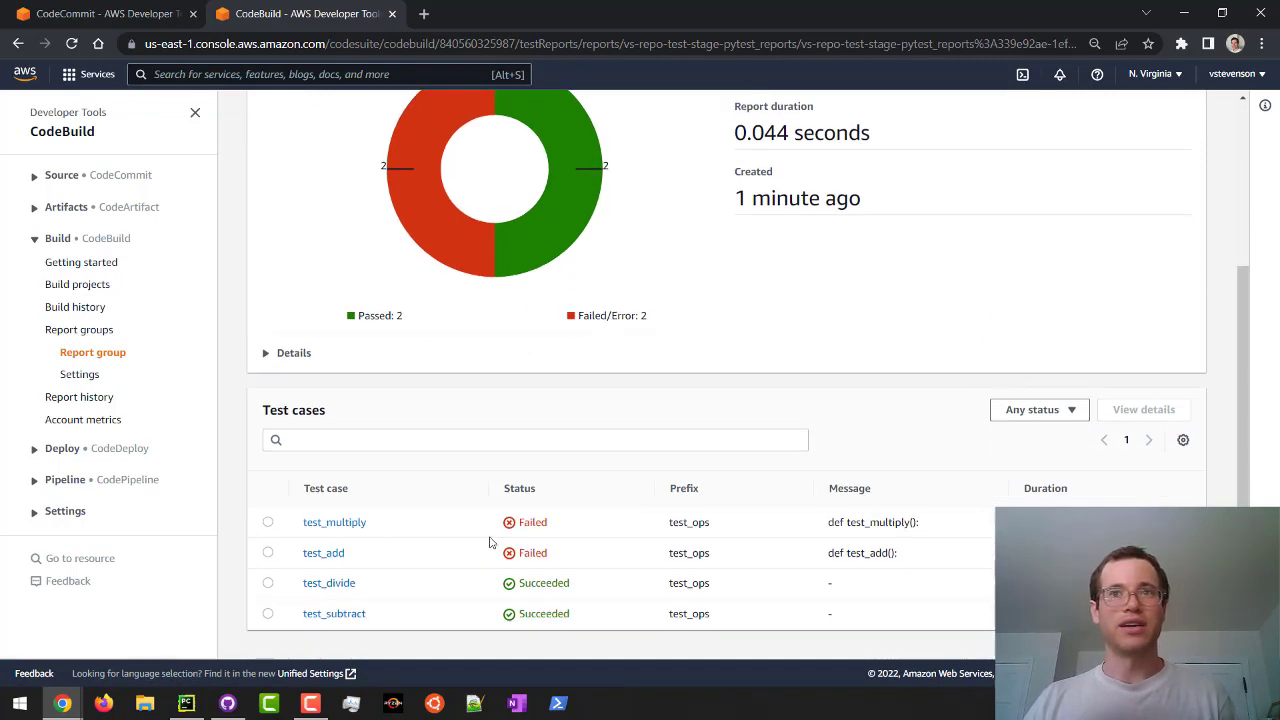
mouse_move(378, 550)
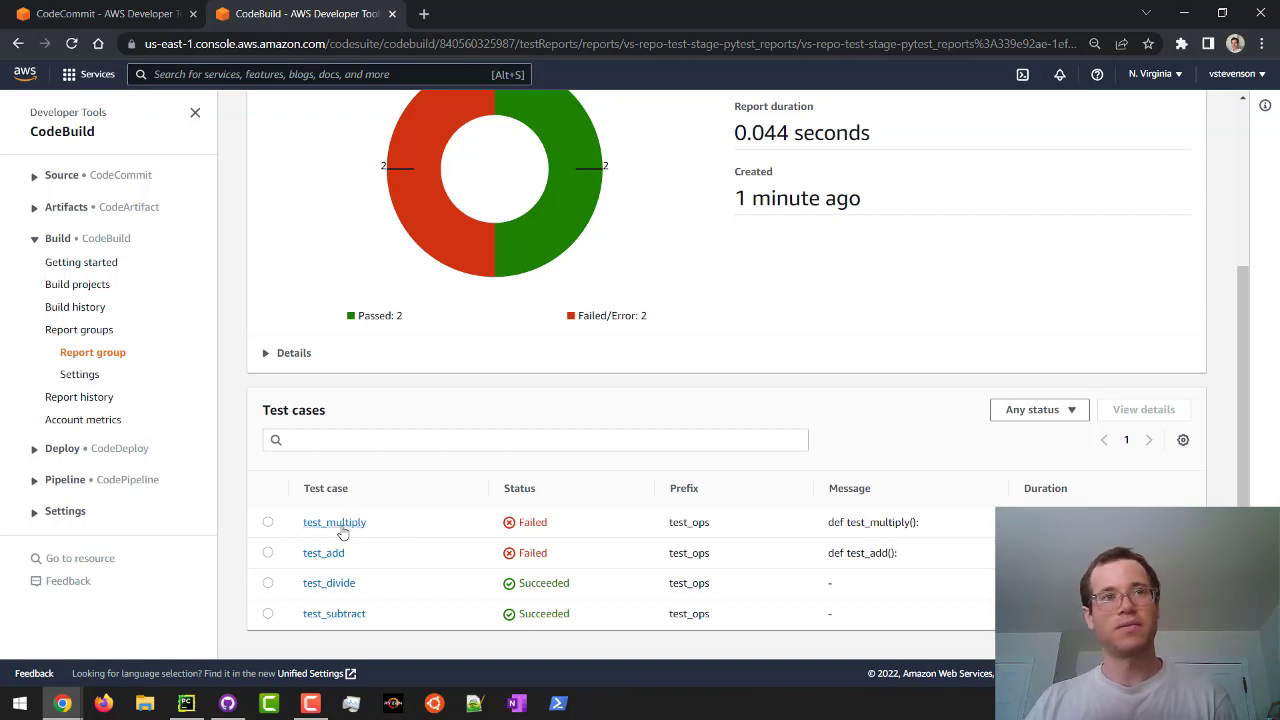
left_click(334, 522)
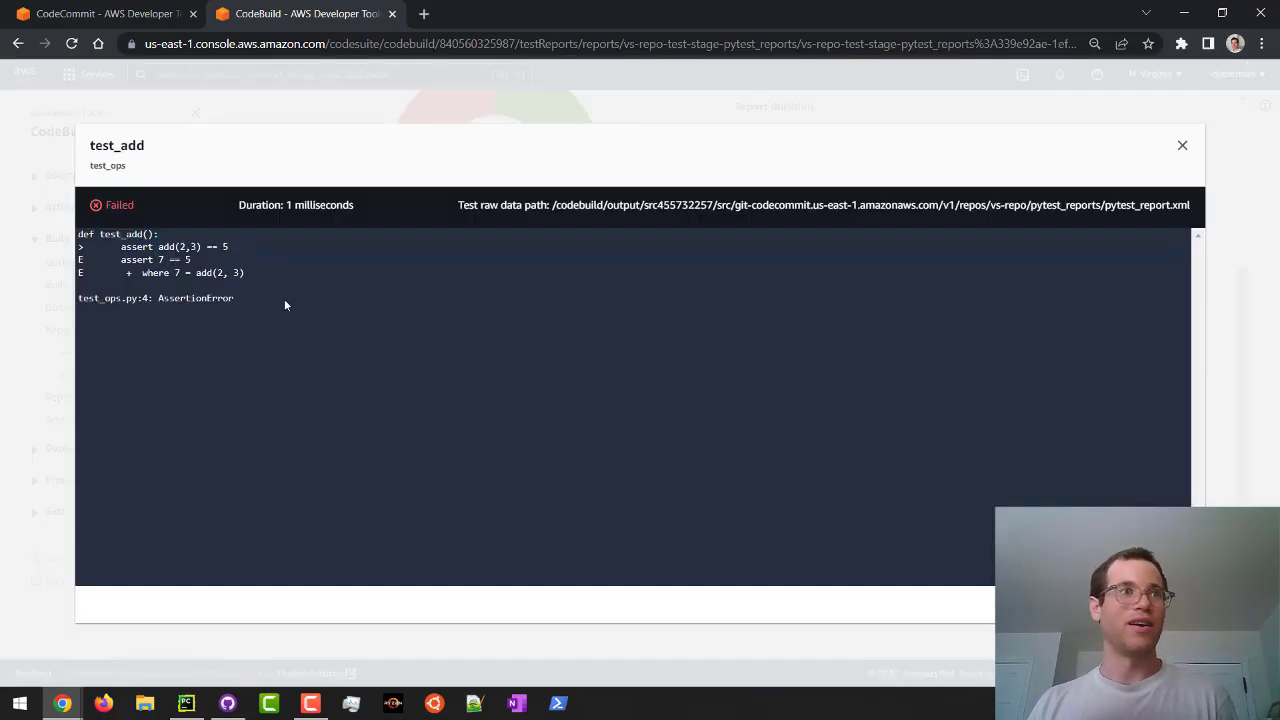
mouse_move(313, 309)
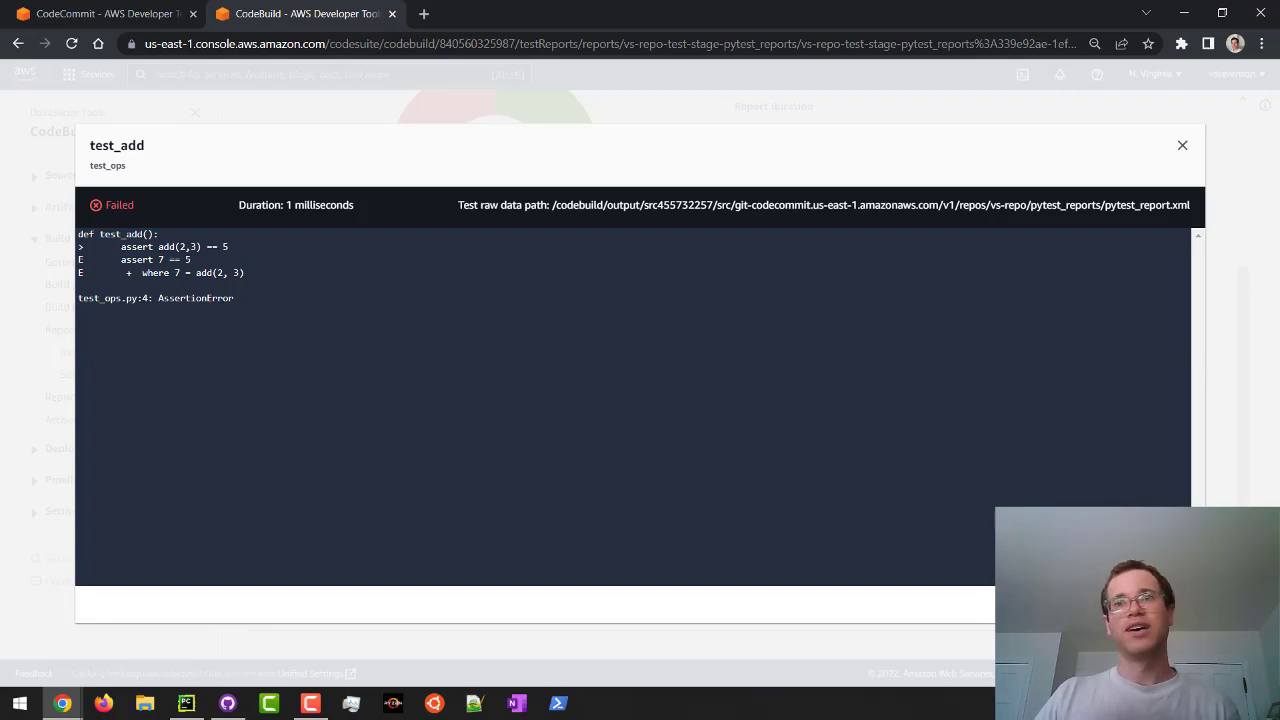
left_click(1182, 145)
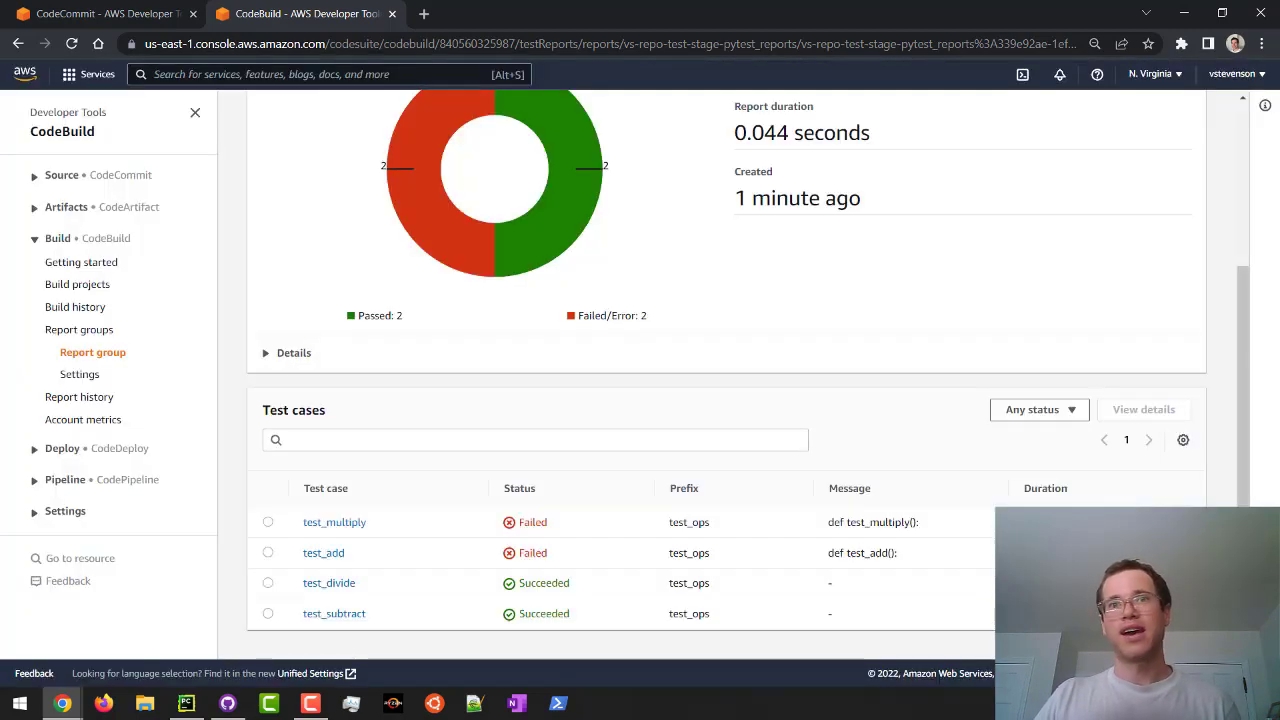
scroll("up", 3)
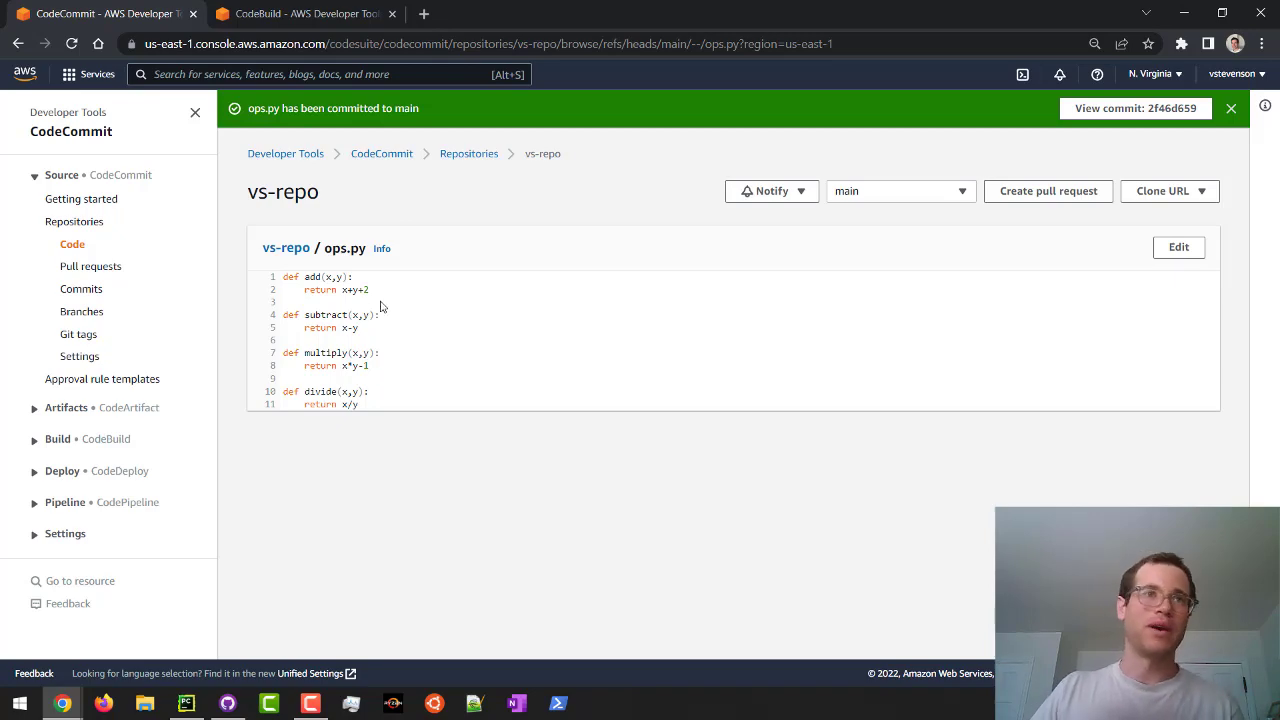
left_click(300, 13)
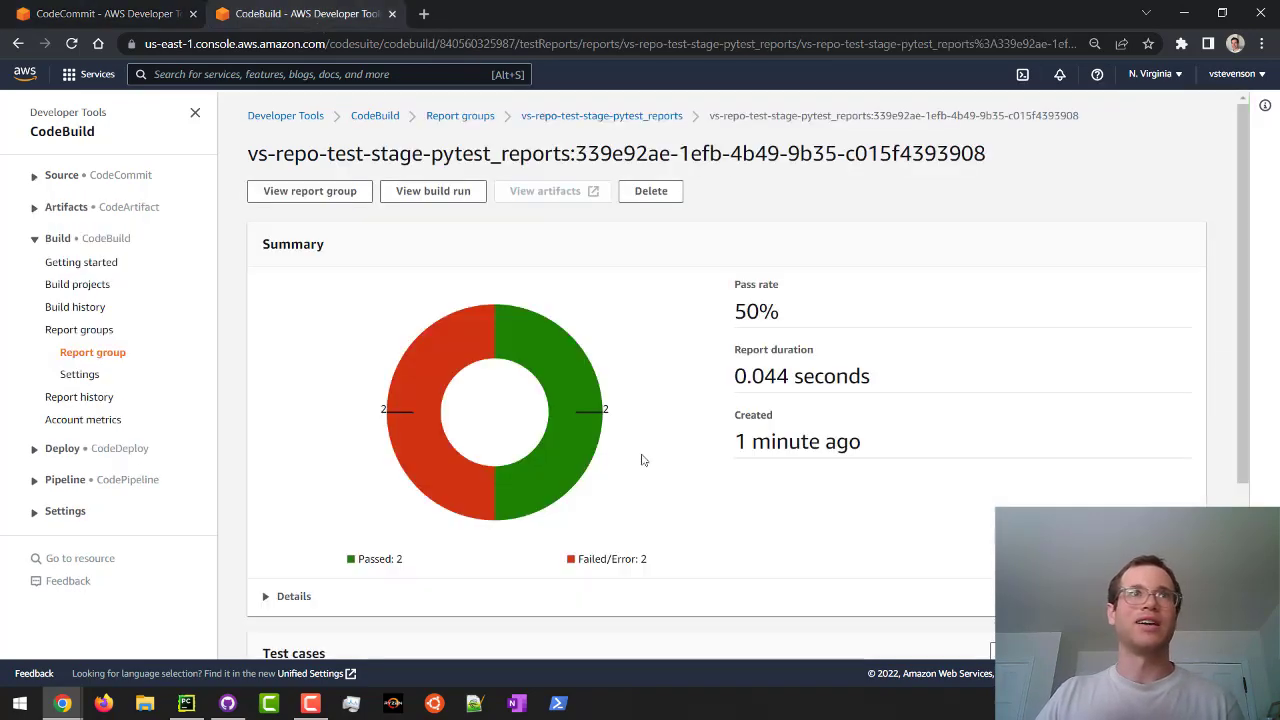
scroll("down", 3)
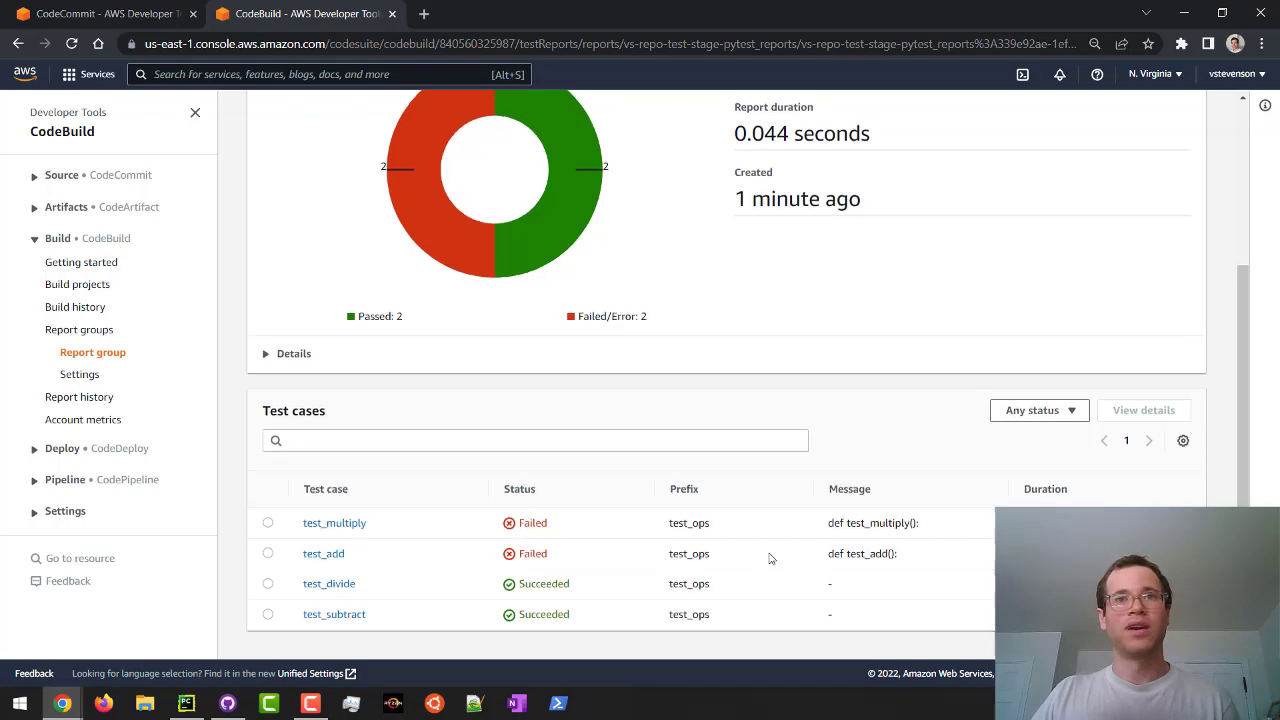